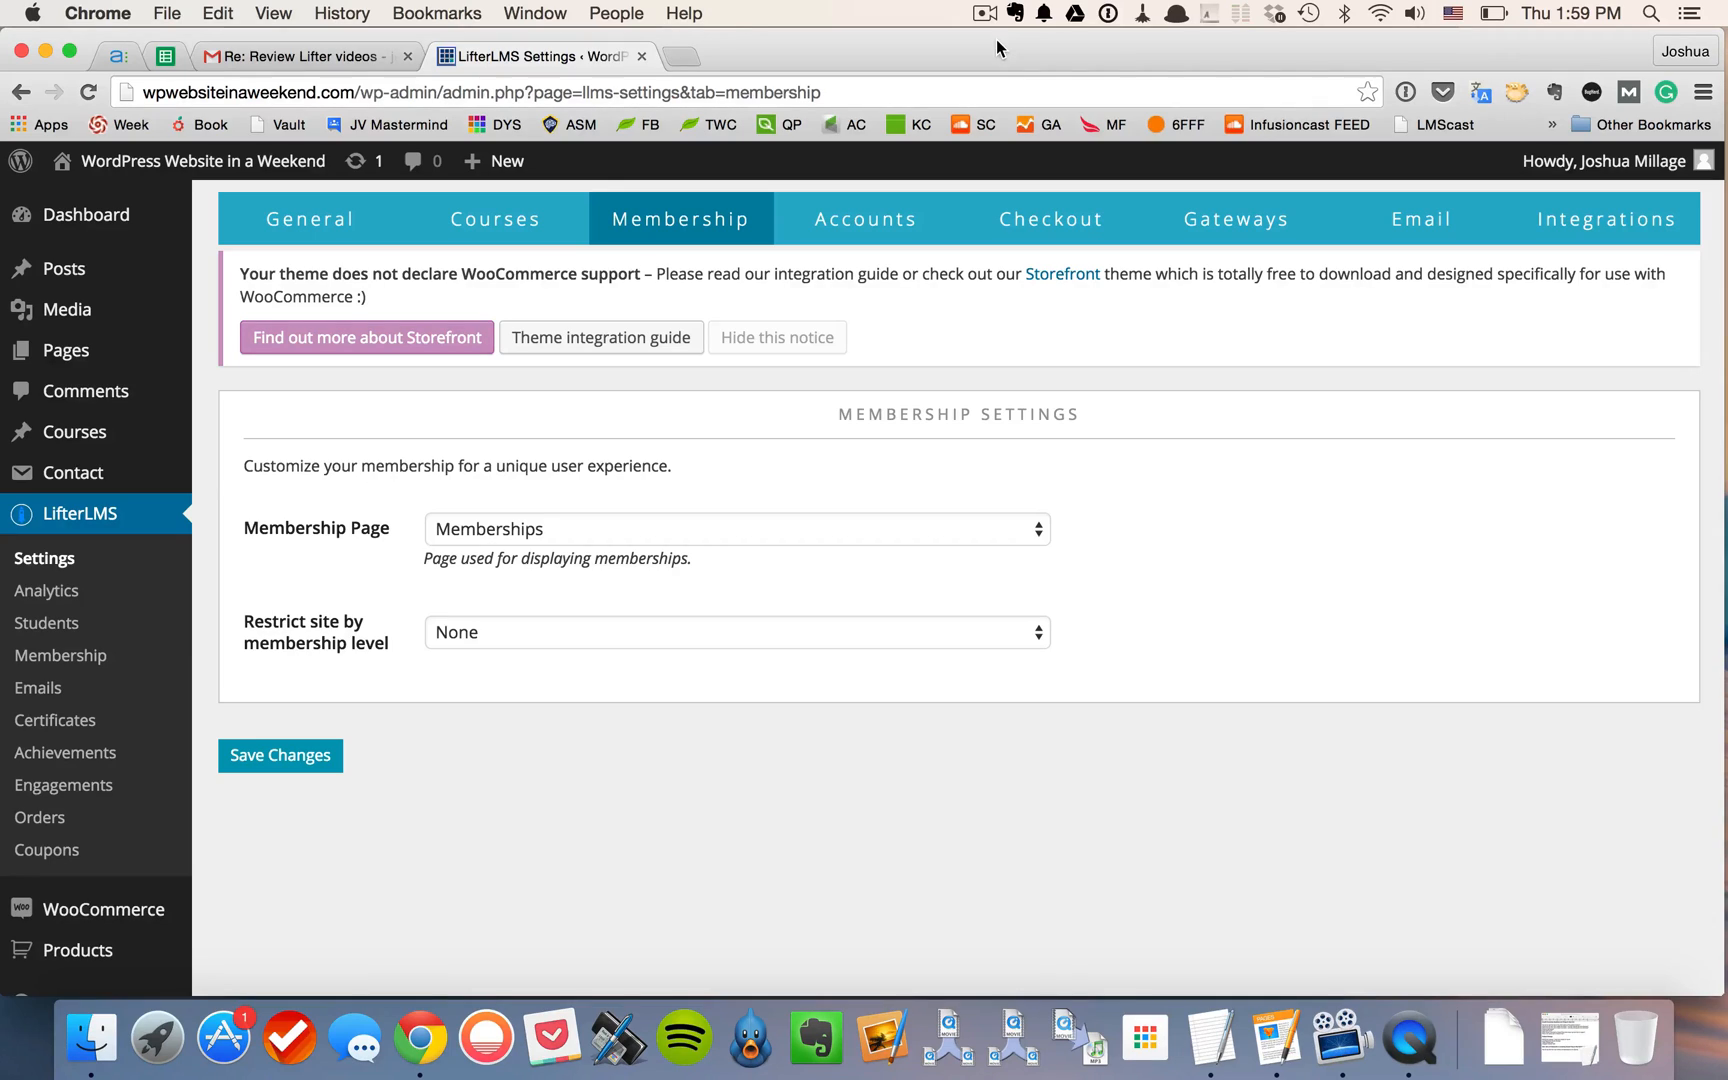
mouse_move(860, 8)
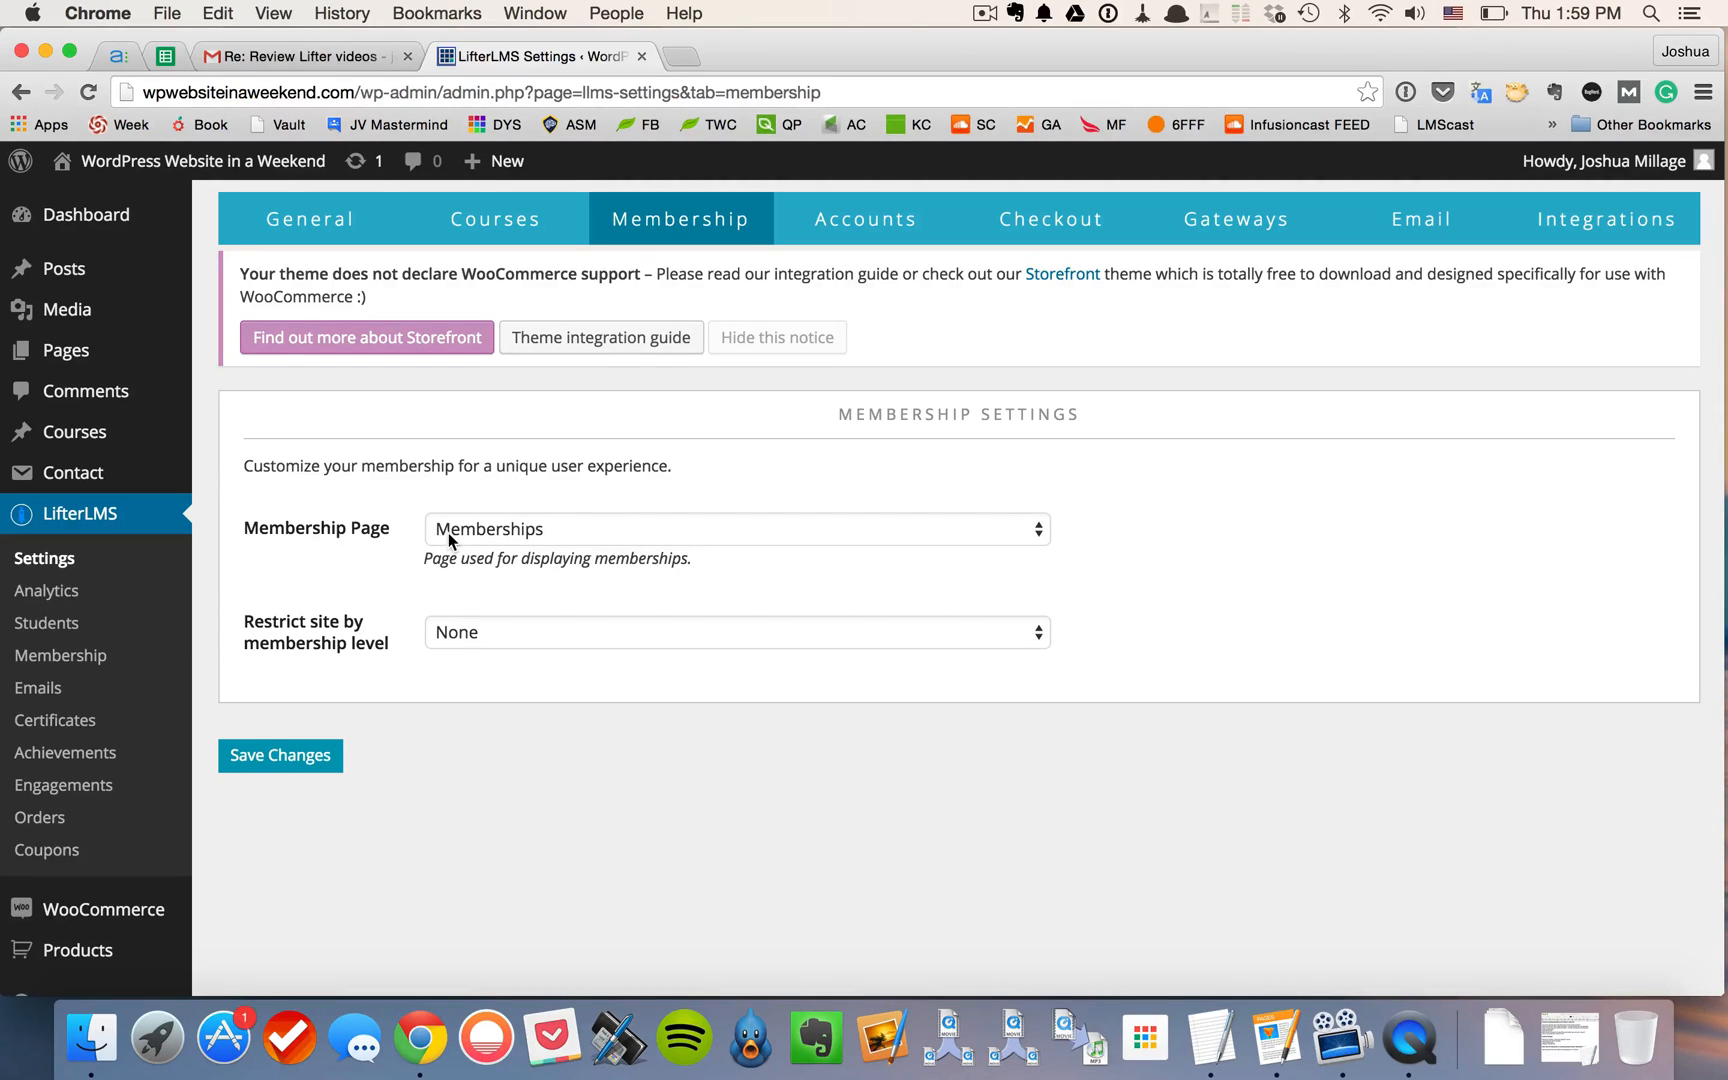
mouse_move(354, 526)
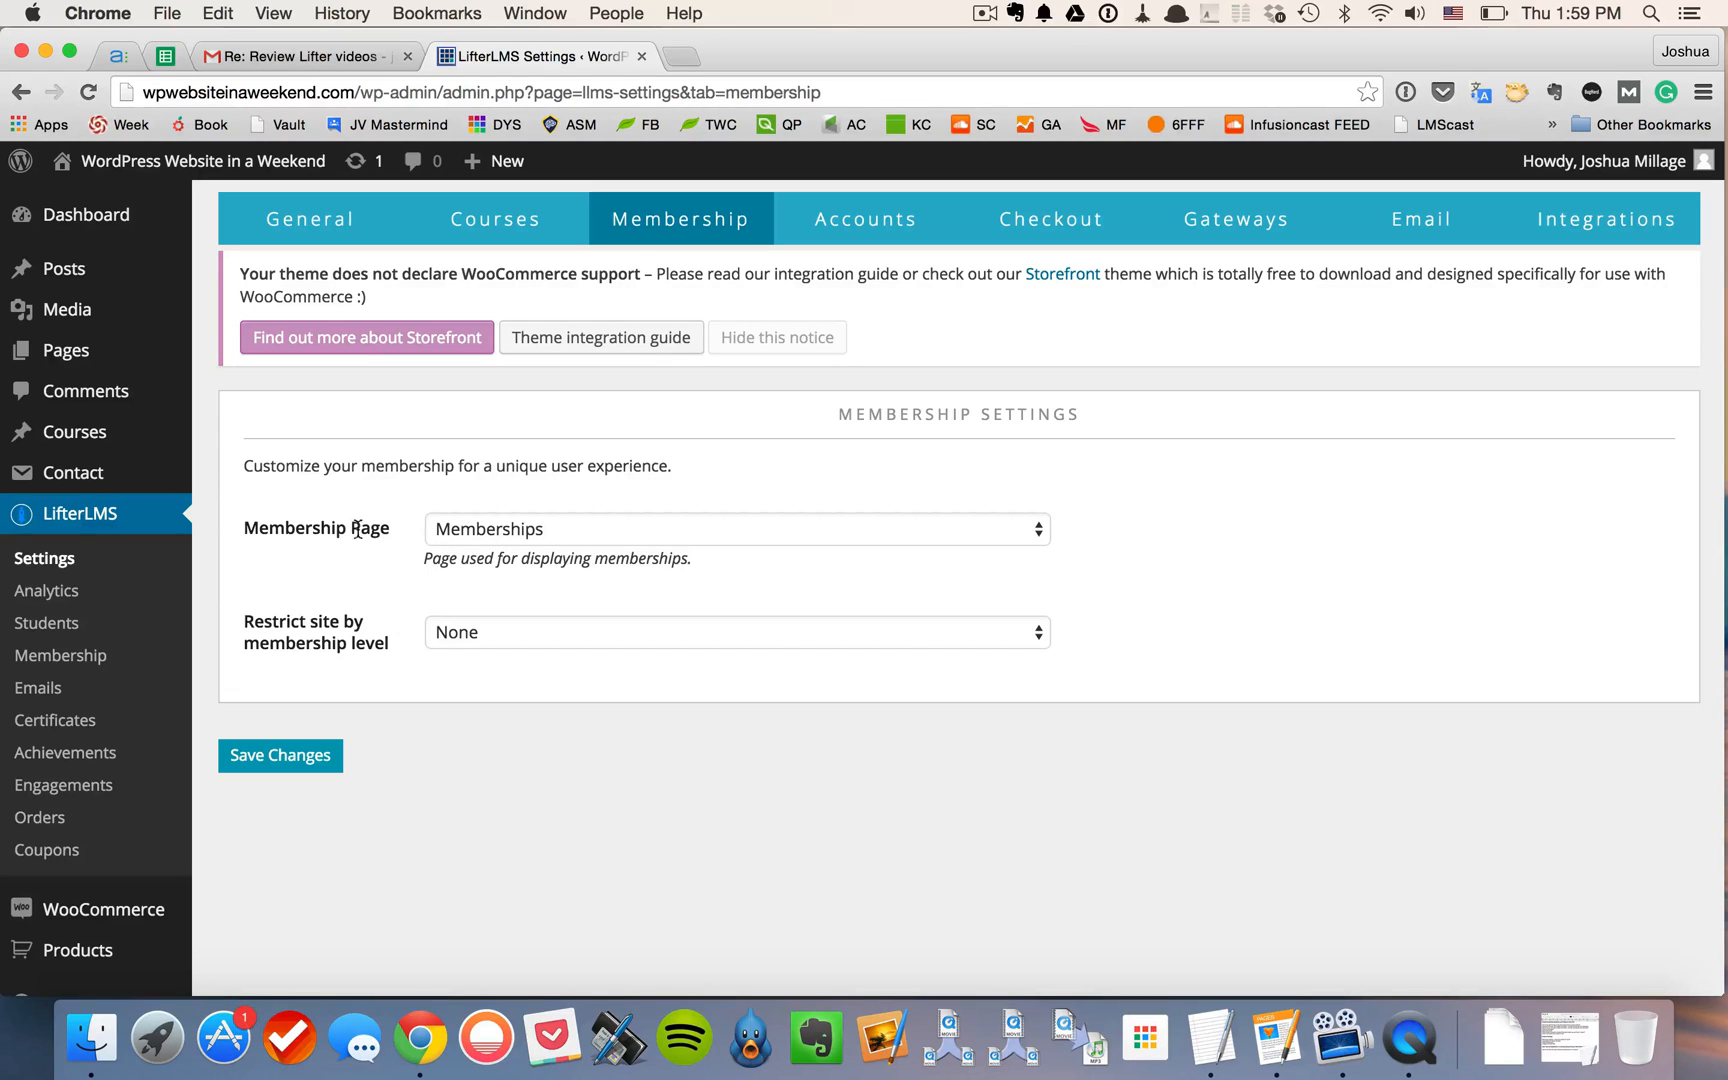
mouse_move(440, 542)
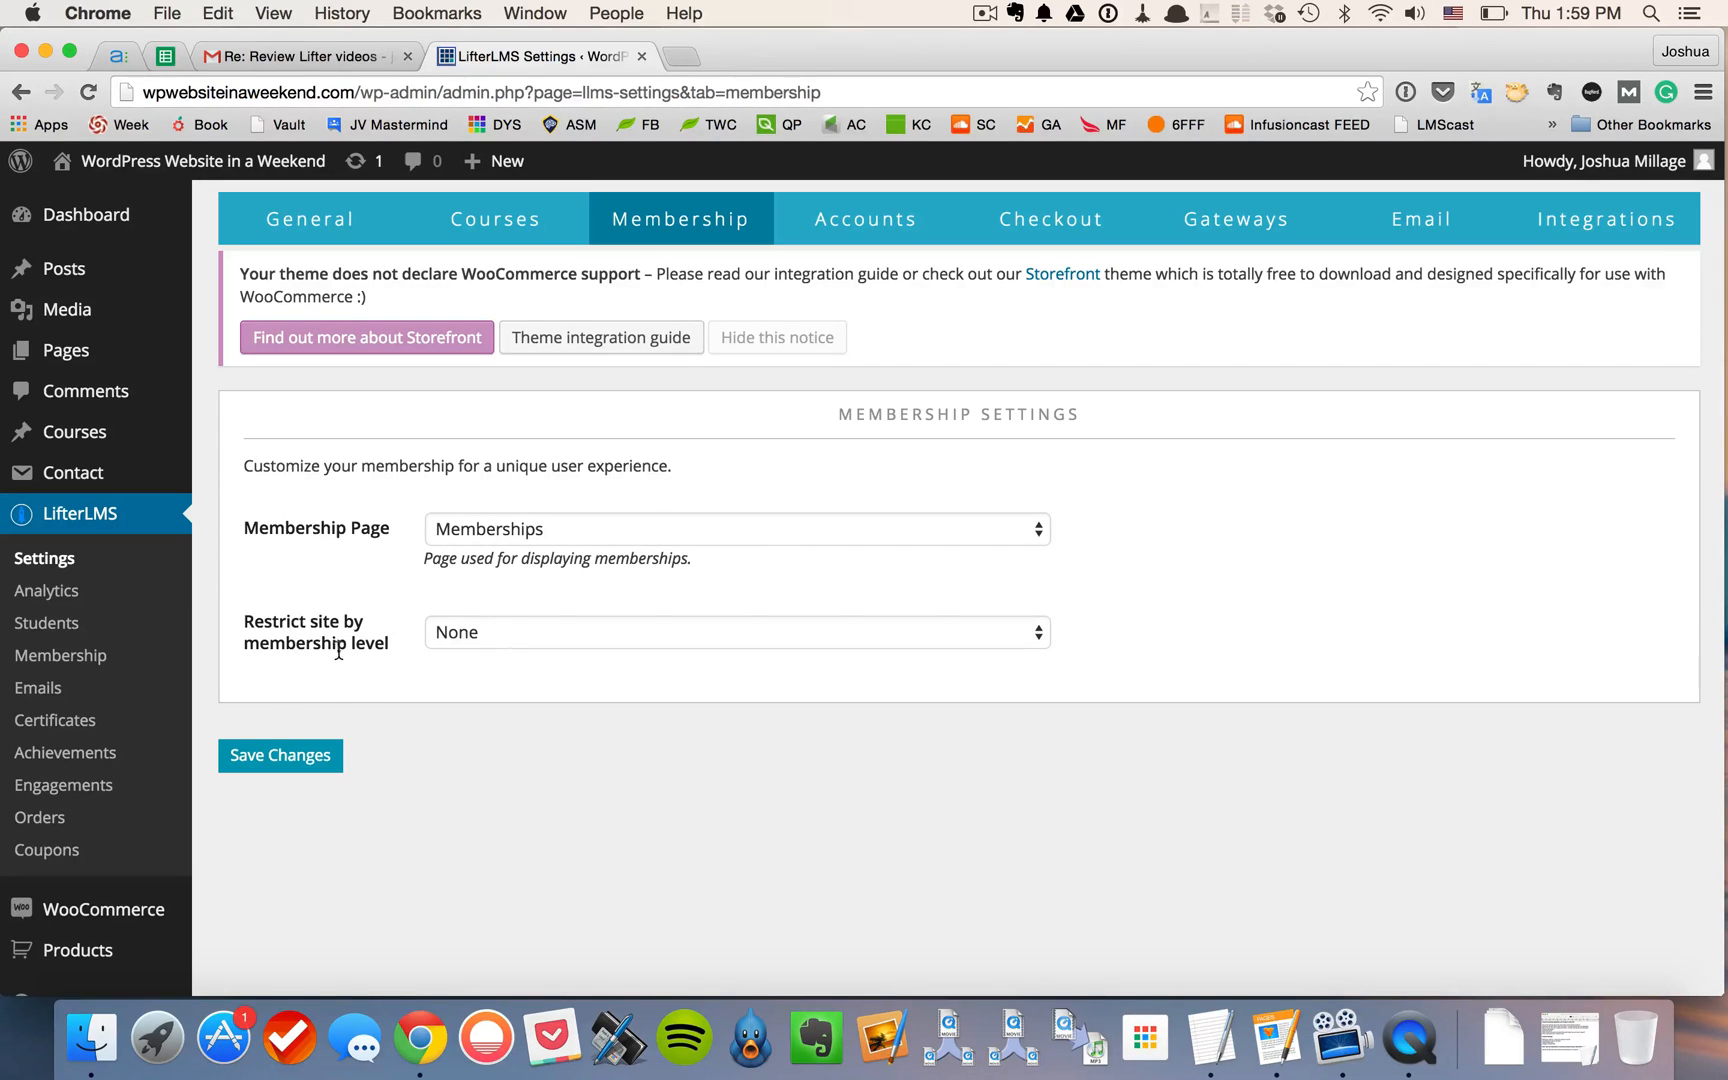
mouse_move(370, 760)
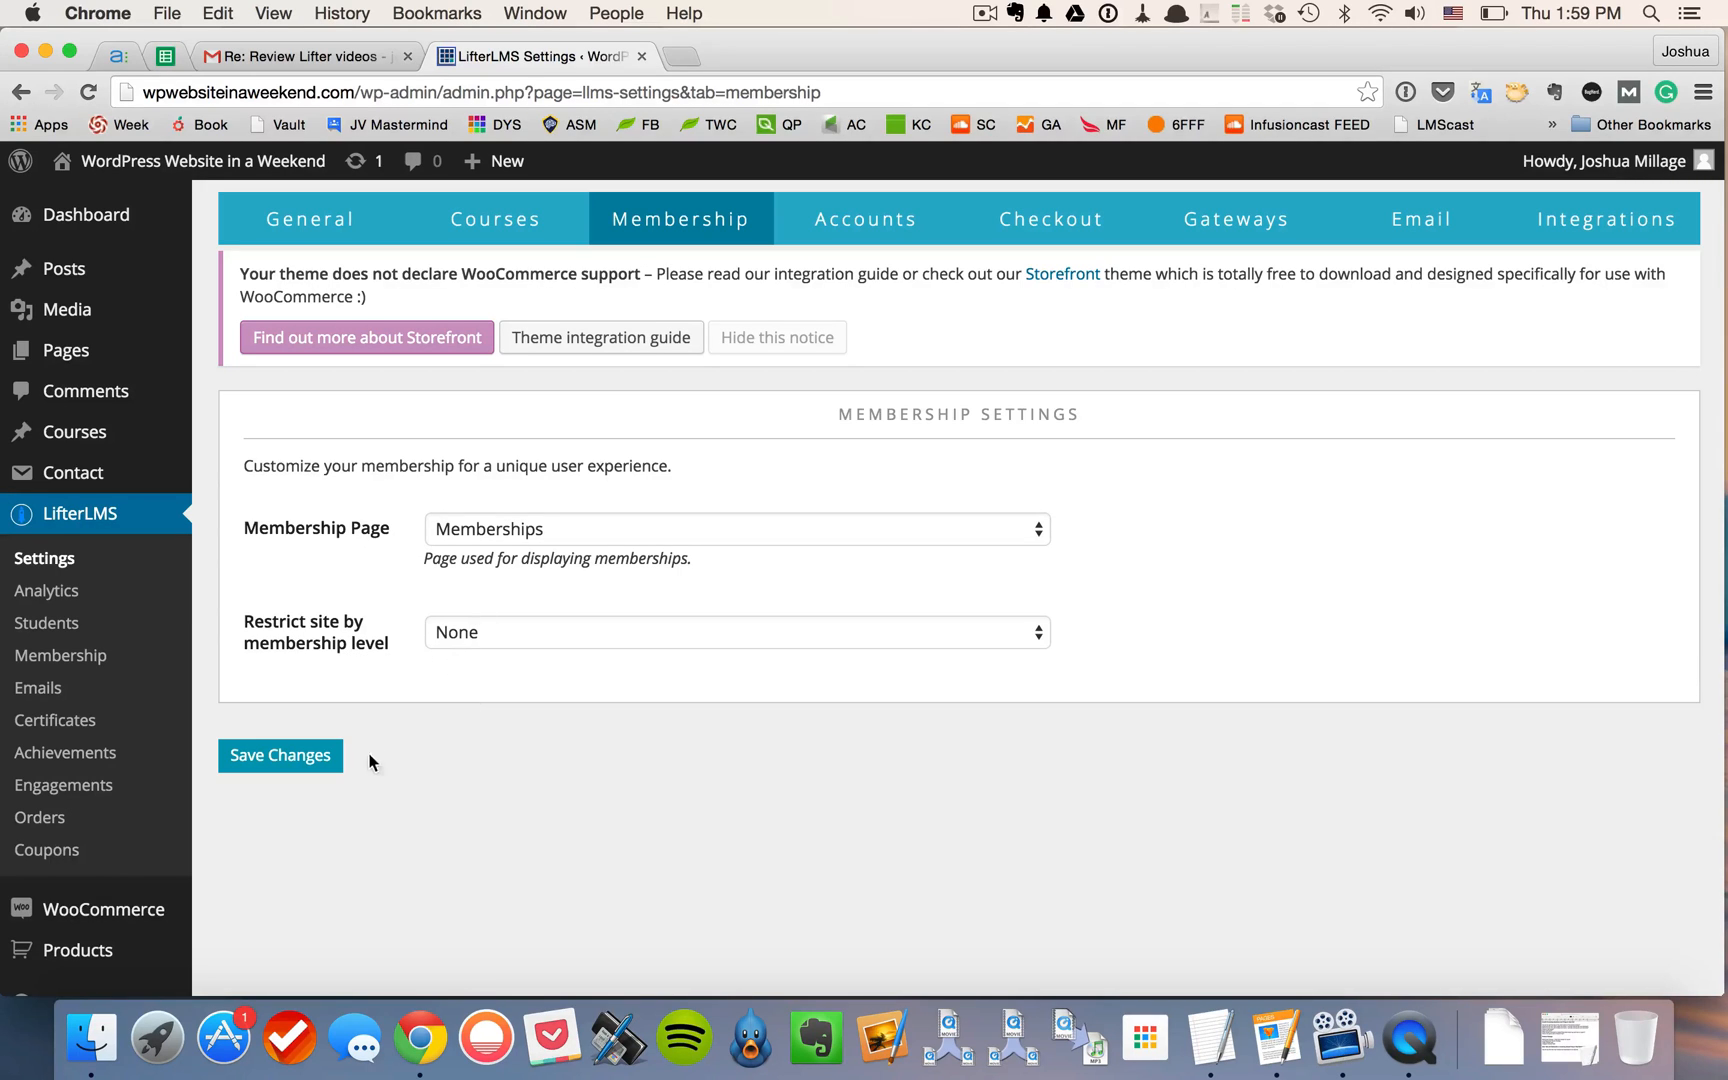
mouse_move(60, 656)
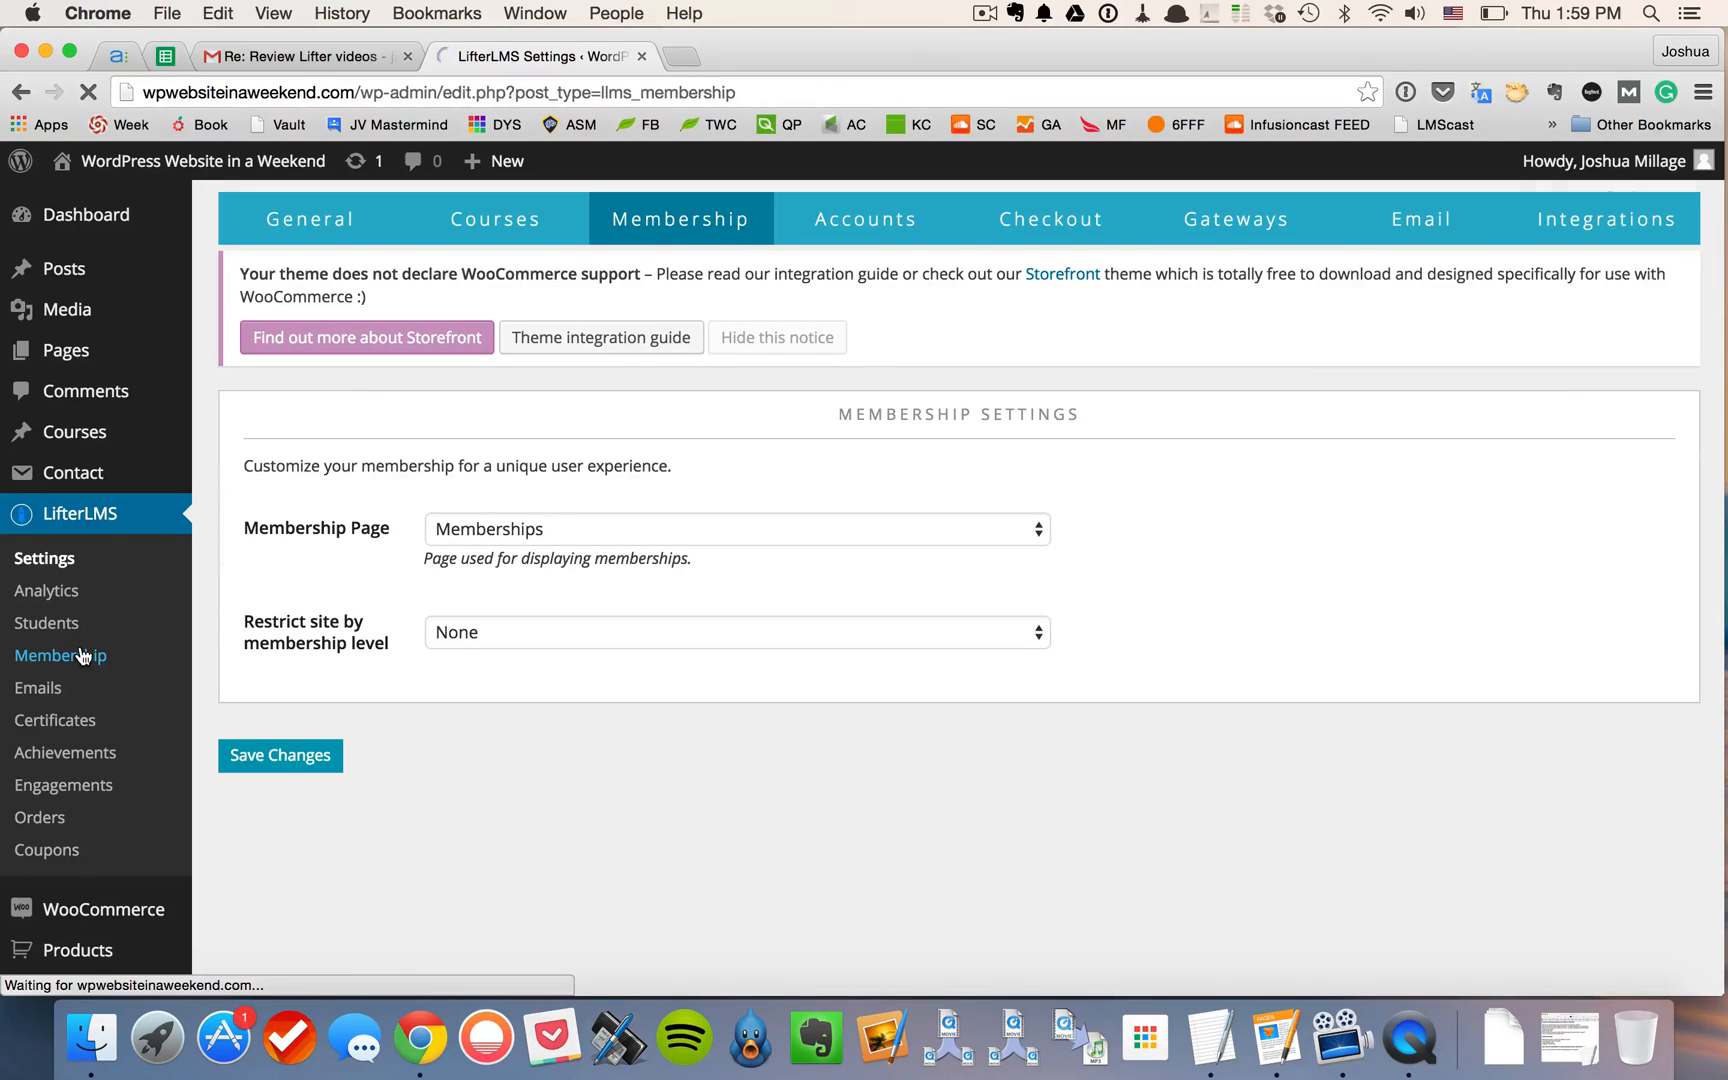
Step: Open the Gold Level membership from the Memberships list and fill its description with lorem ipsum text
click(60, 654)
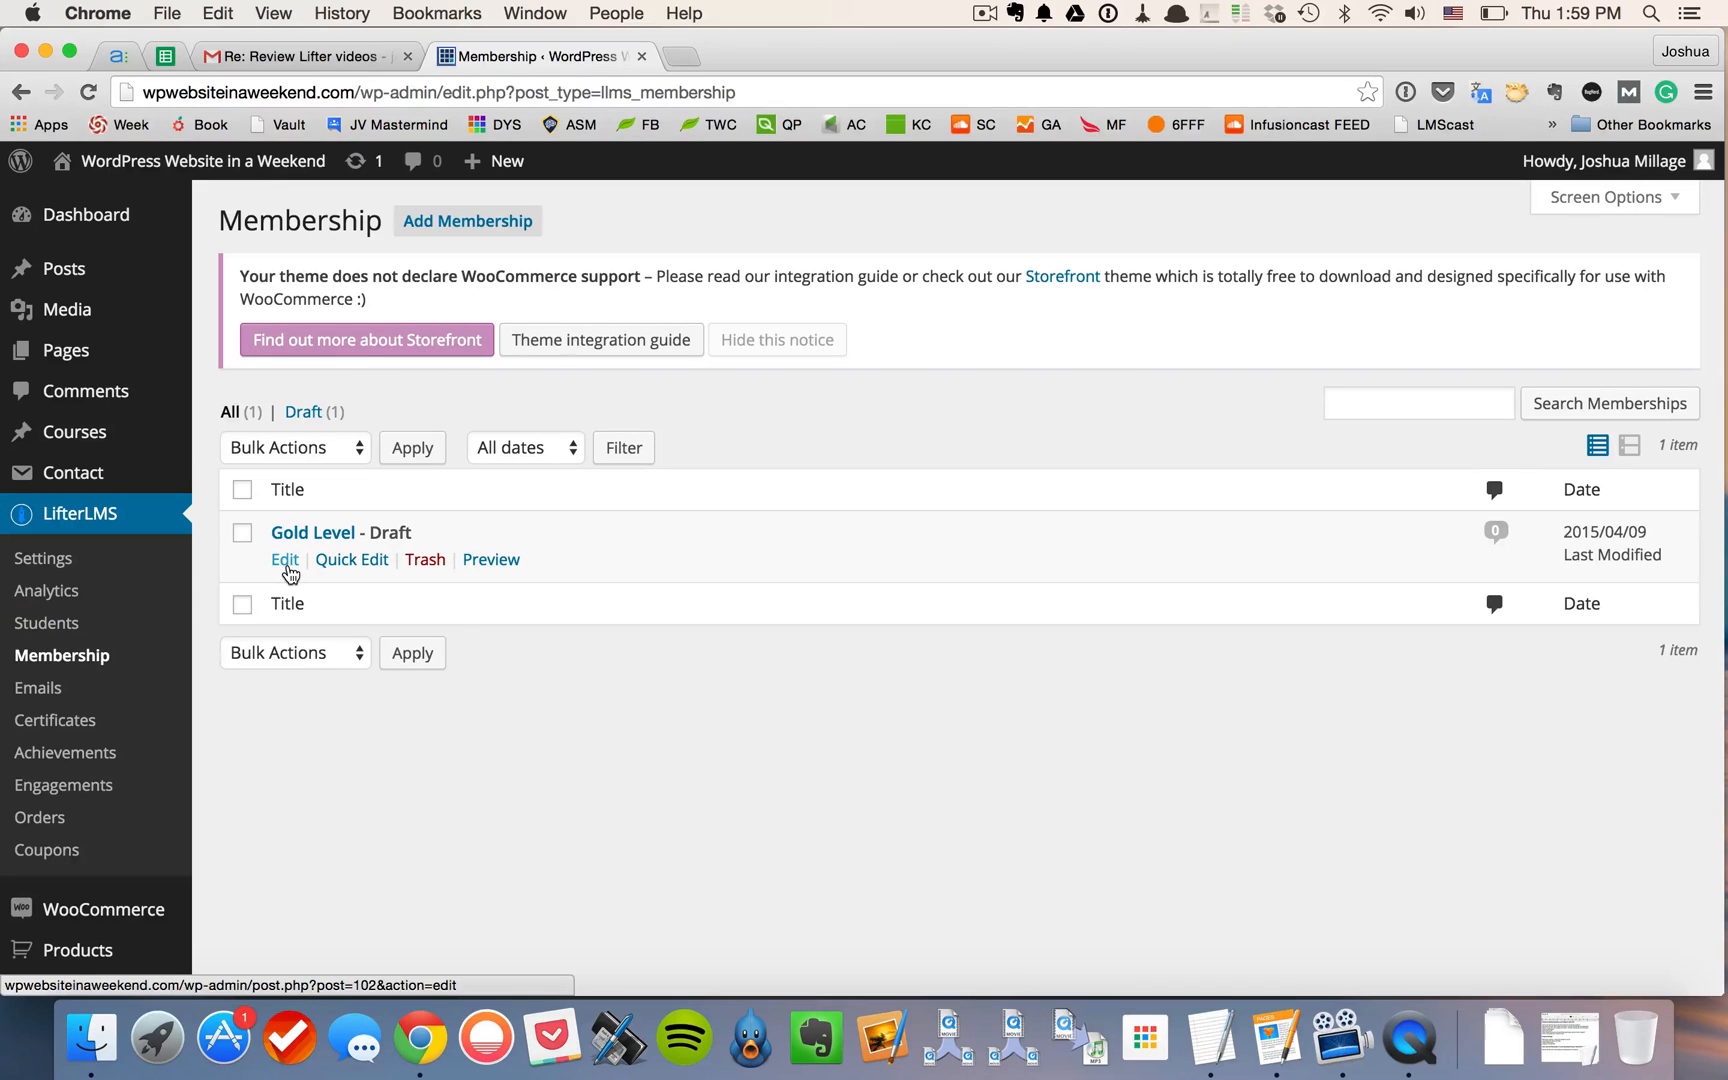
click(284, 560)
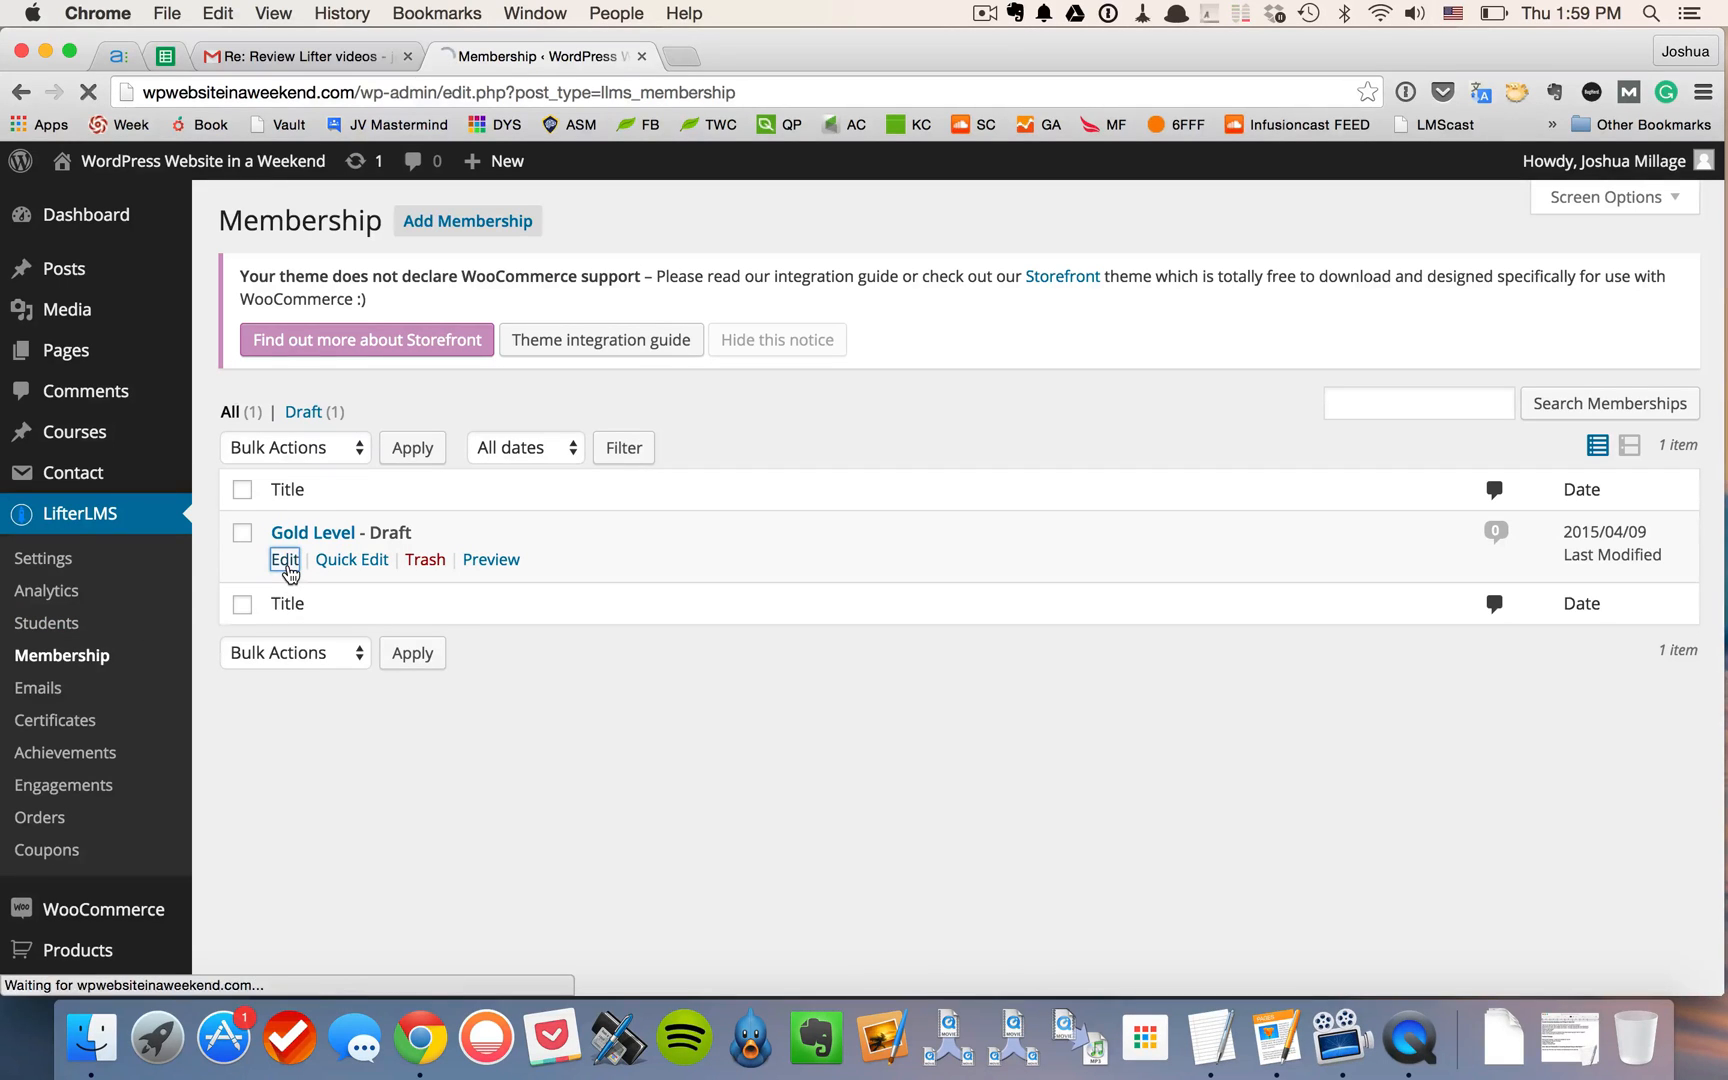
click(284, 560)
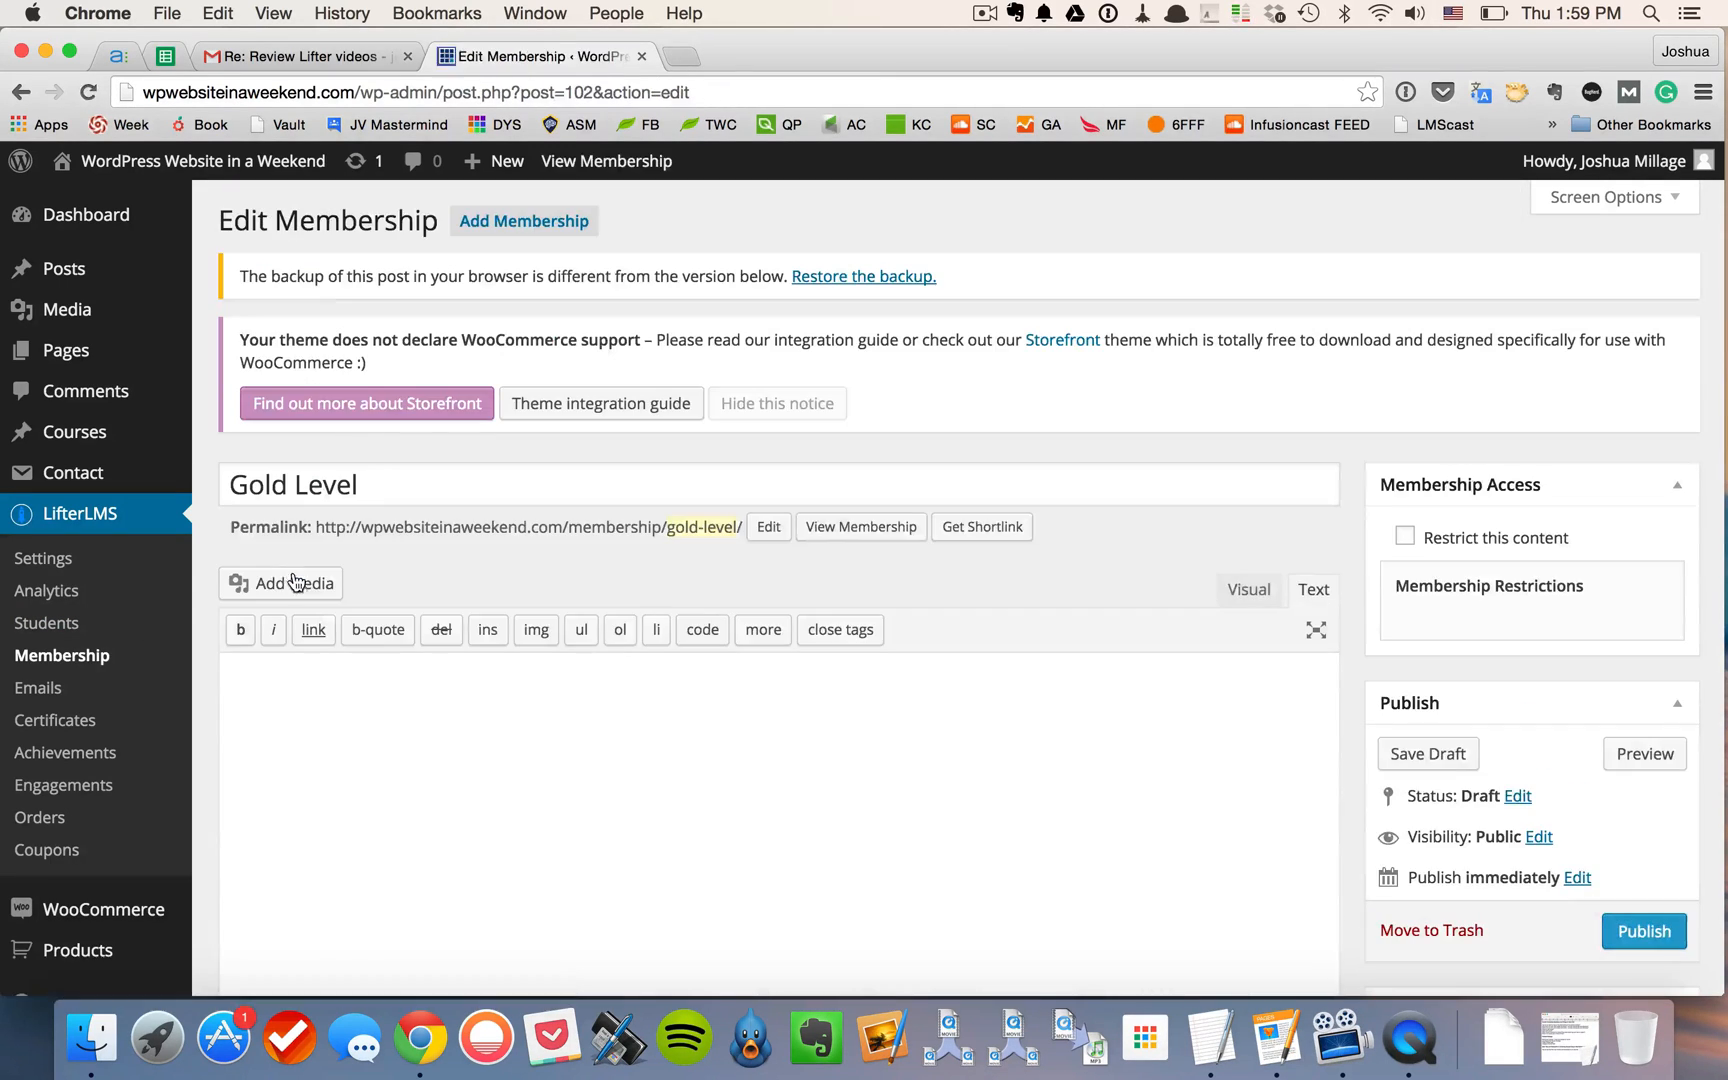
text(lorem)
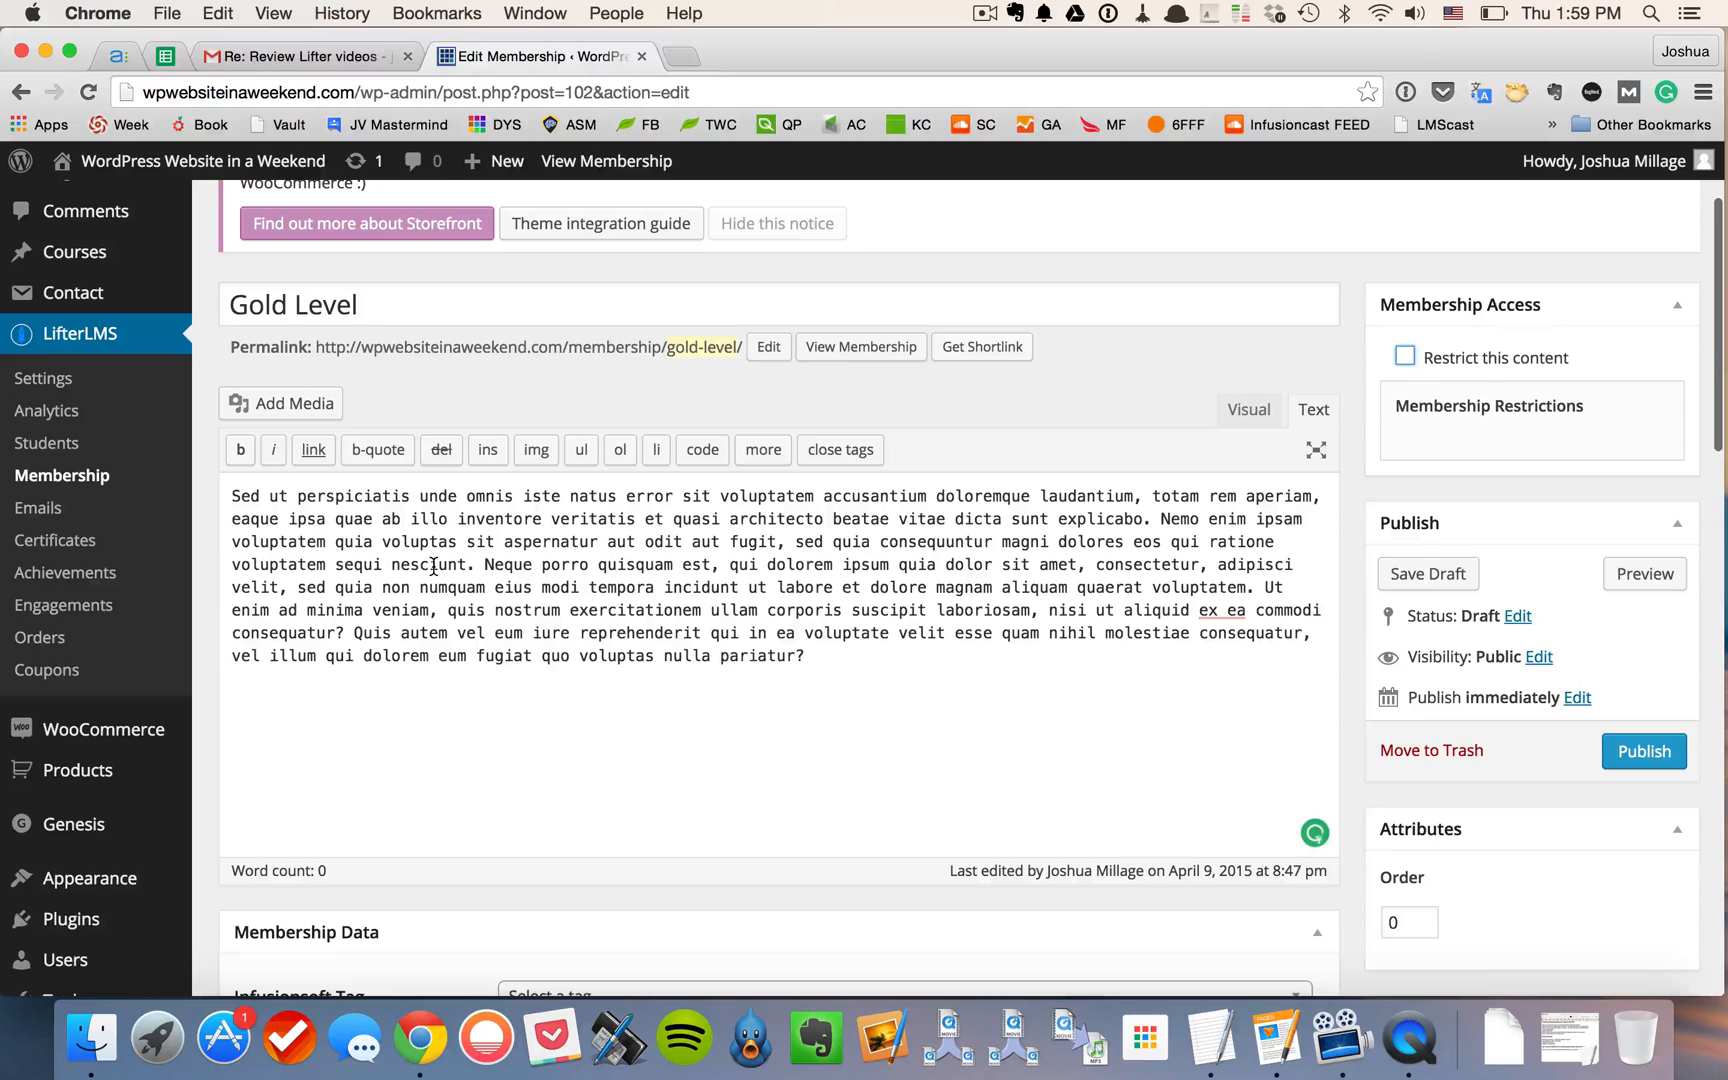
Step: Scroll the edit page down to the Single Payment Options section
scroll(down, 3)
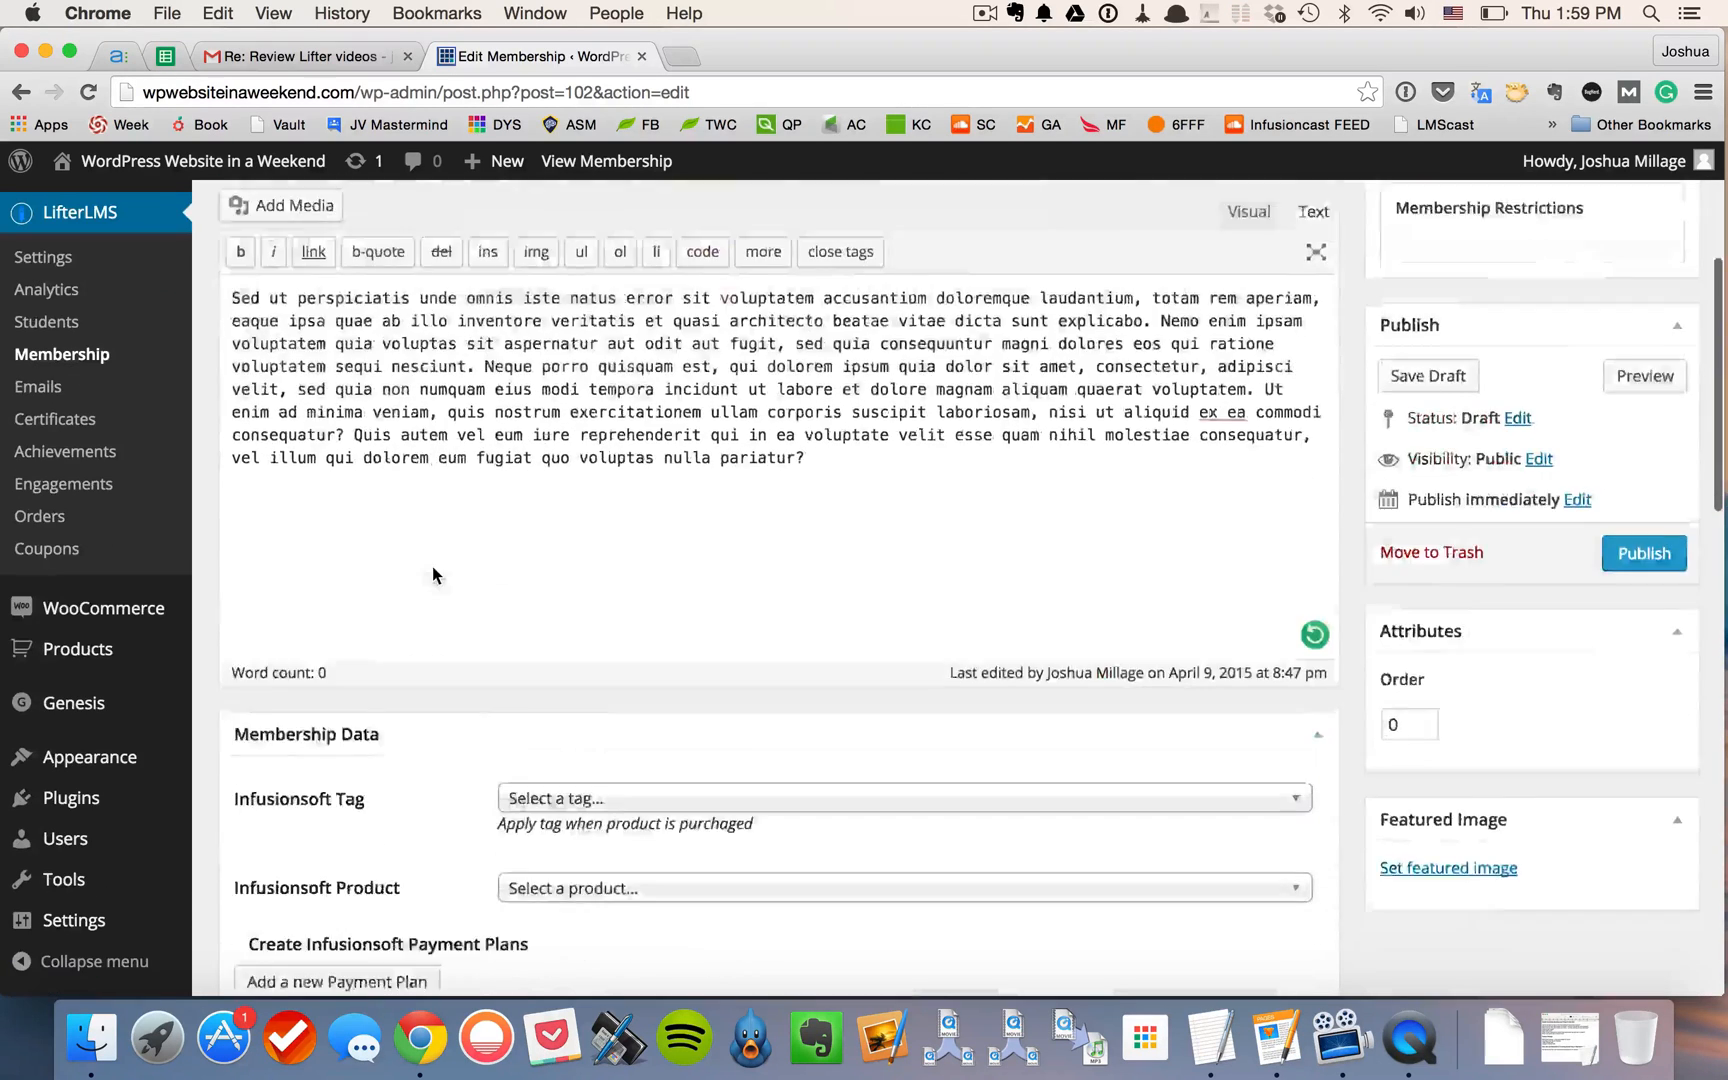
scroll(down, 3)
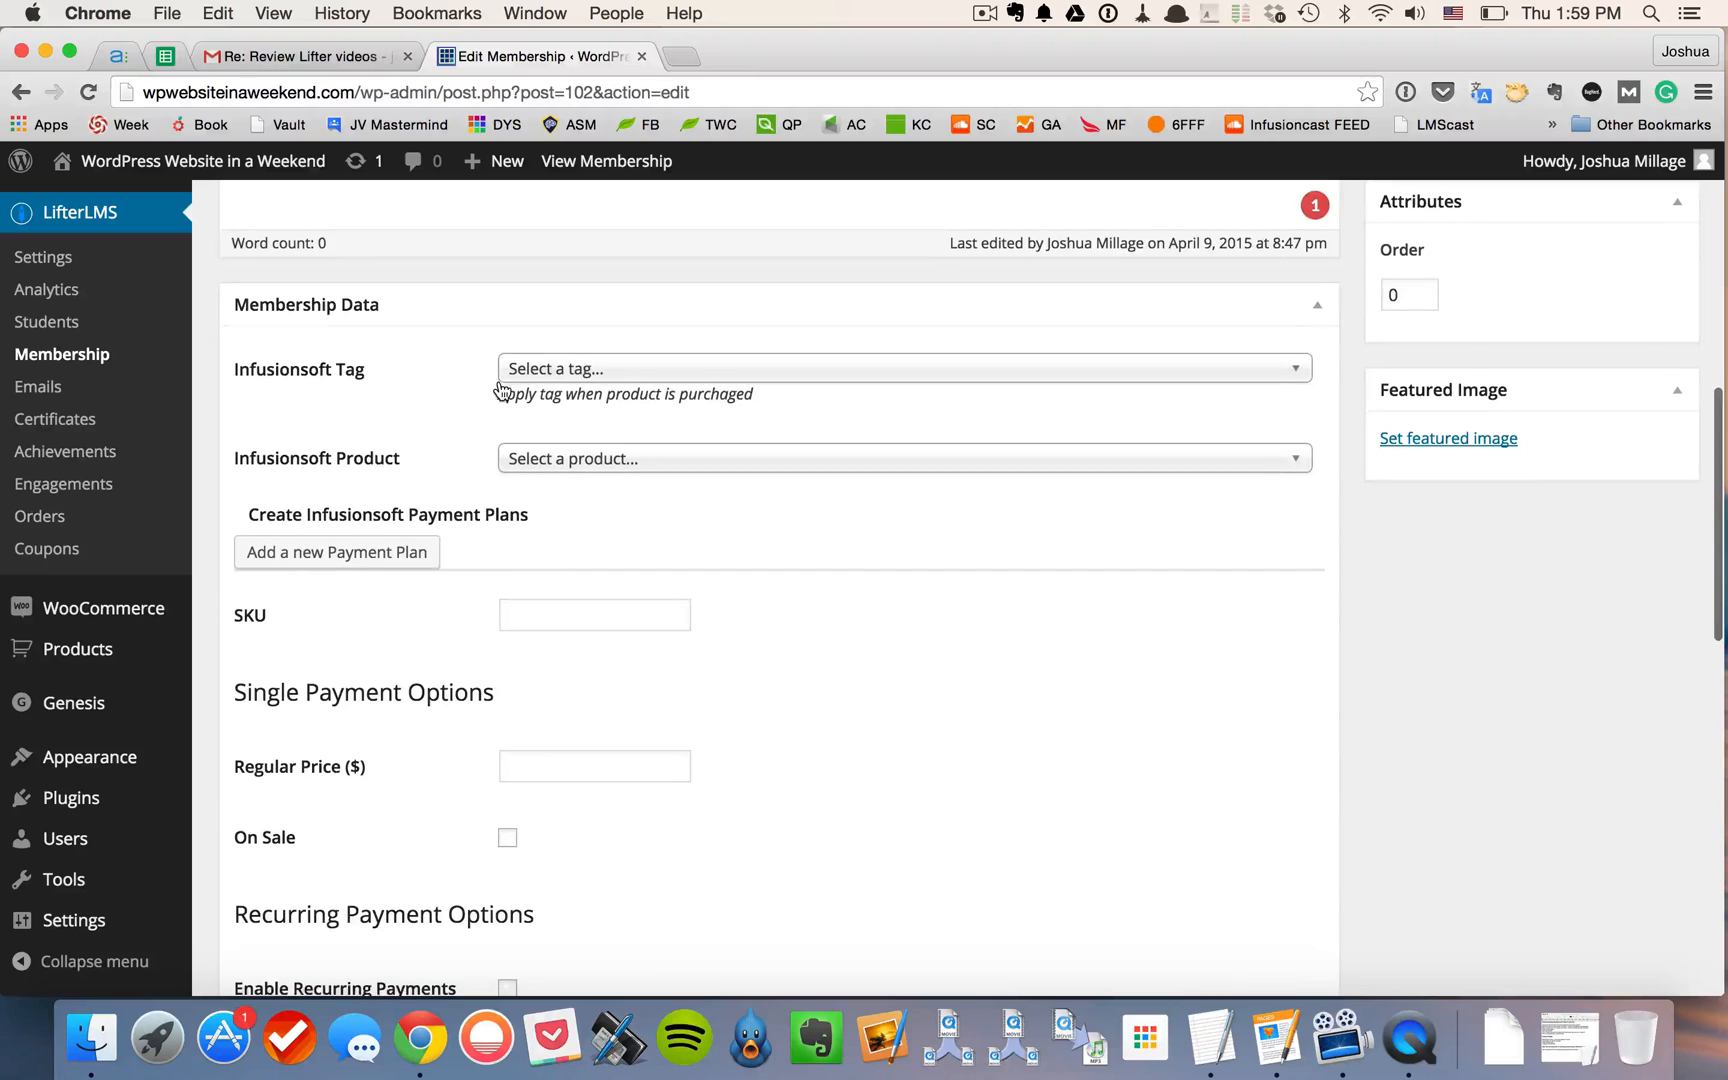
scroll(down, 3)
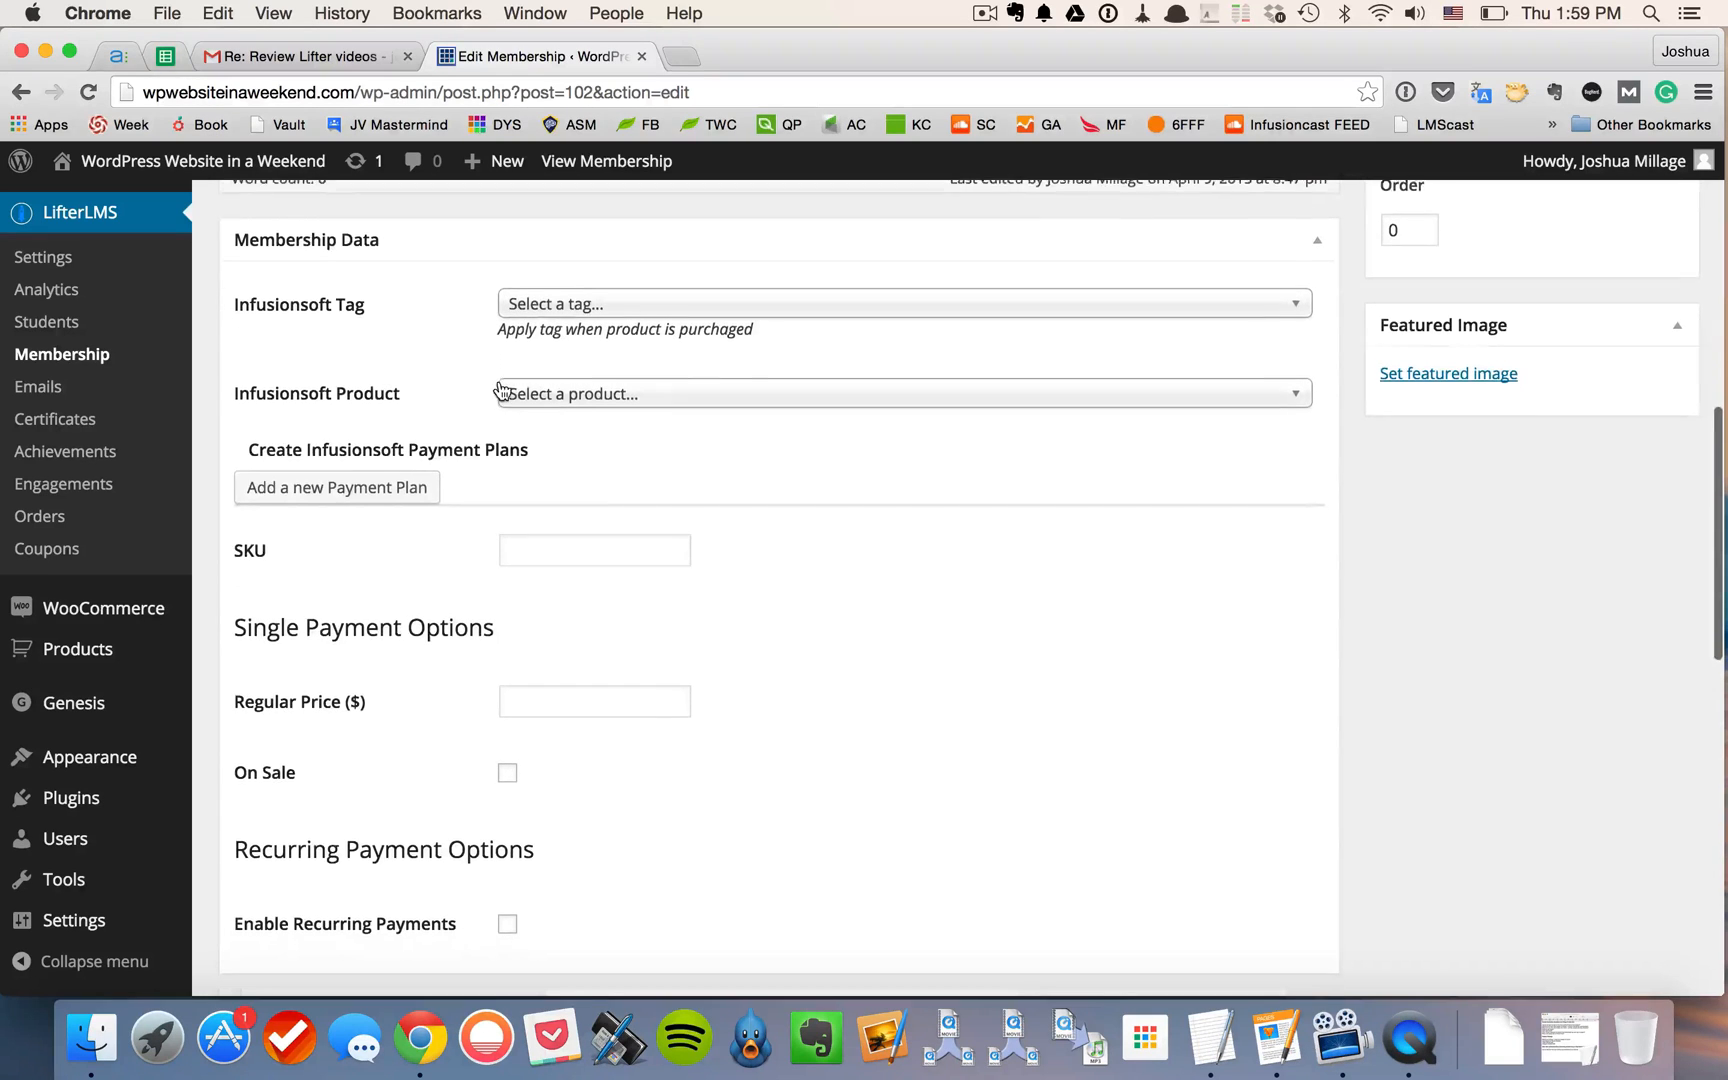
scroll(down, 3)
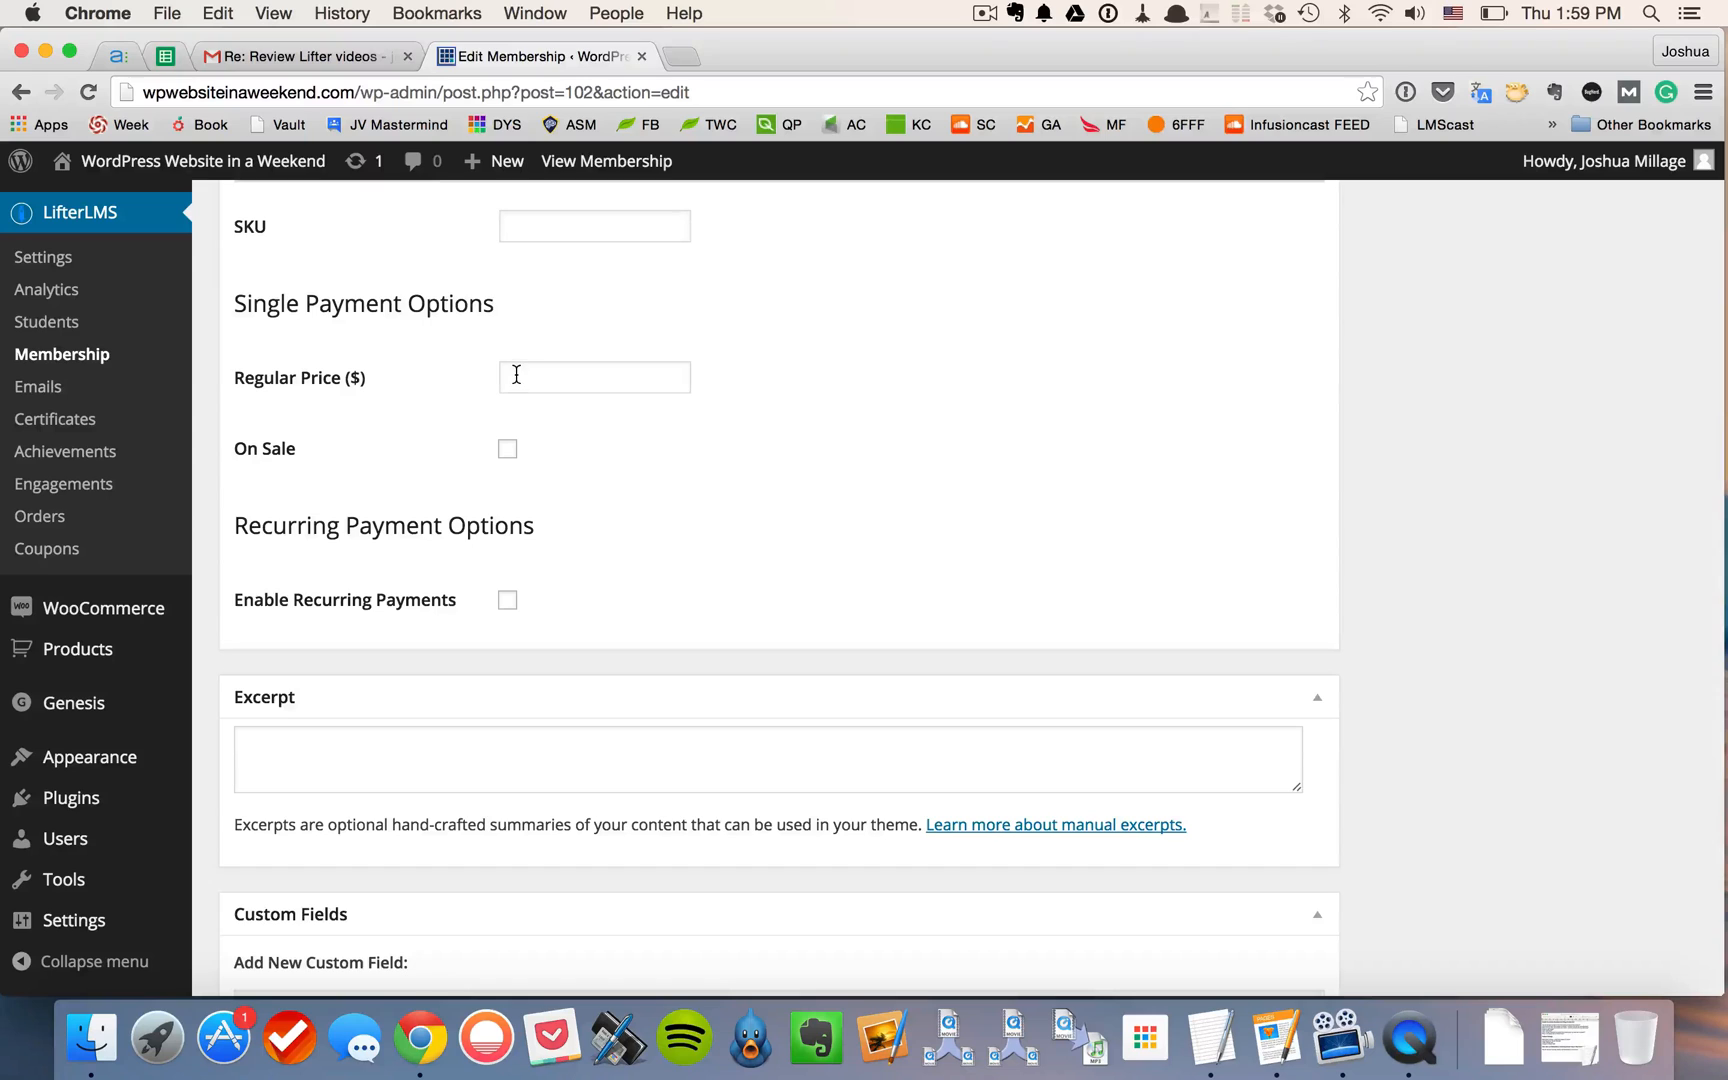
mouse_move(526, 360)
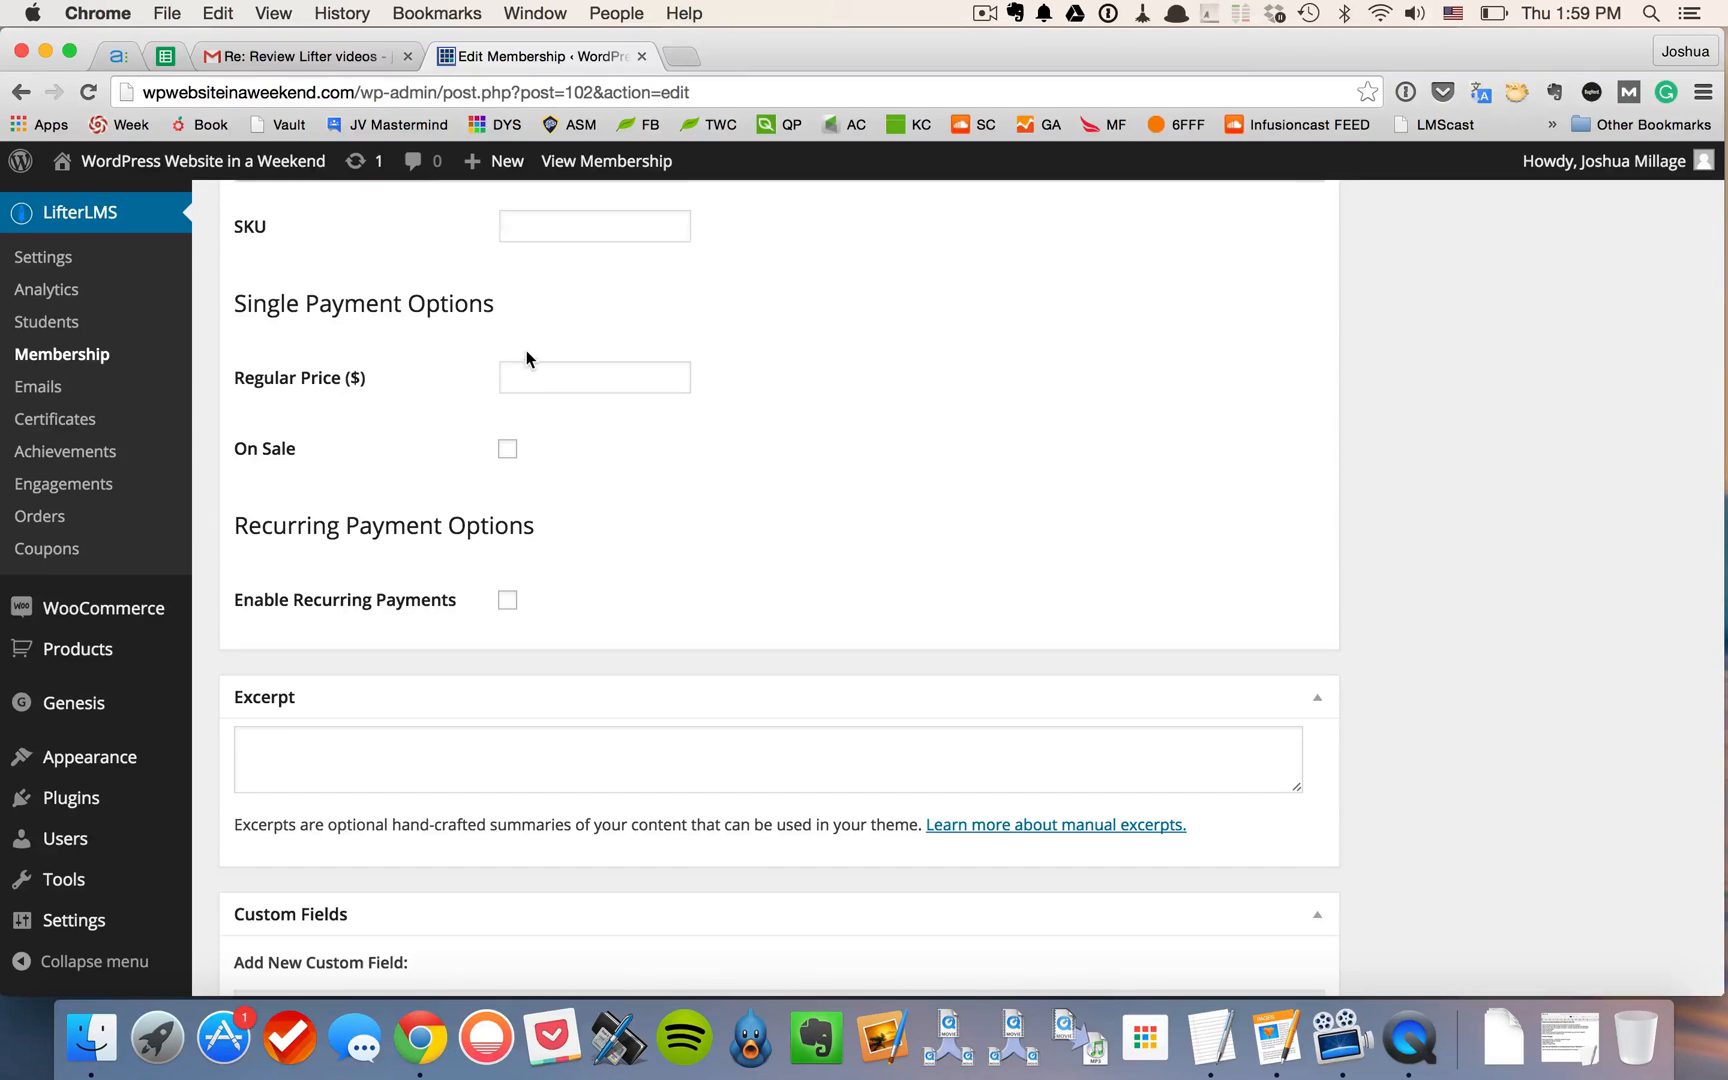
mouse_move(534, 338)
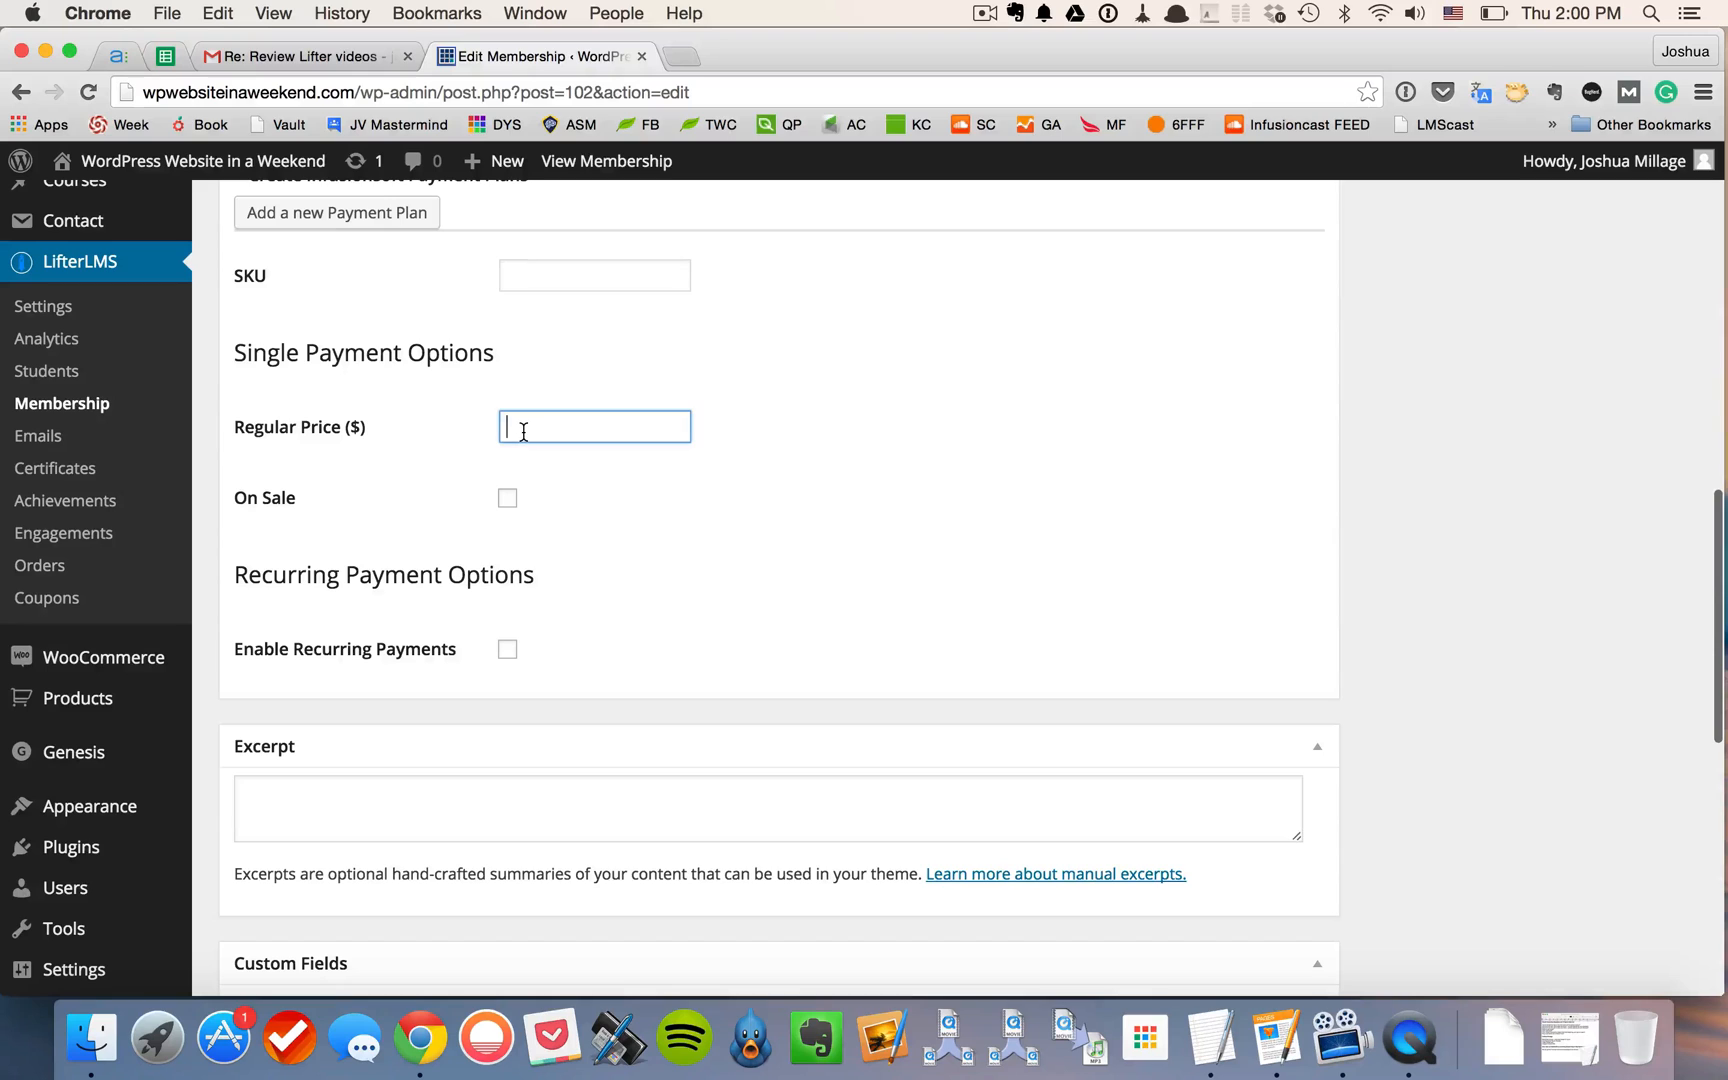
Step: Try a regular price of 100 with a sale price of 50, then return to the regular price to correct it
text(100)
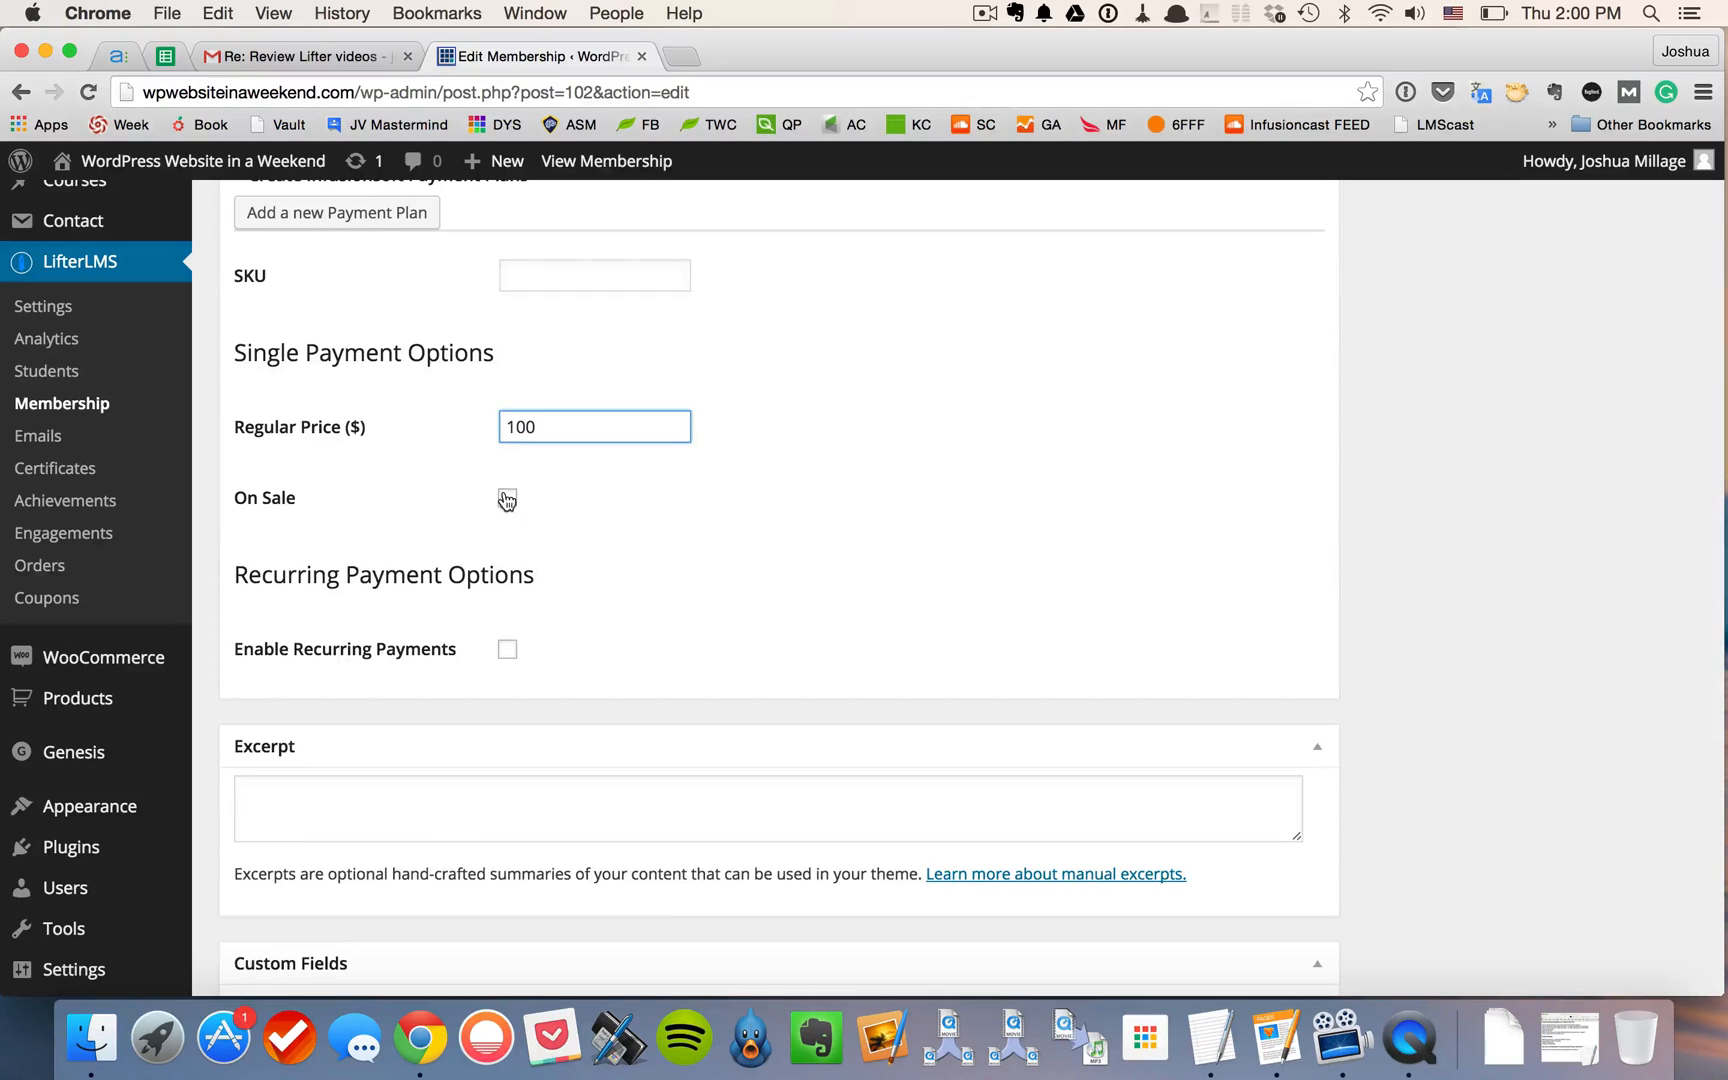
click(506, 498)
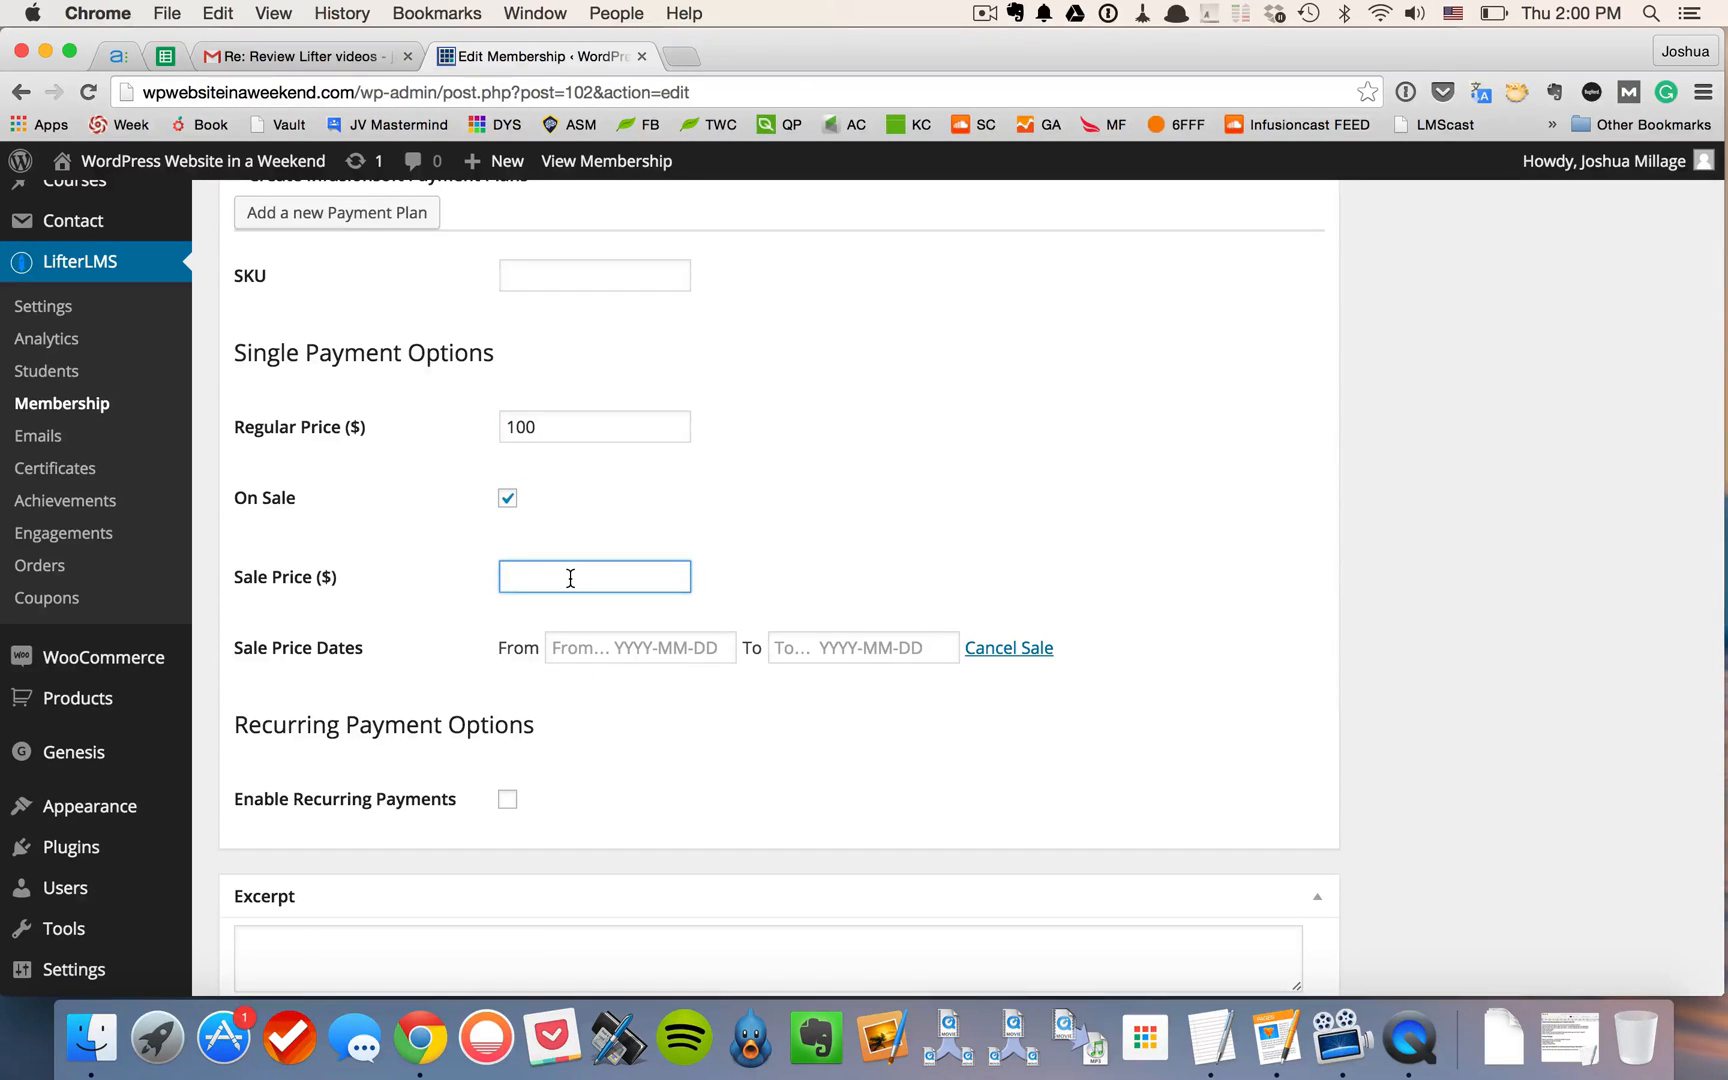
text(50)
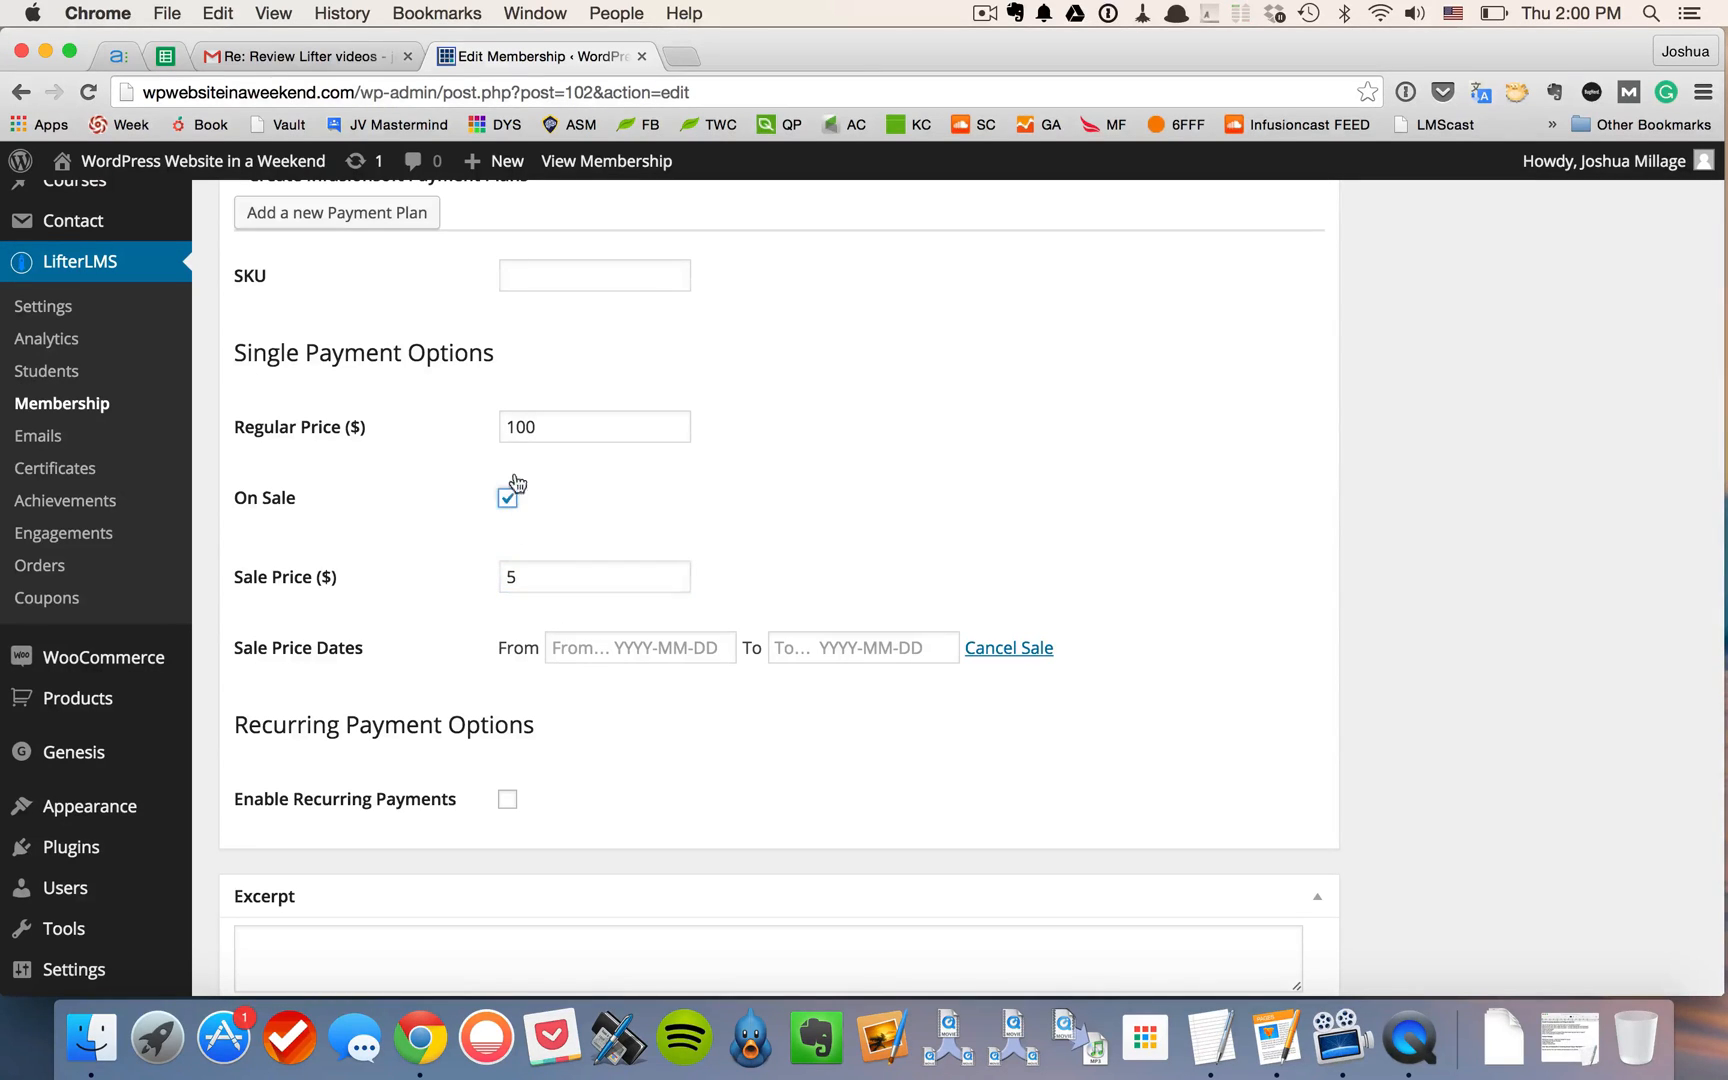
click(594, 576)
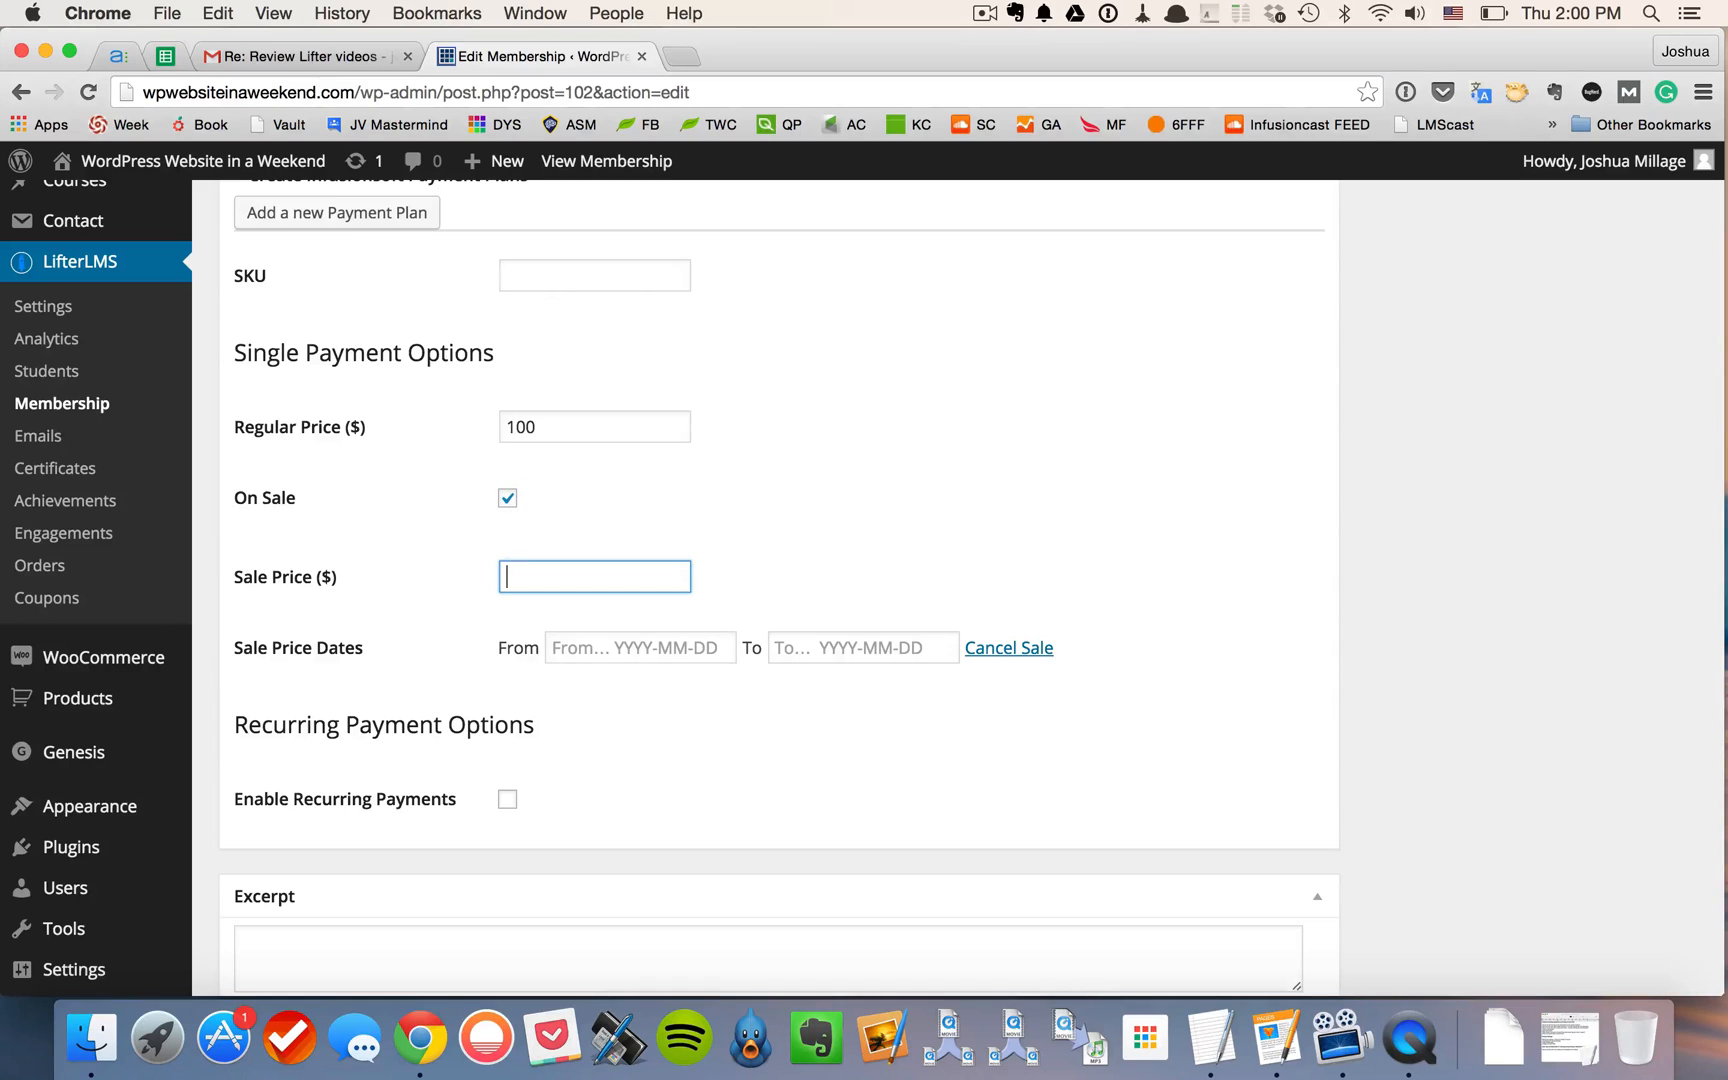
click(506, 498)
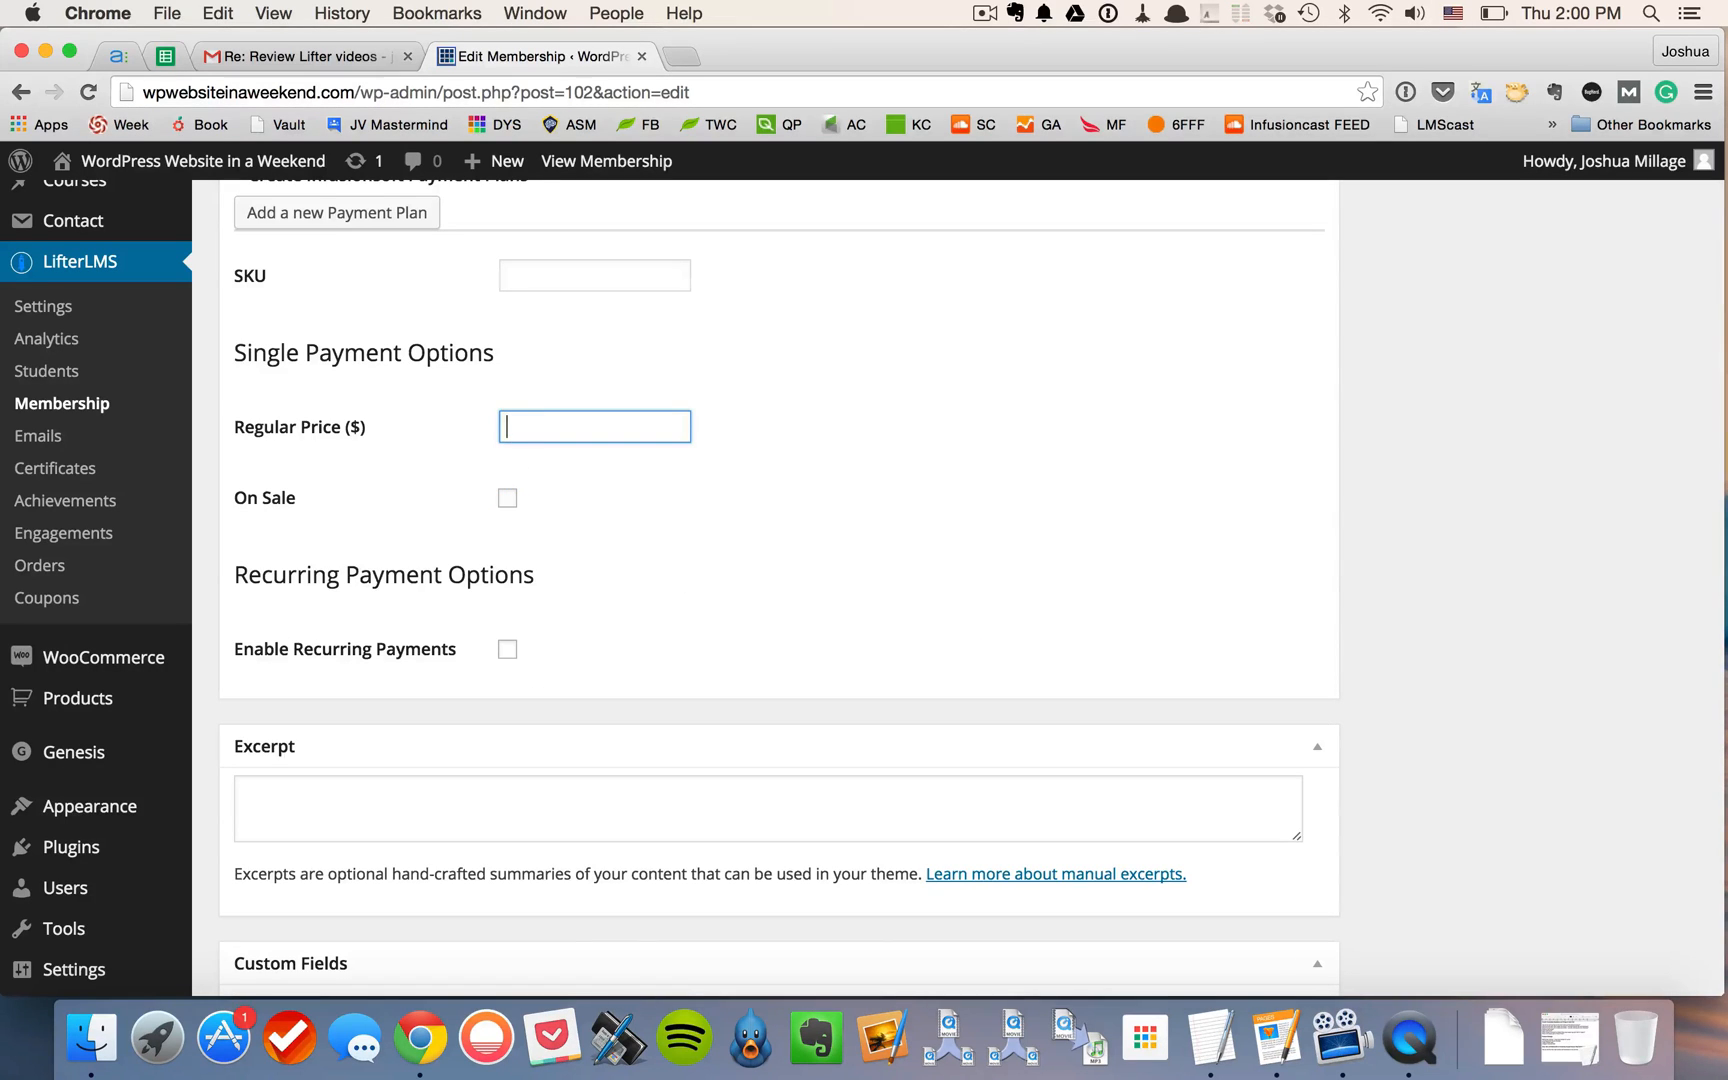
Step: Enable recurring payments with a $50 subscription billed every Month and a $1 initial payment
click(506, 650)
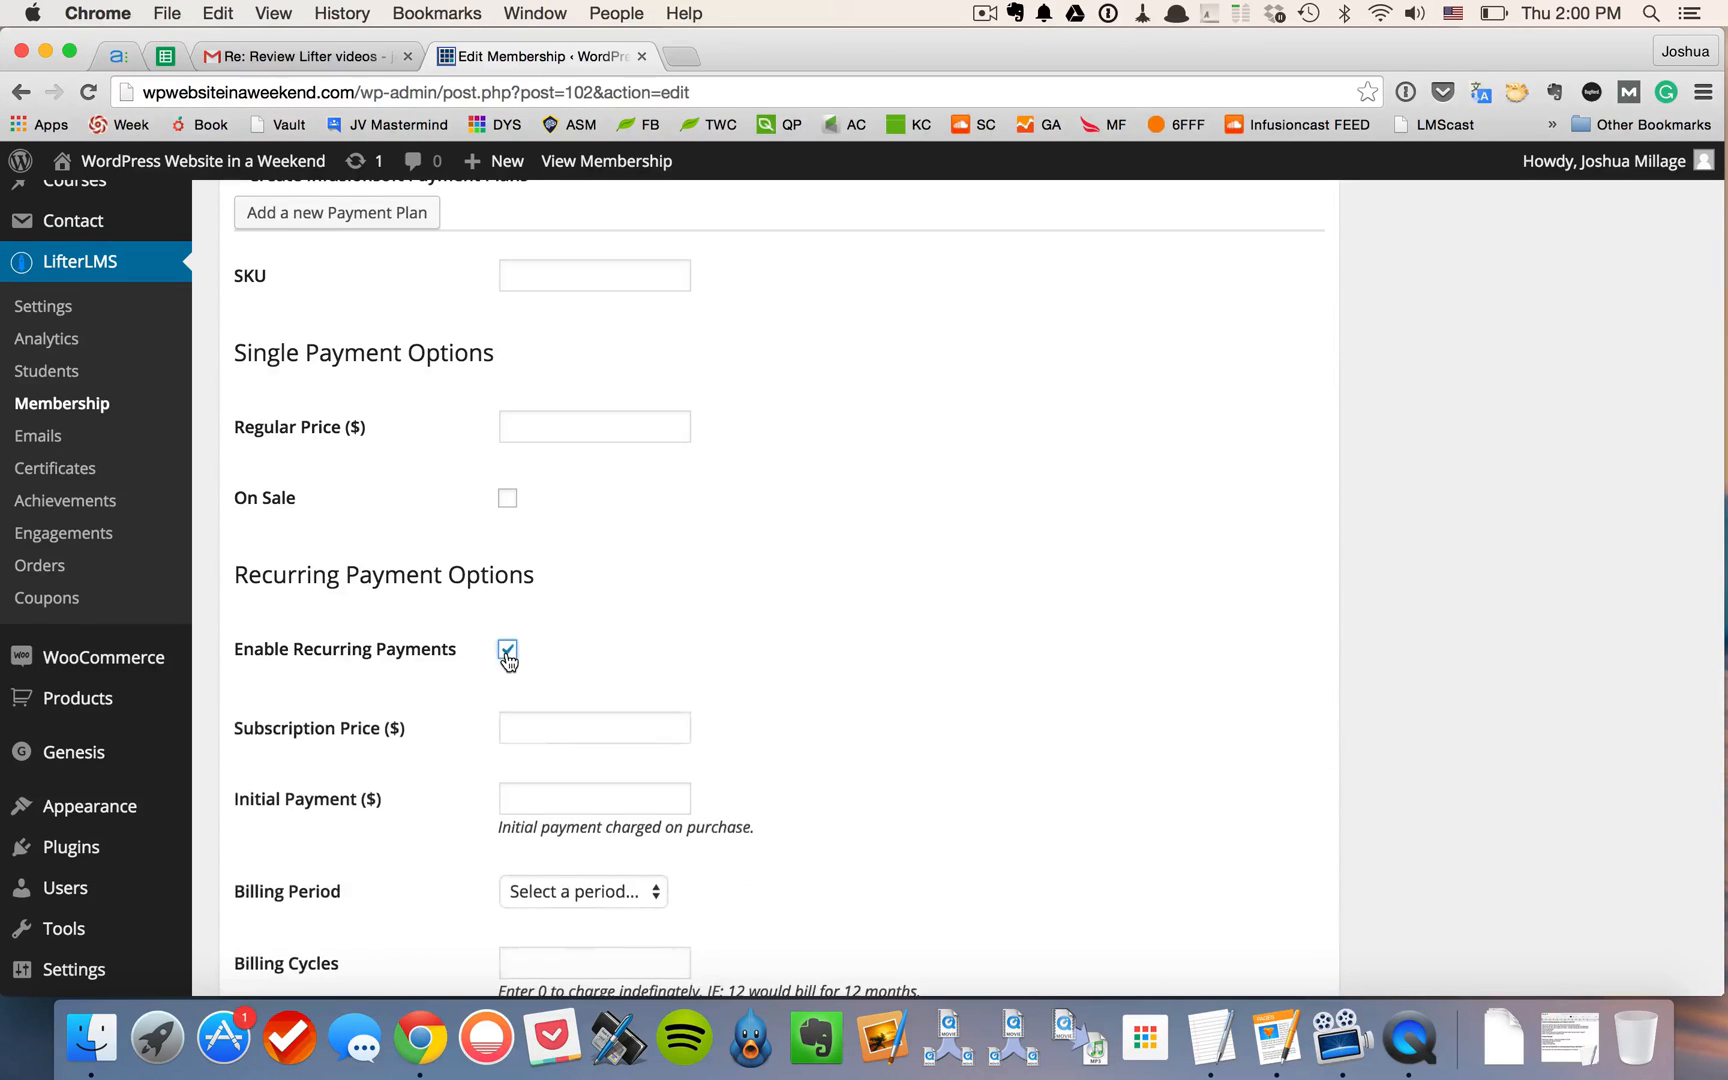
scroll(down, 3)
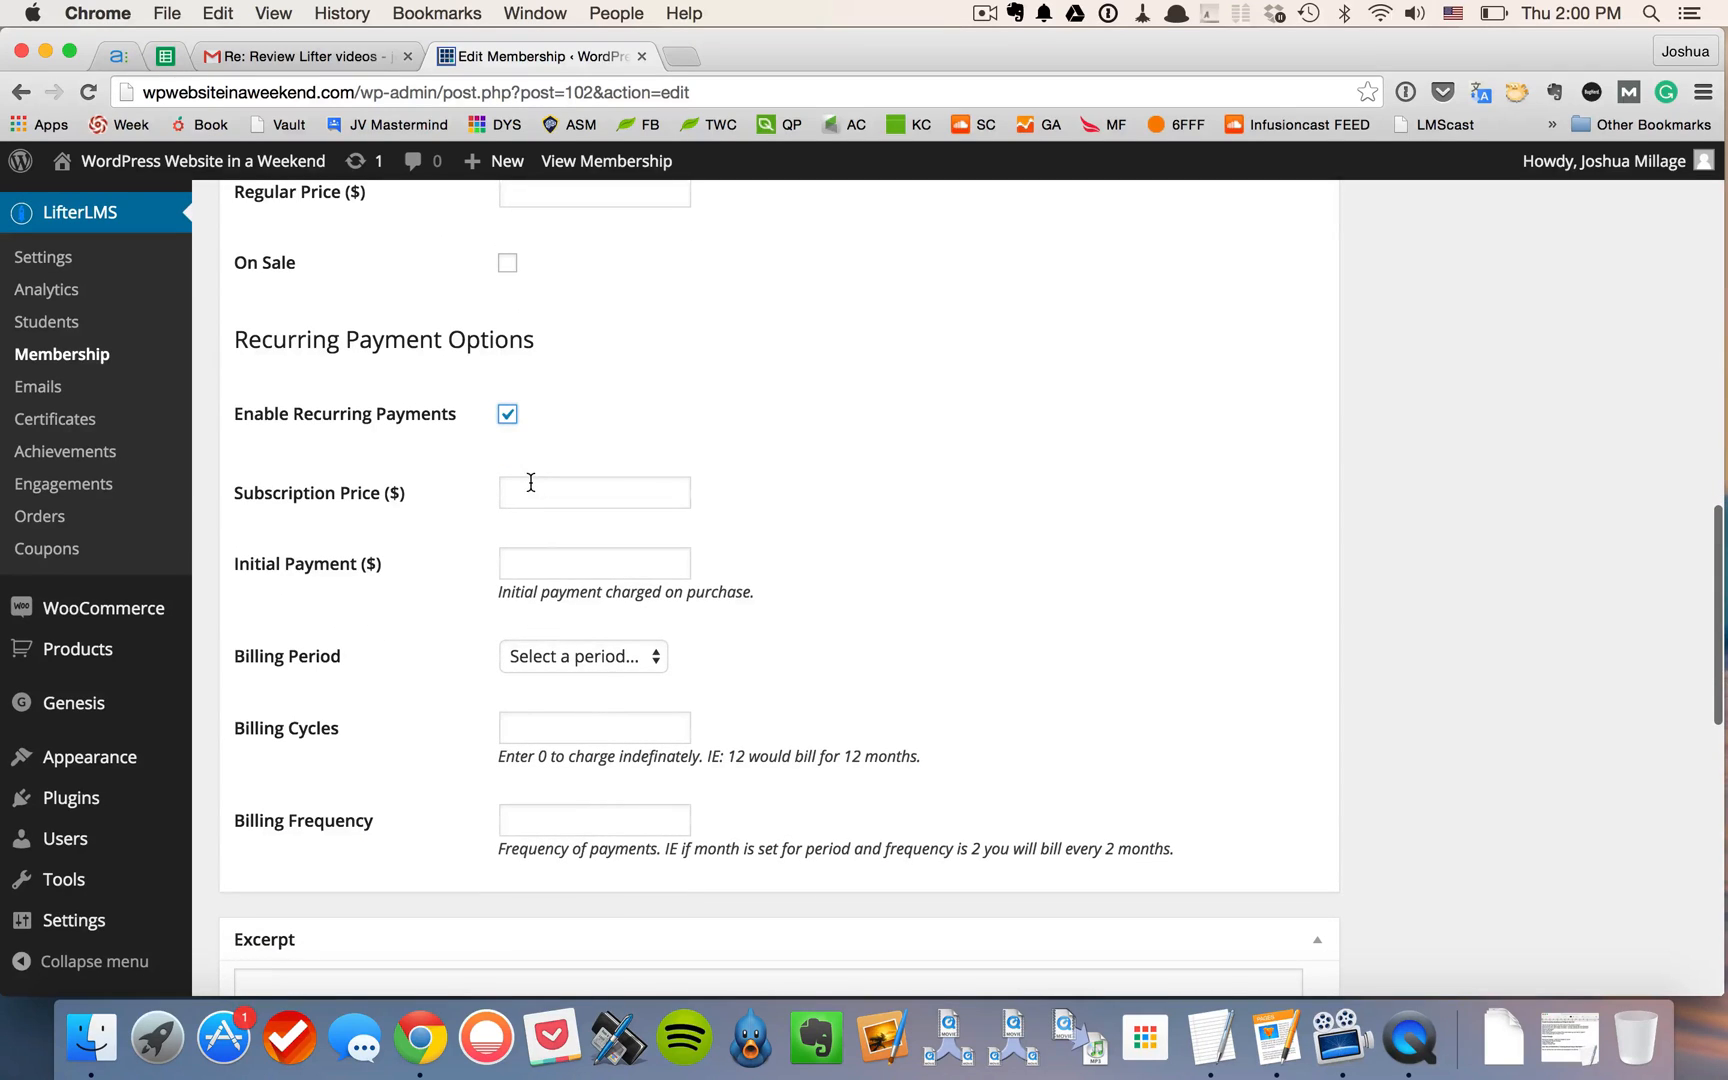
text(50)
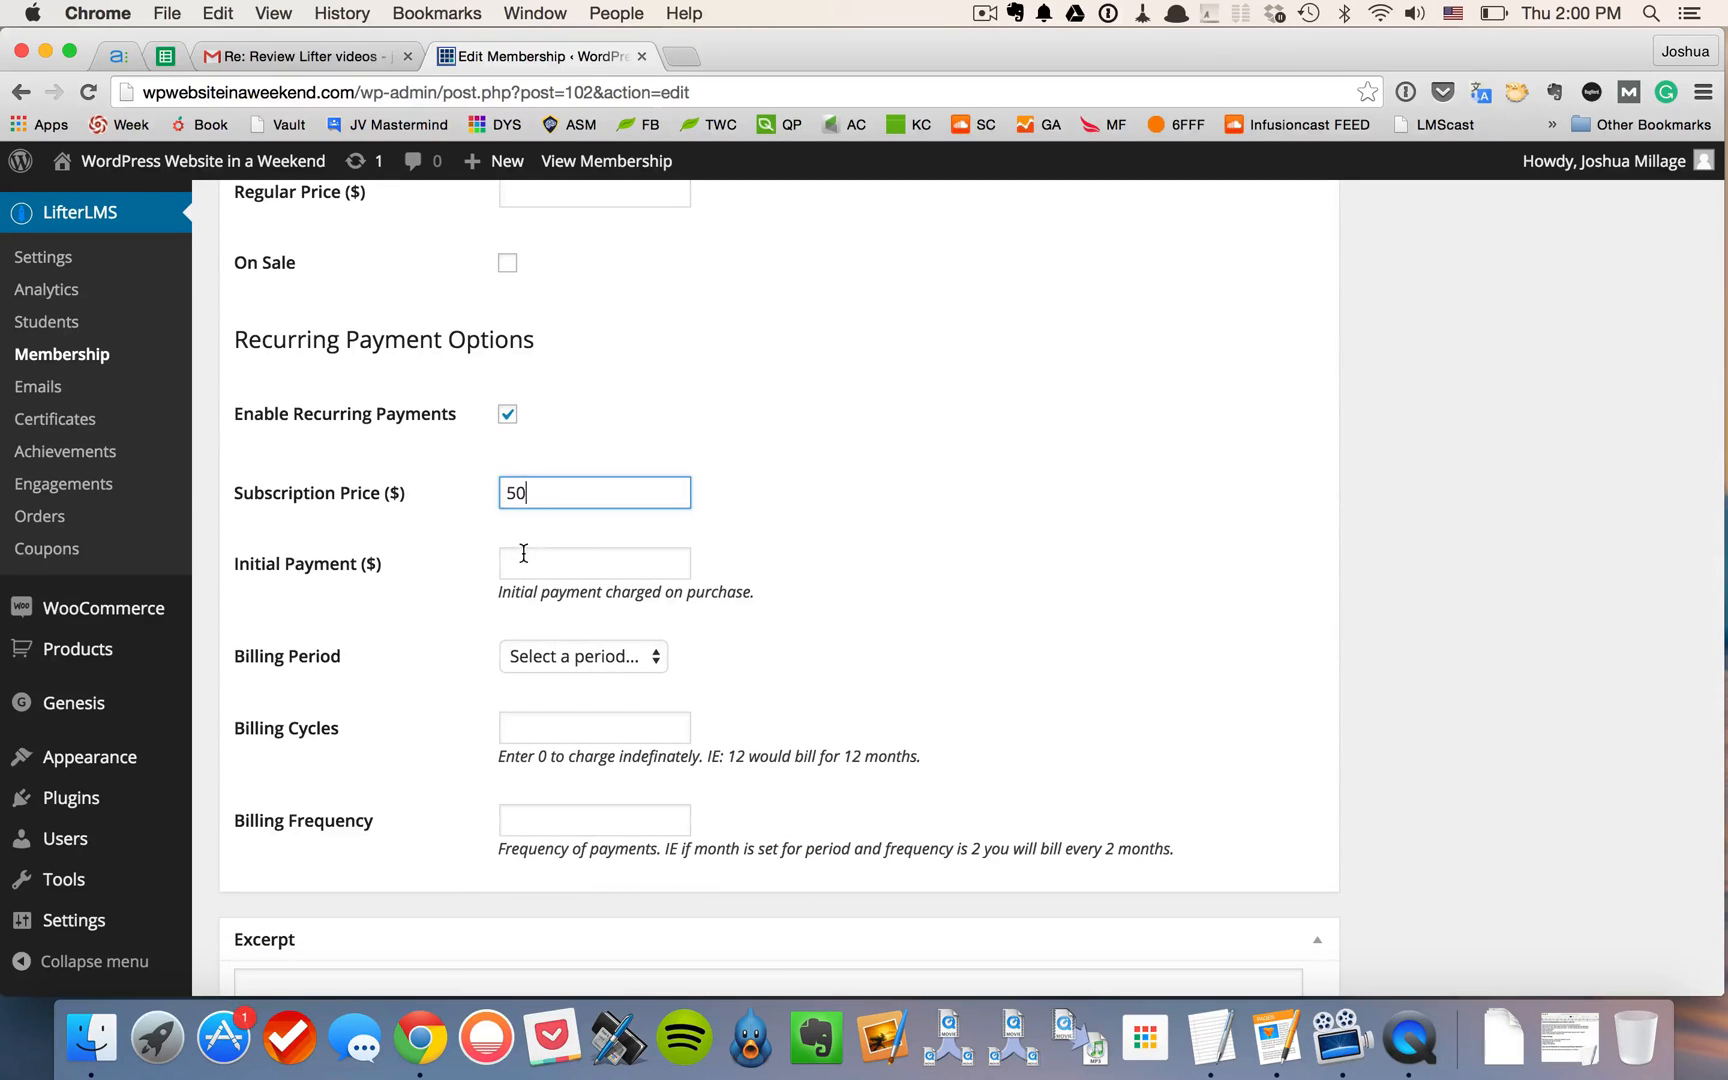
click(582, 656)
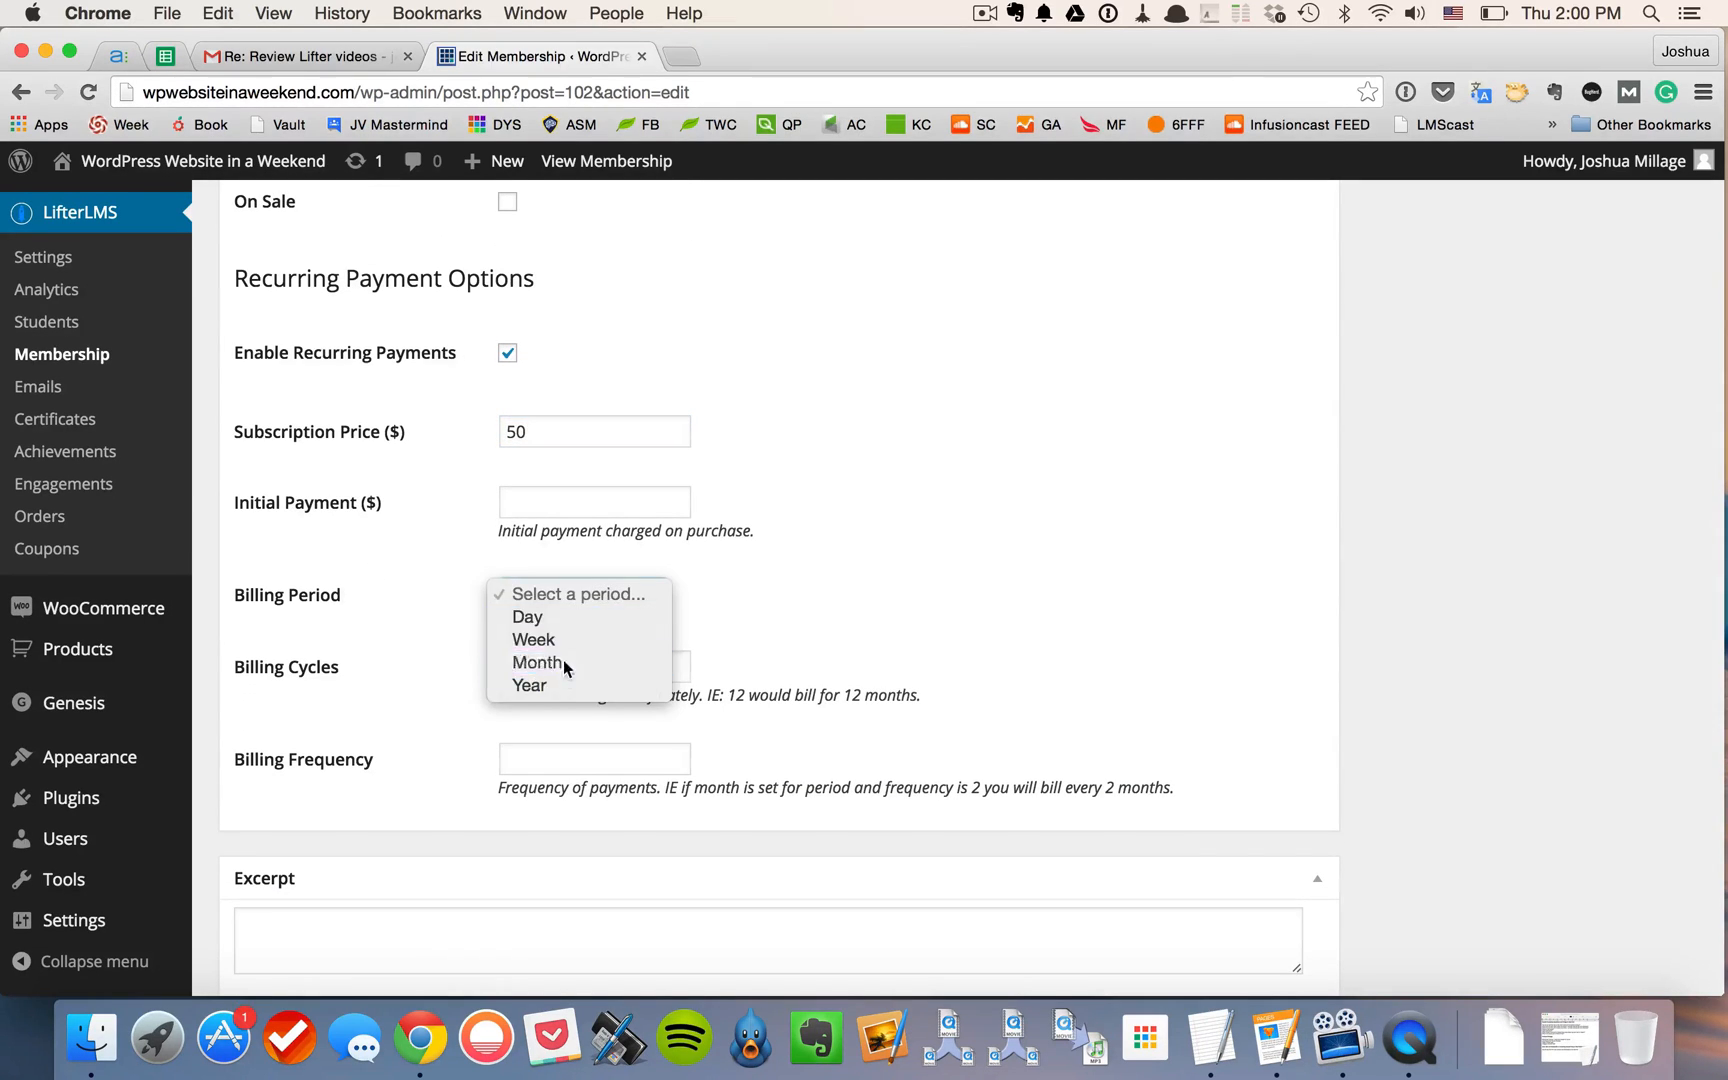
click(538, 662)
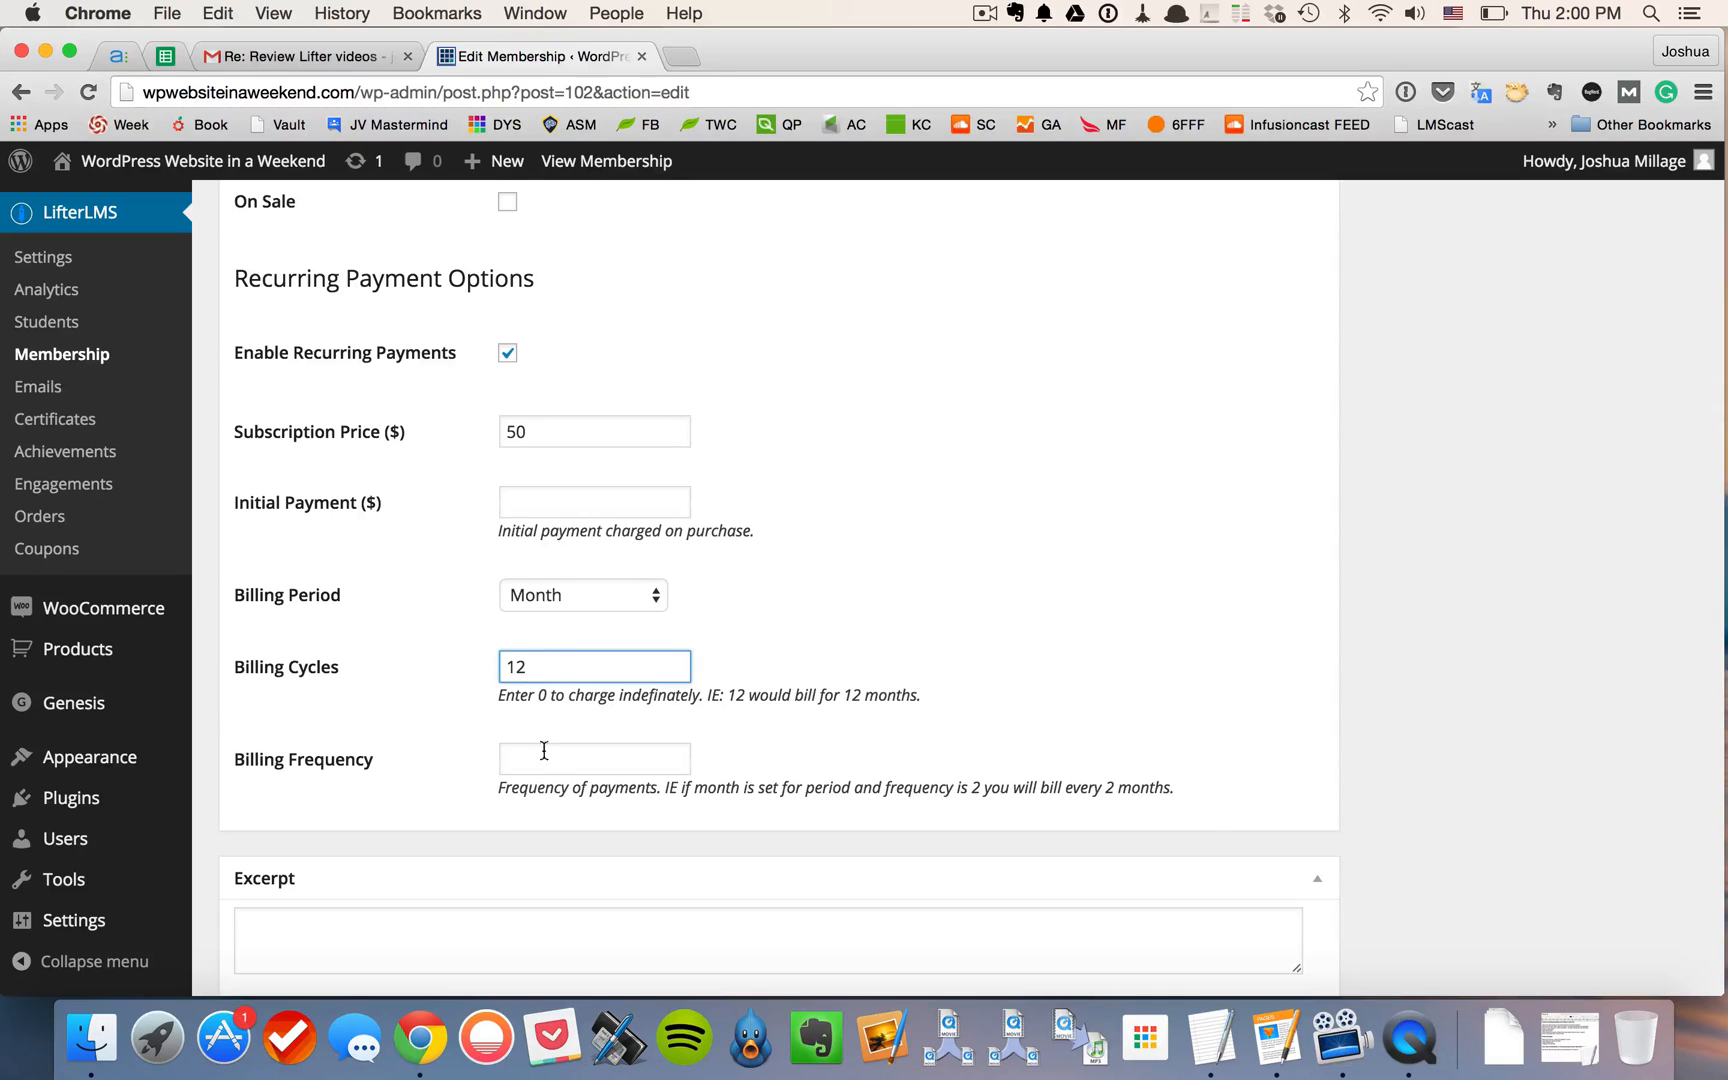
mouse_move(552, 740)
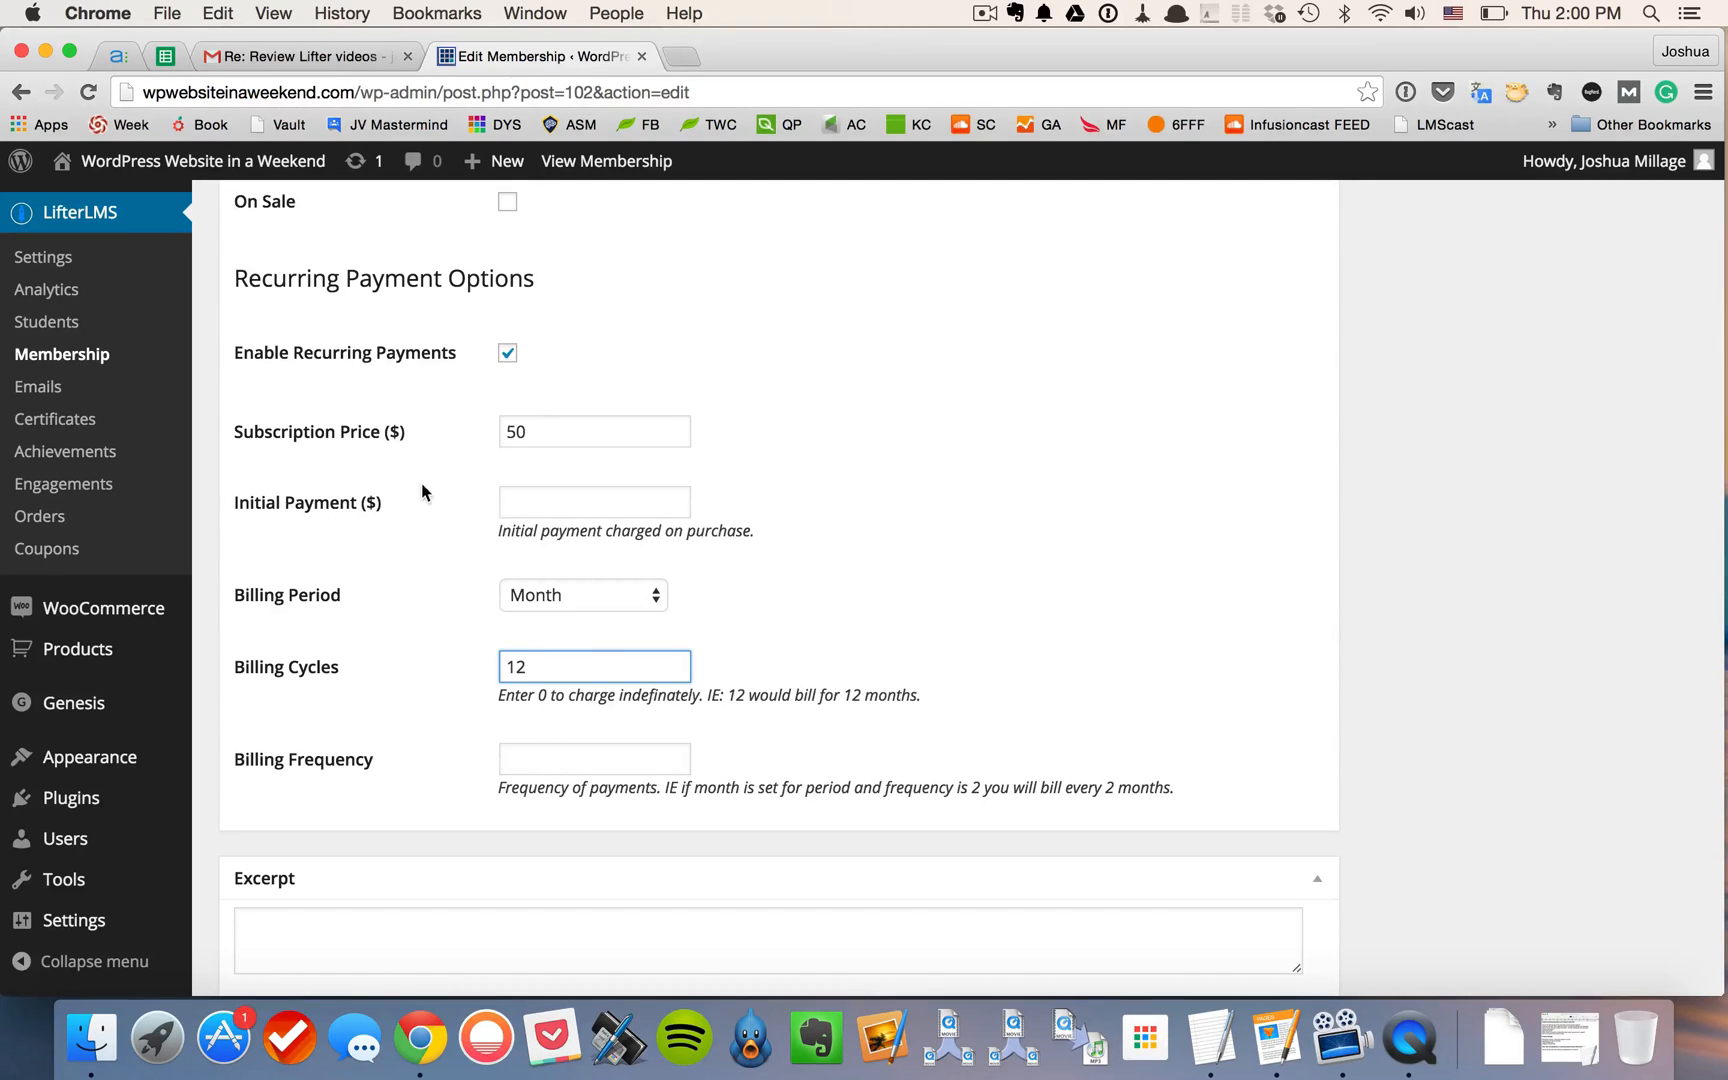
mouse_move(426, 506)
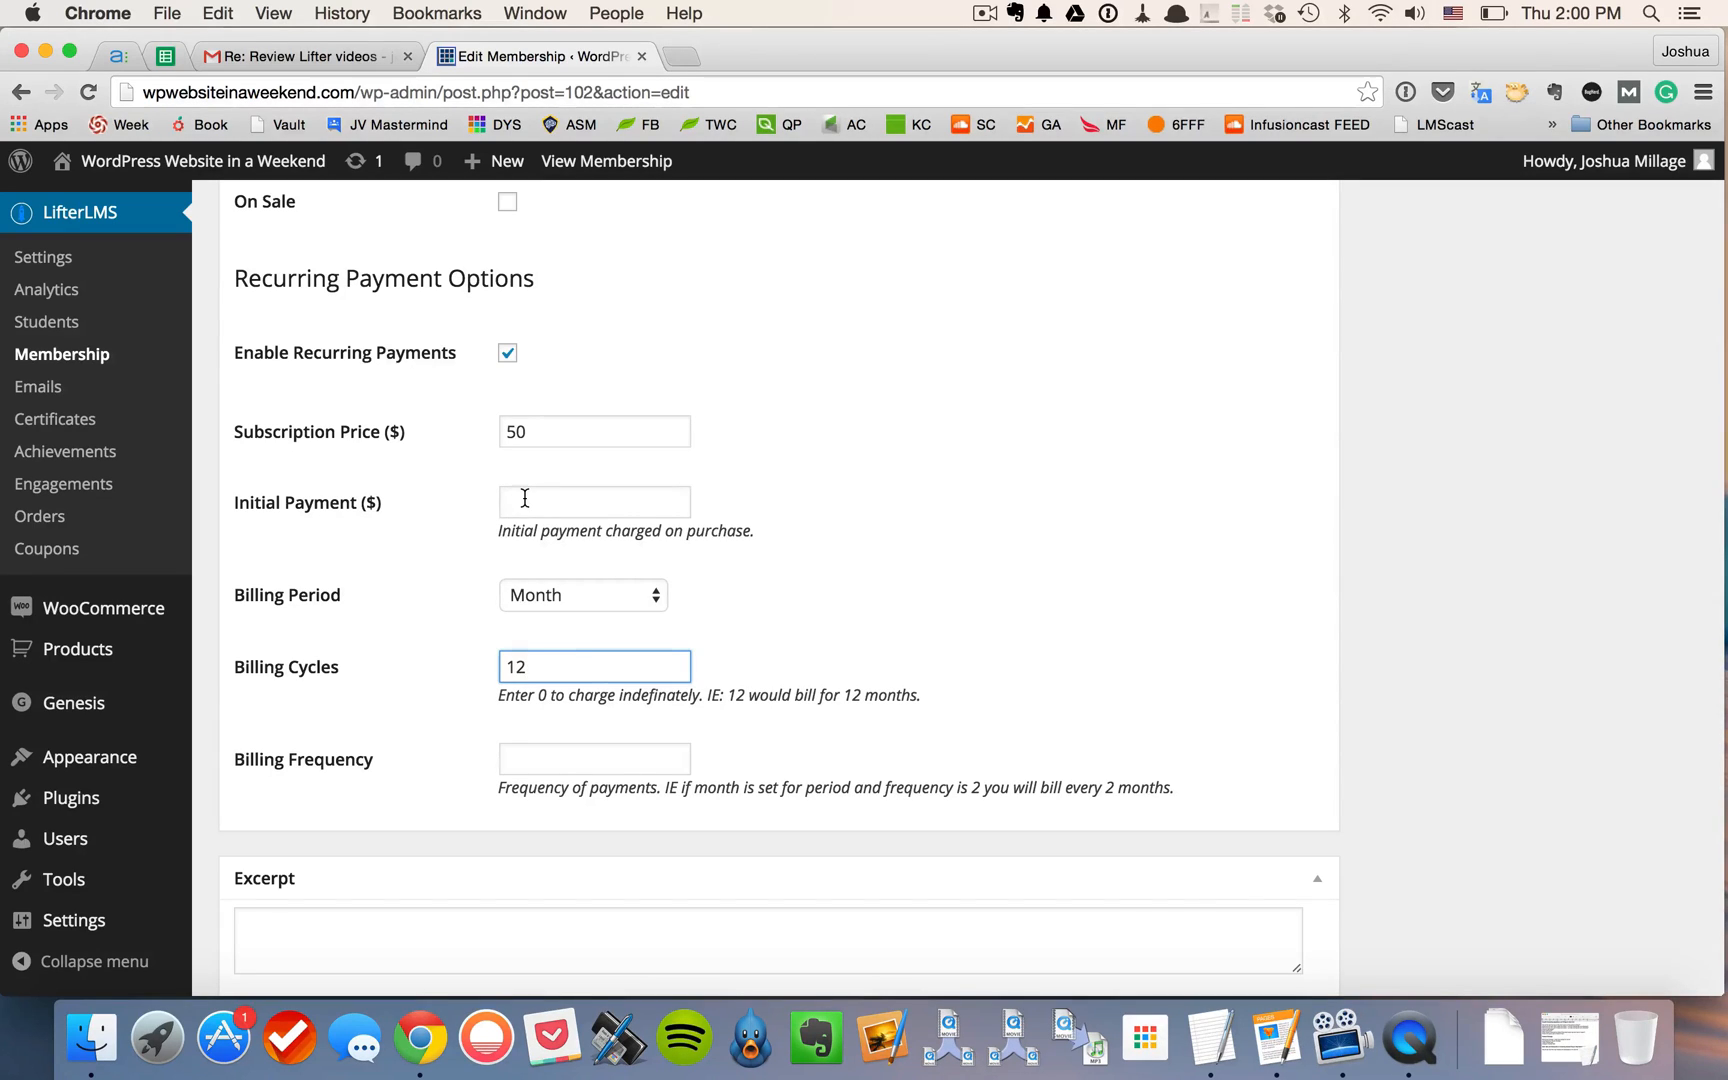
text(1)
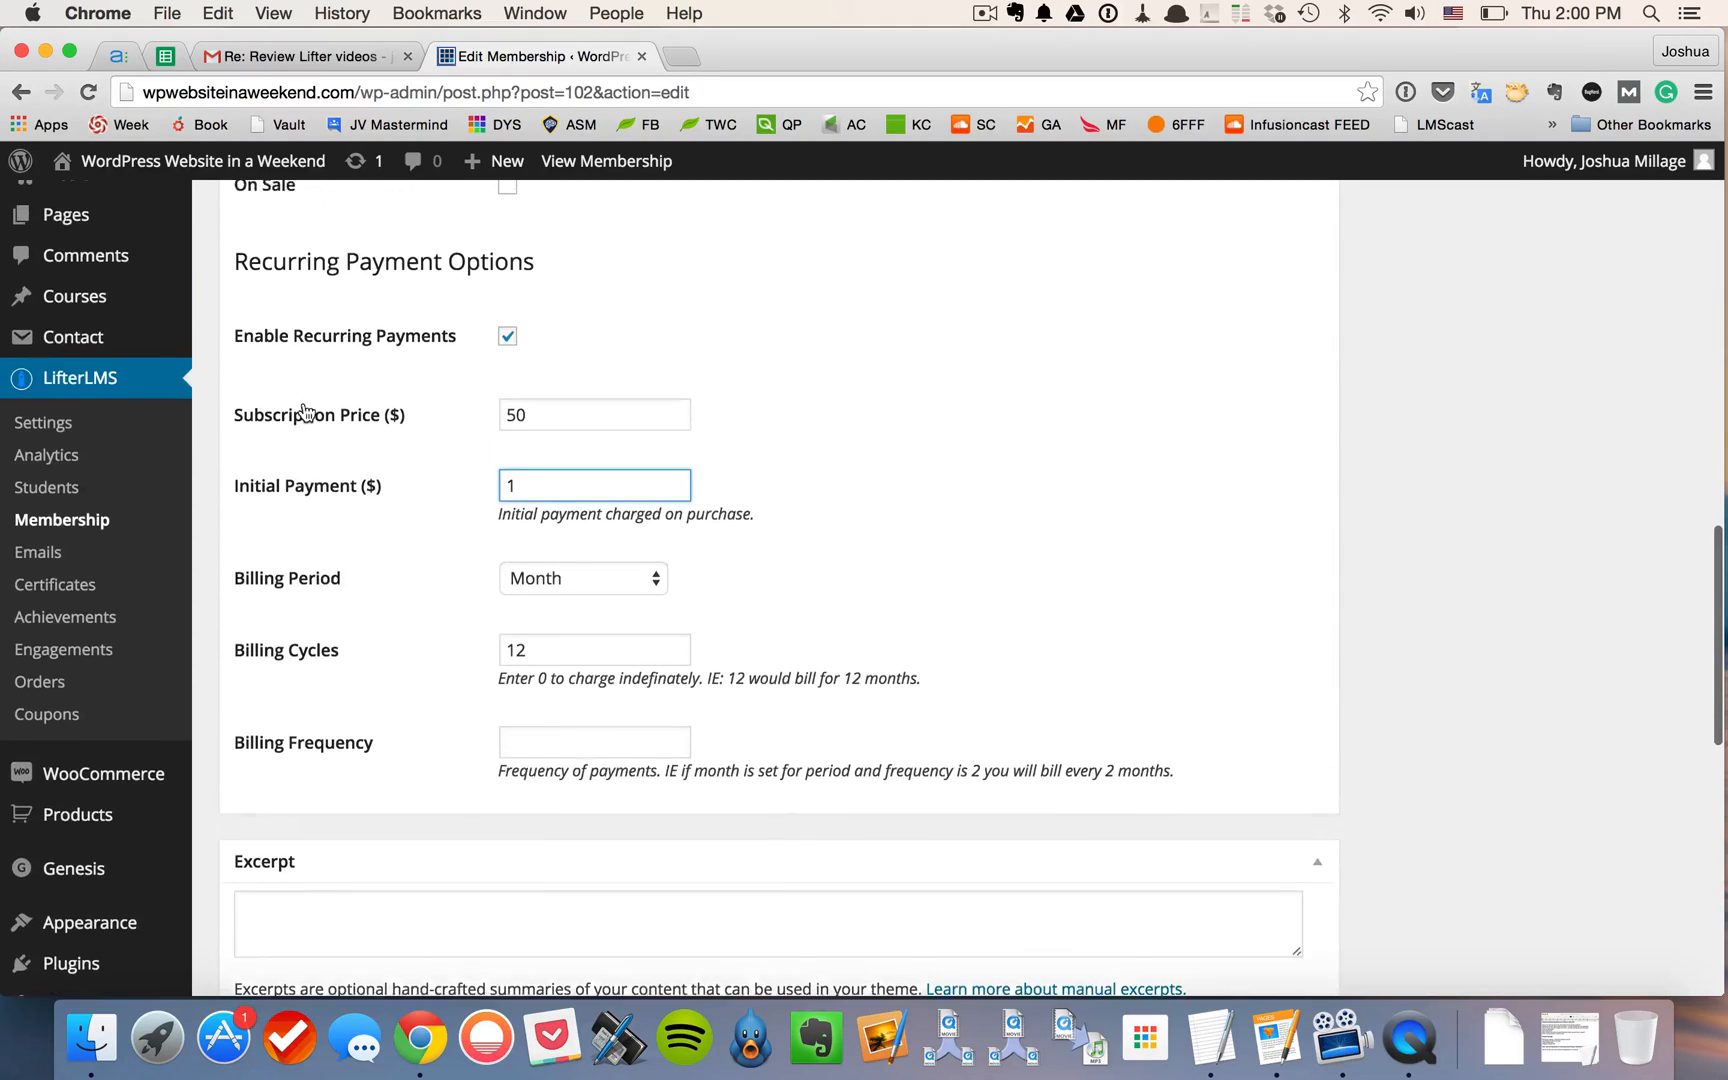
Step: Set the Membership Expiration interval to 3 and choose its period unit
scroll(down, 3)
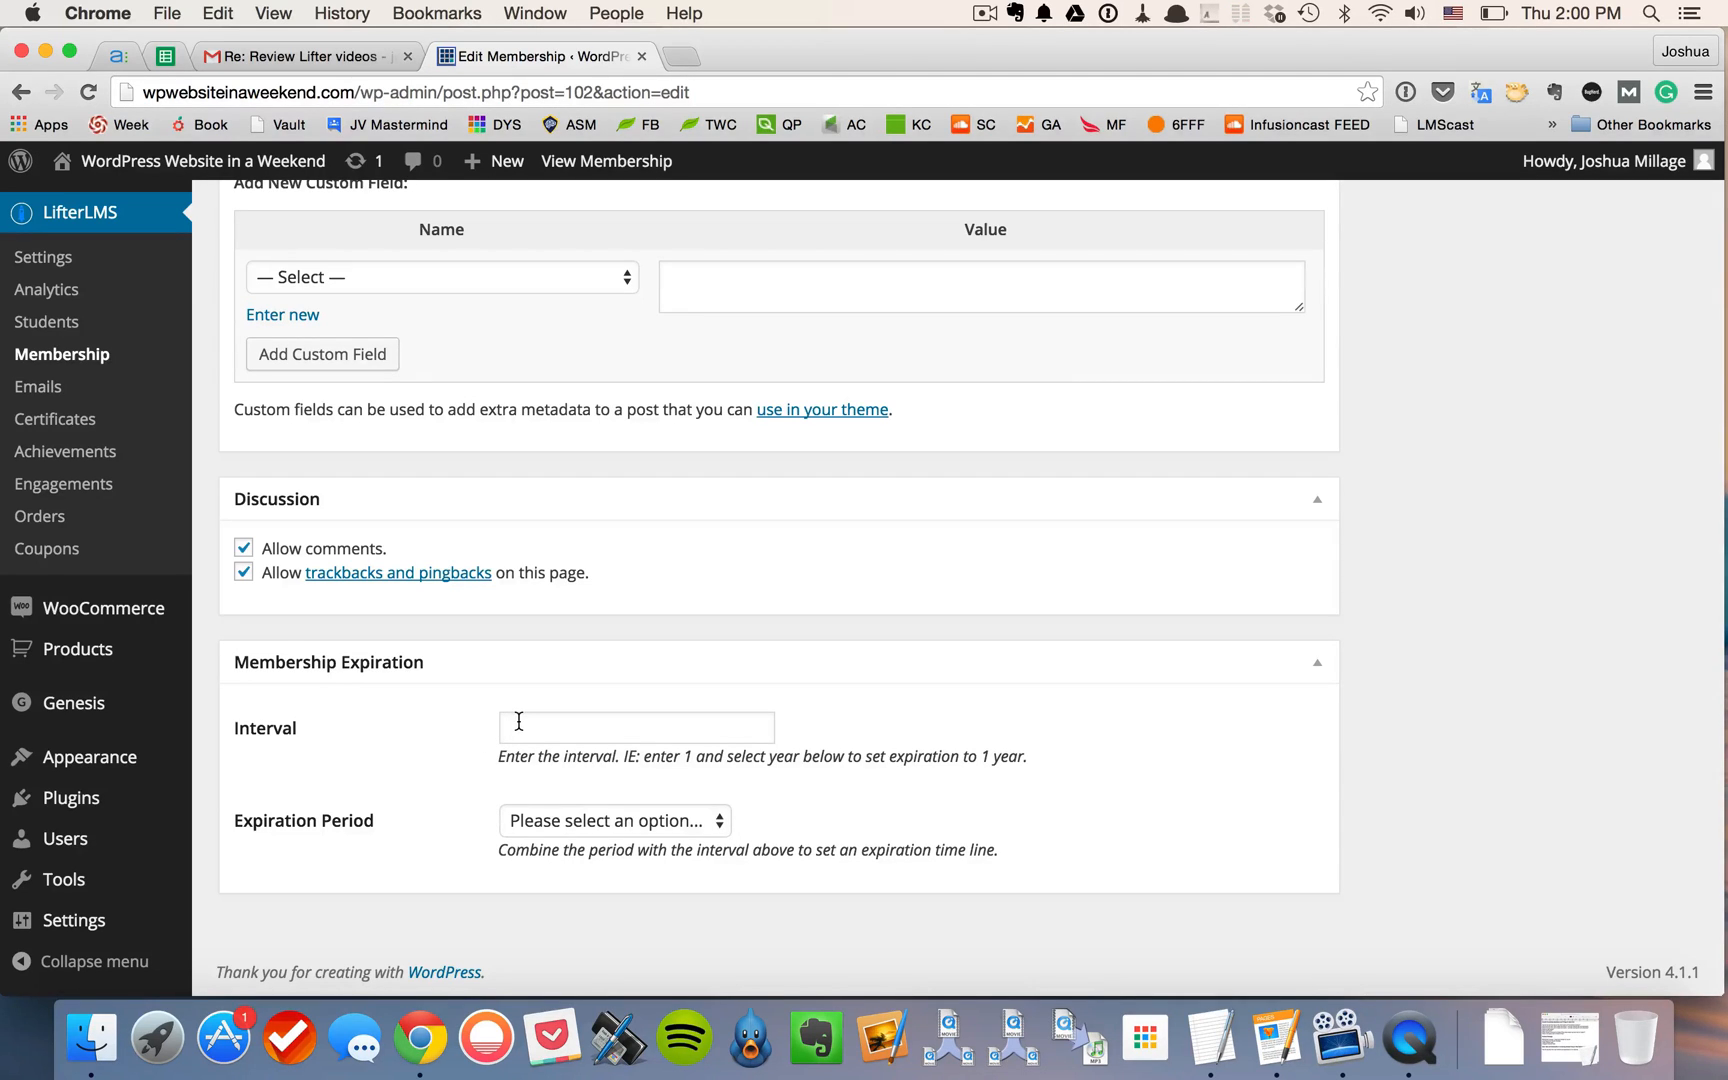
click(636, 728)
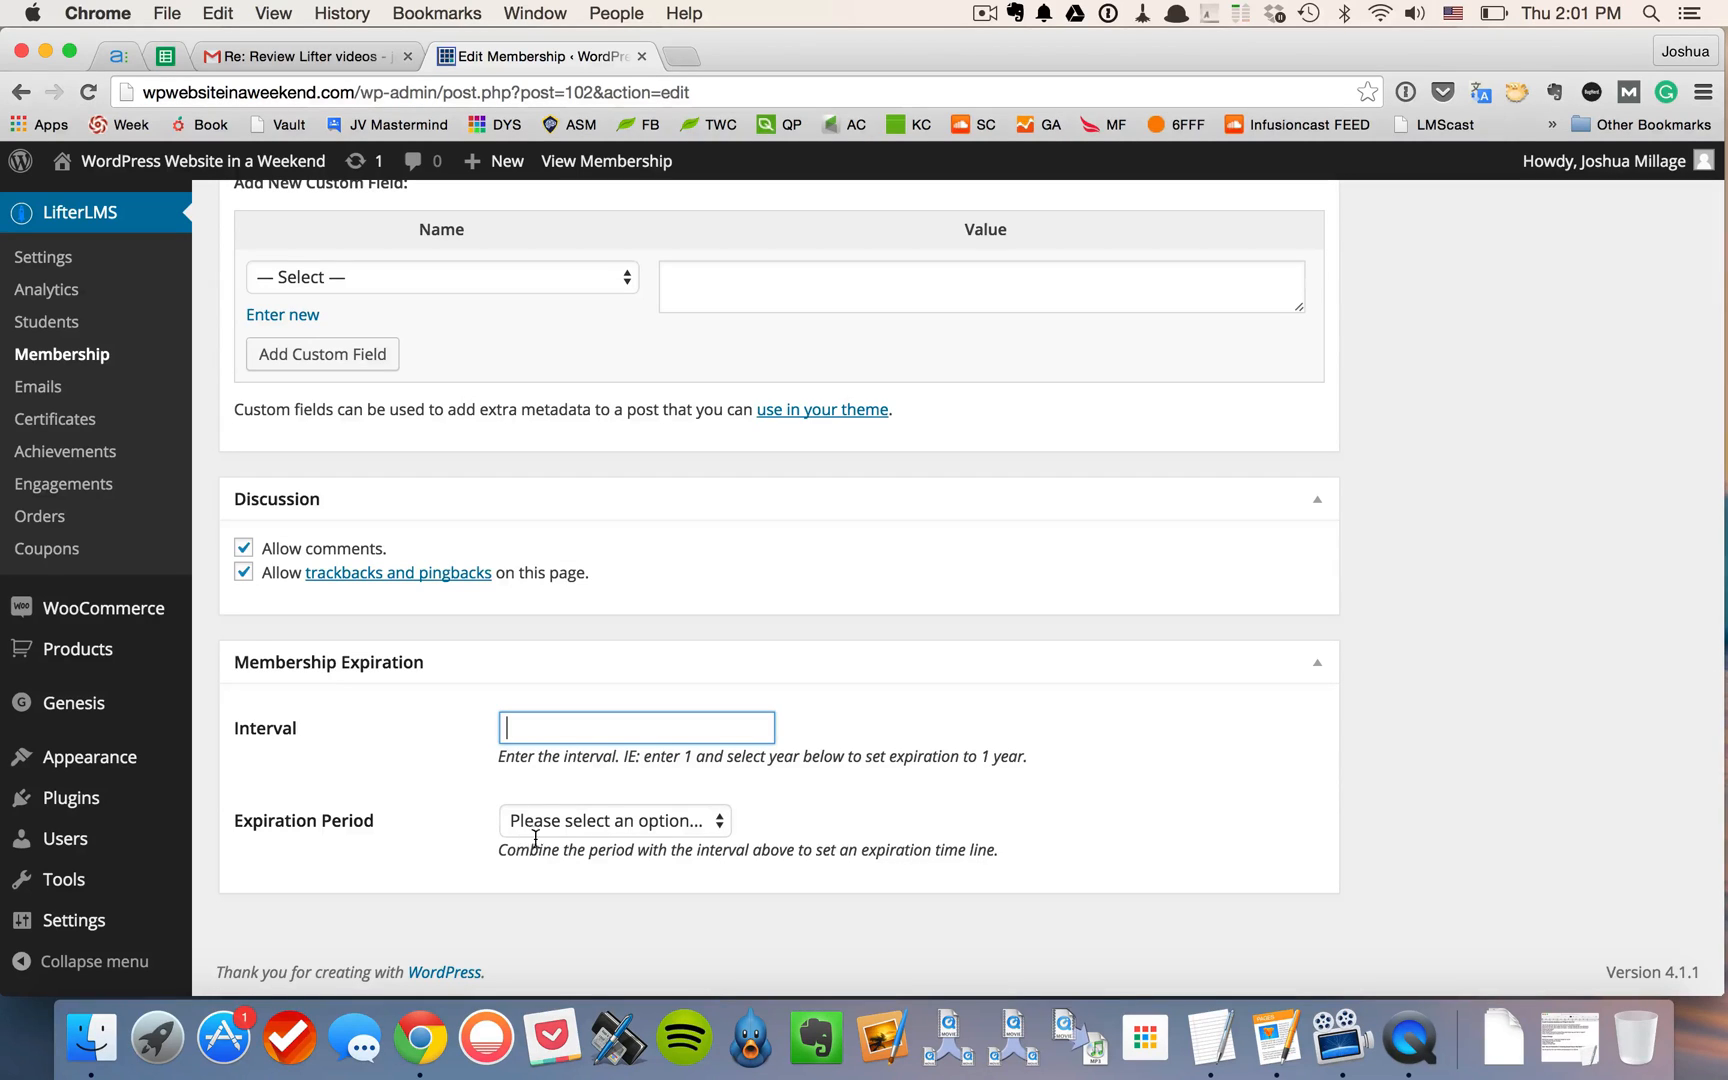
click(612, 820)
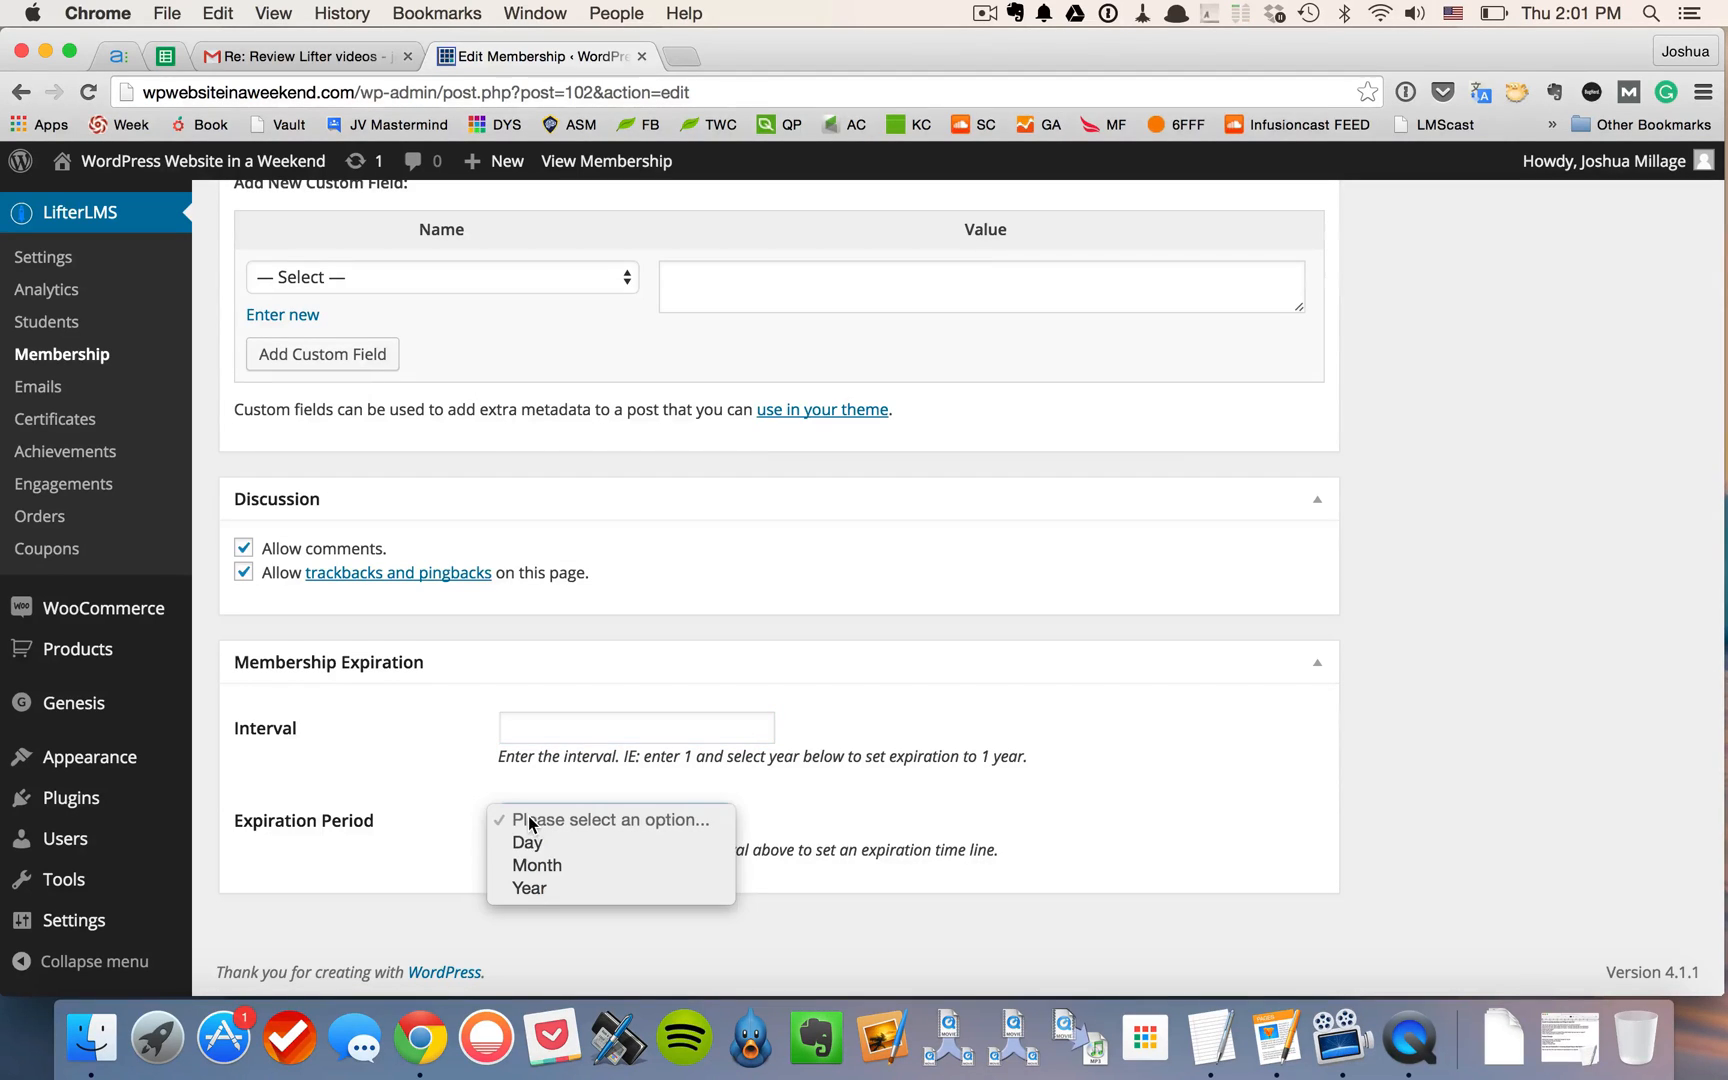
text(3)
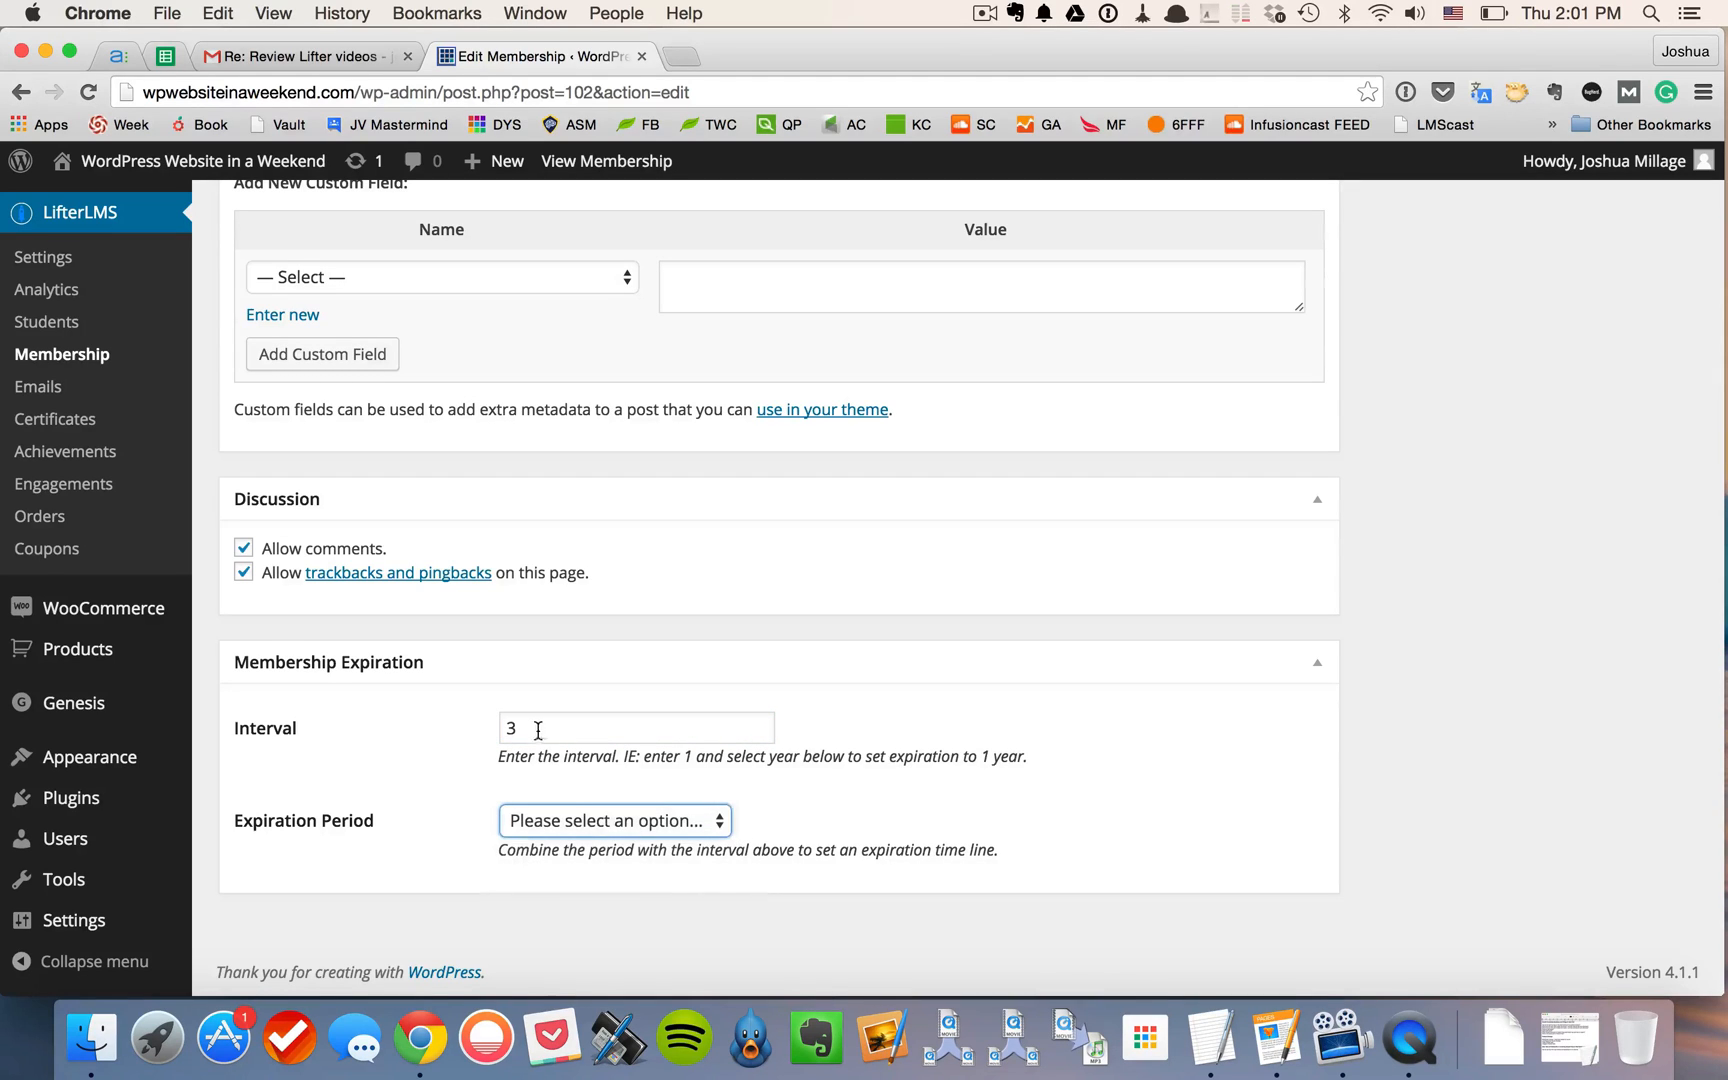
click(636, 728)
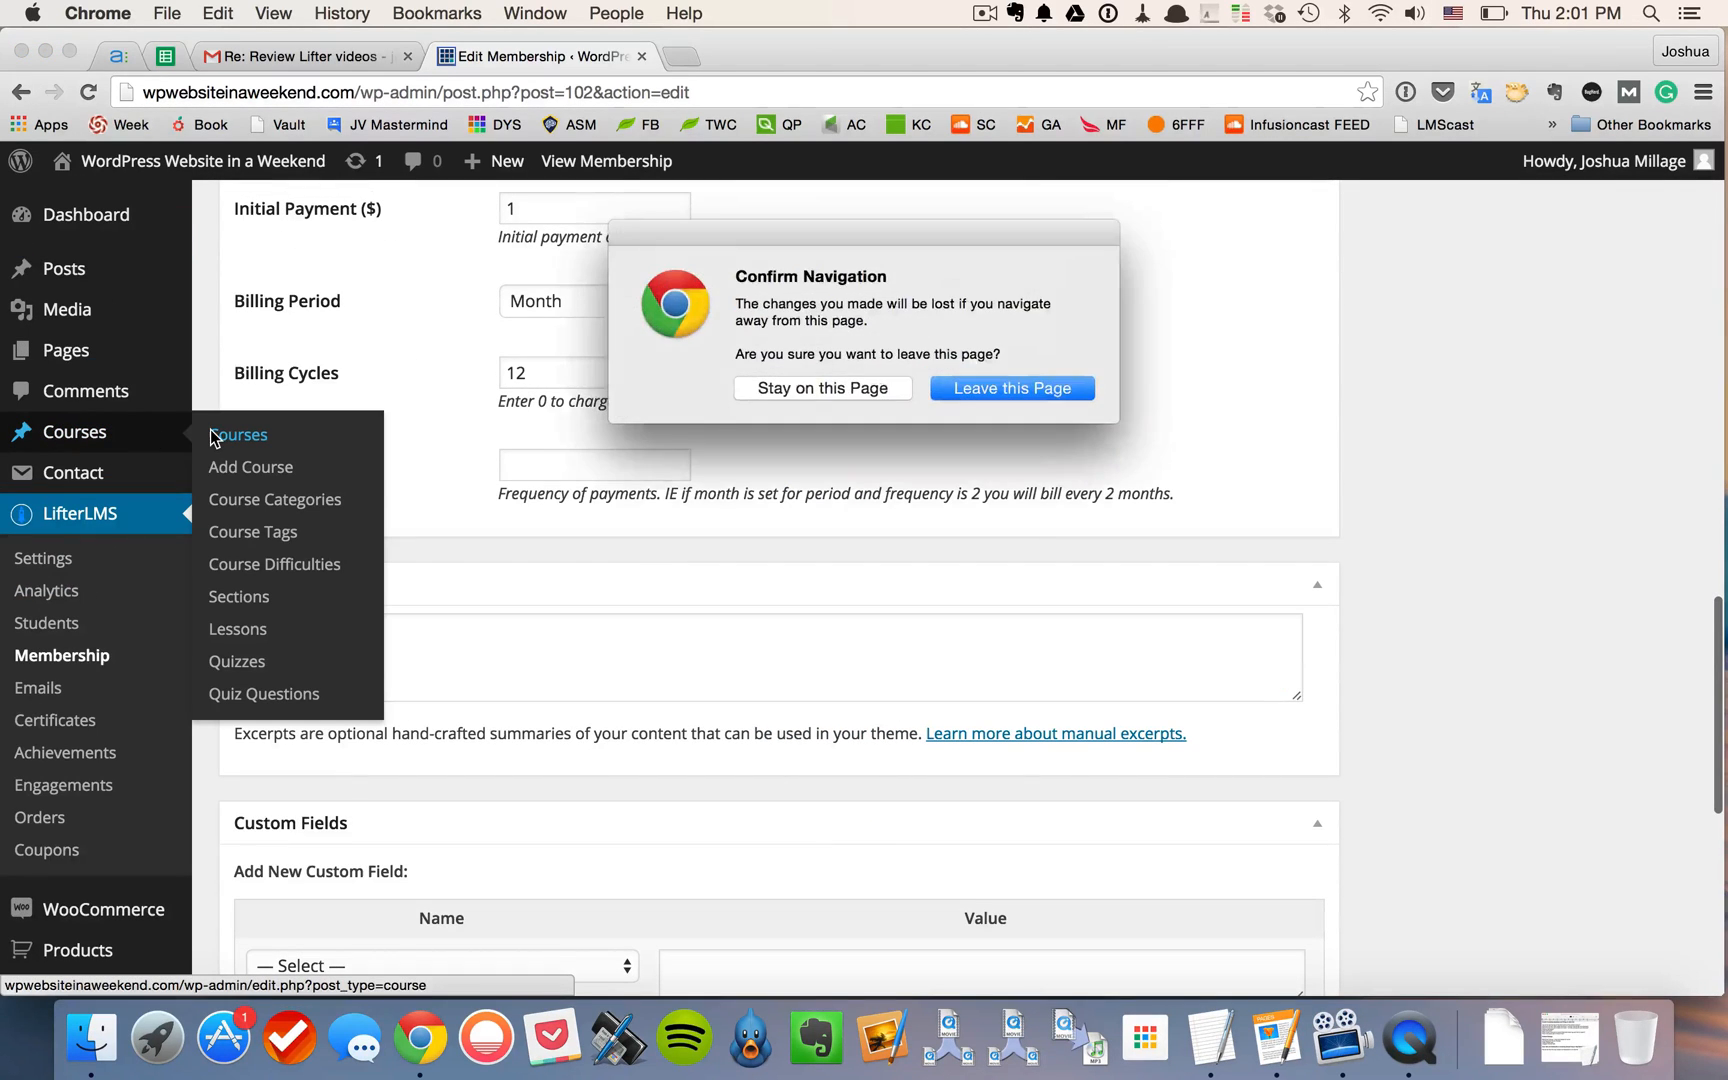
Step: Leave the unsaved membership, open the Weekend 2015 Edition course and tick Restrict this content
click(1010, 388)
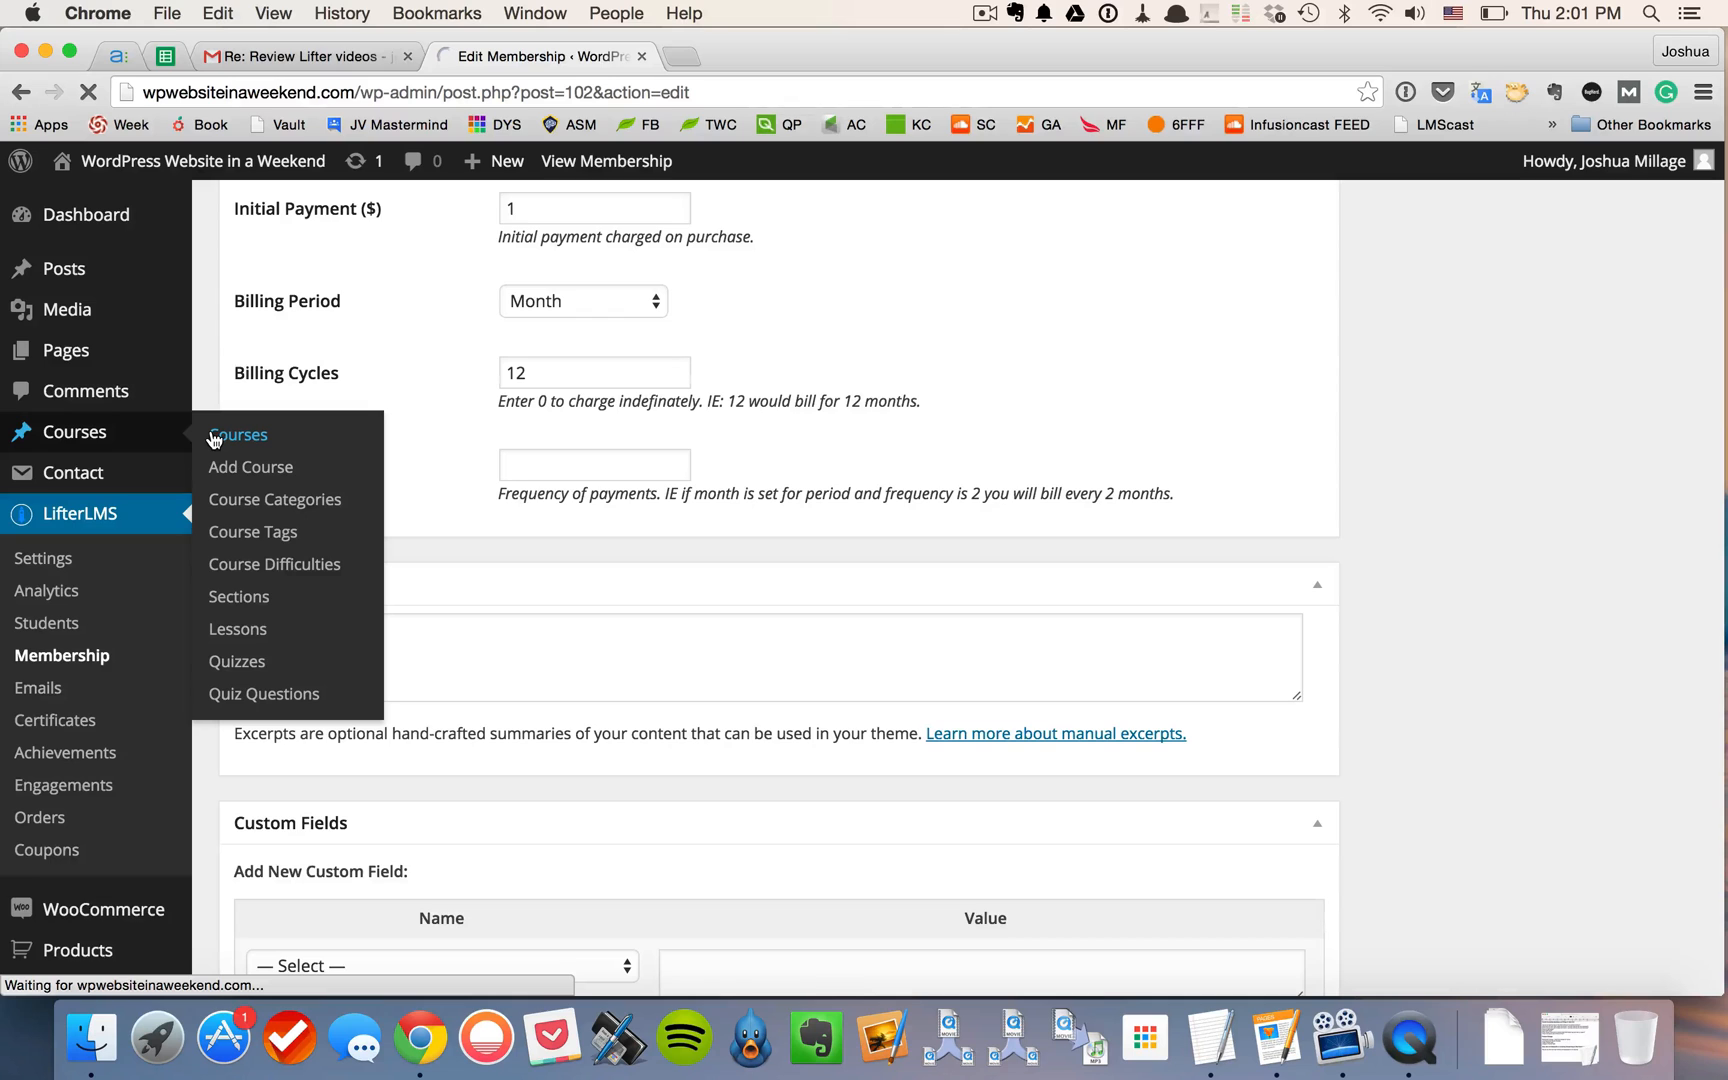
click(238, 434)
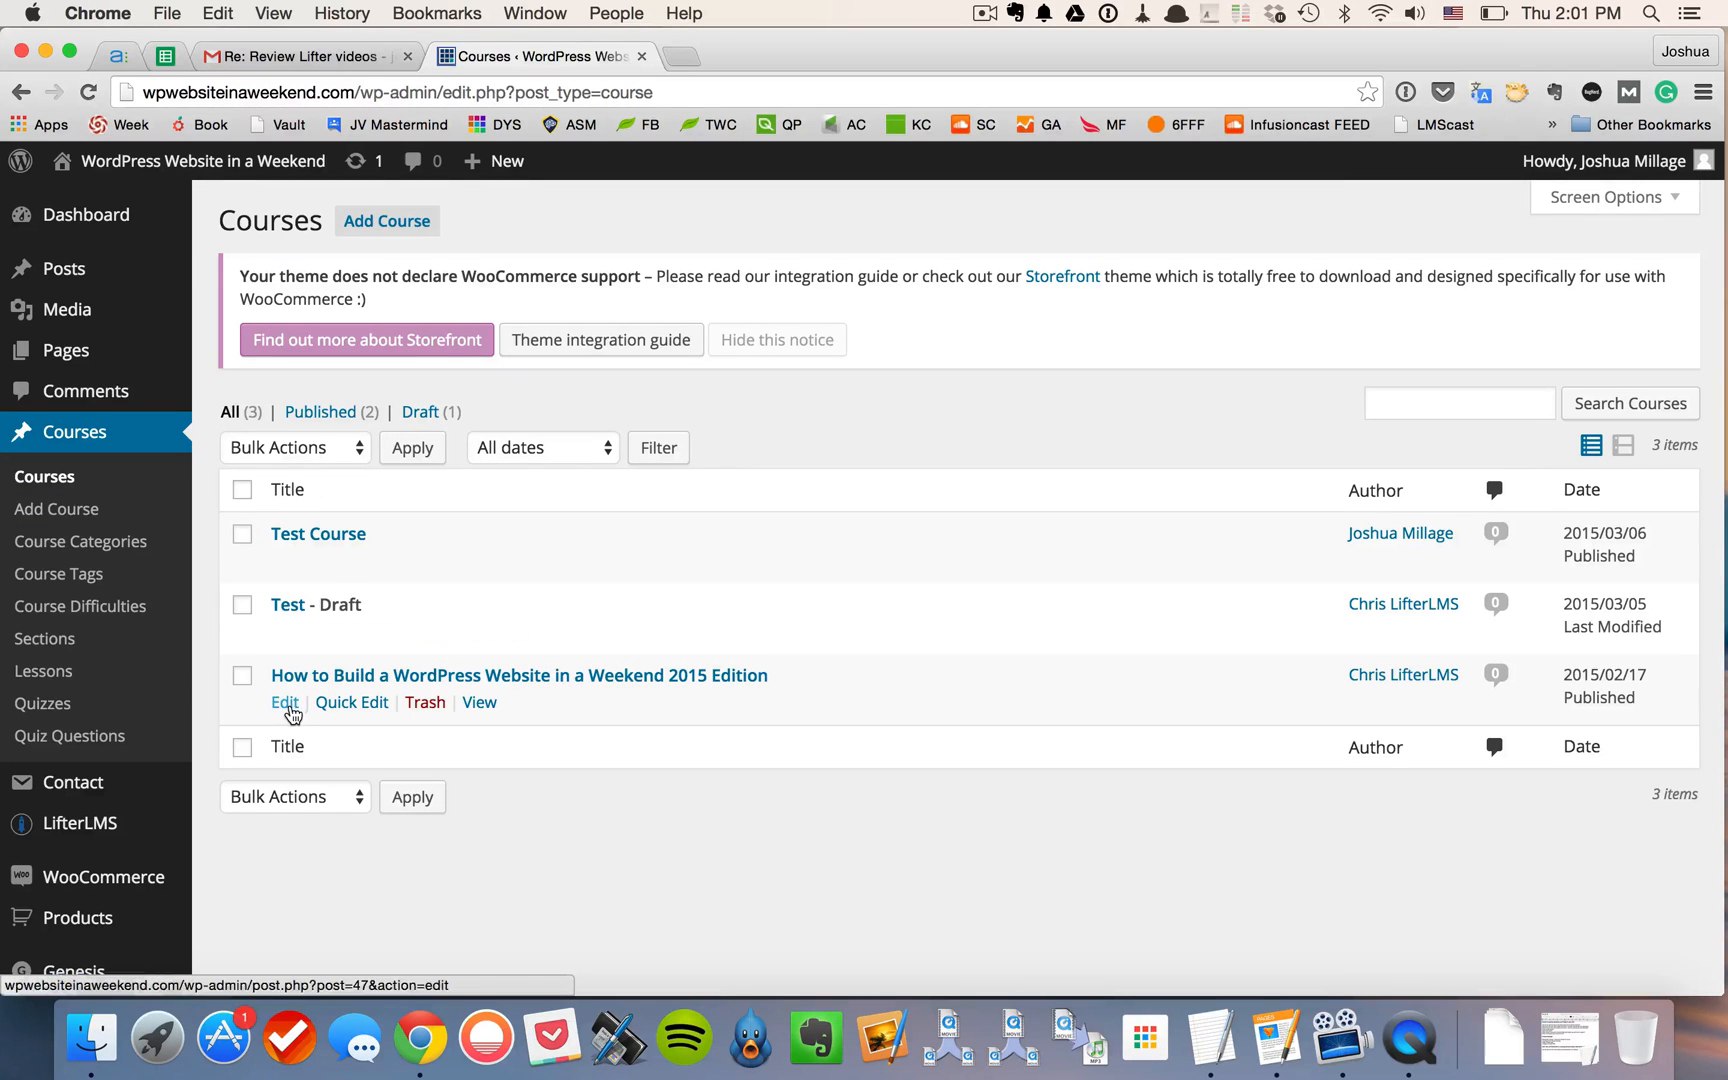
click(284, 702)
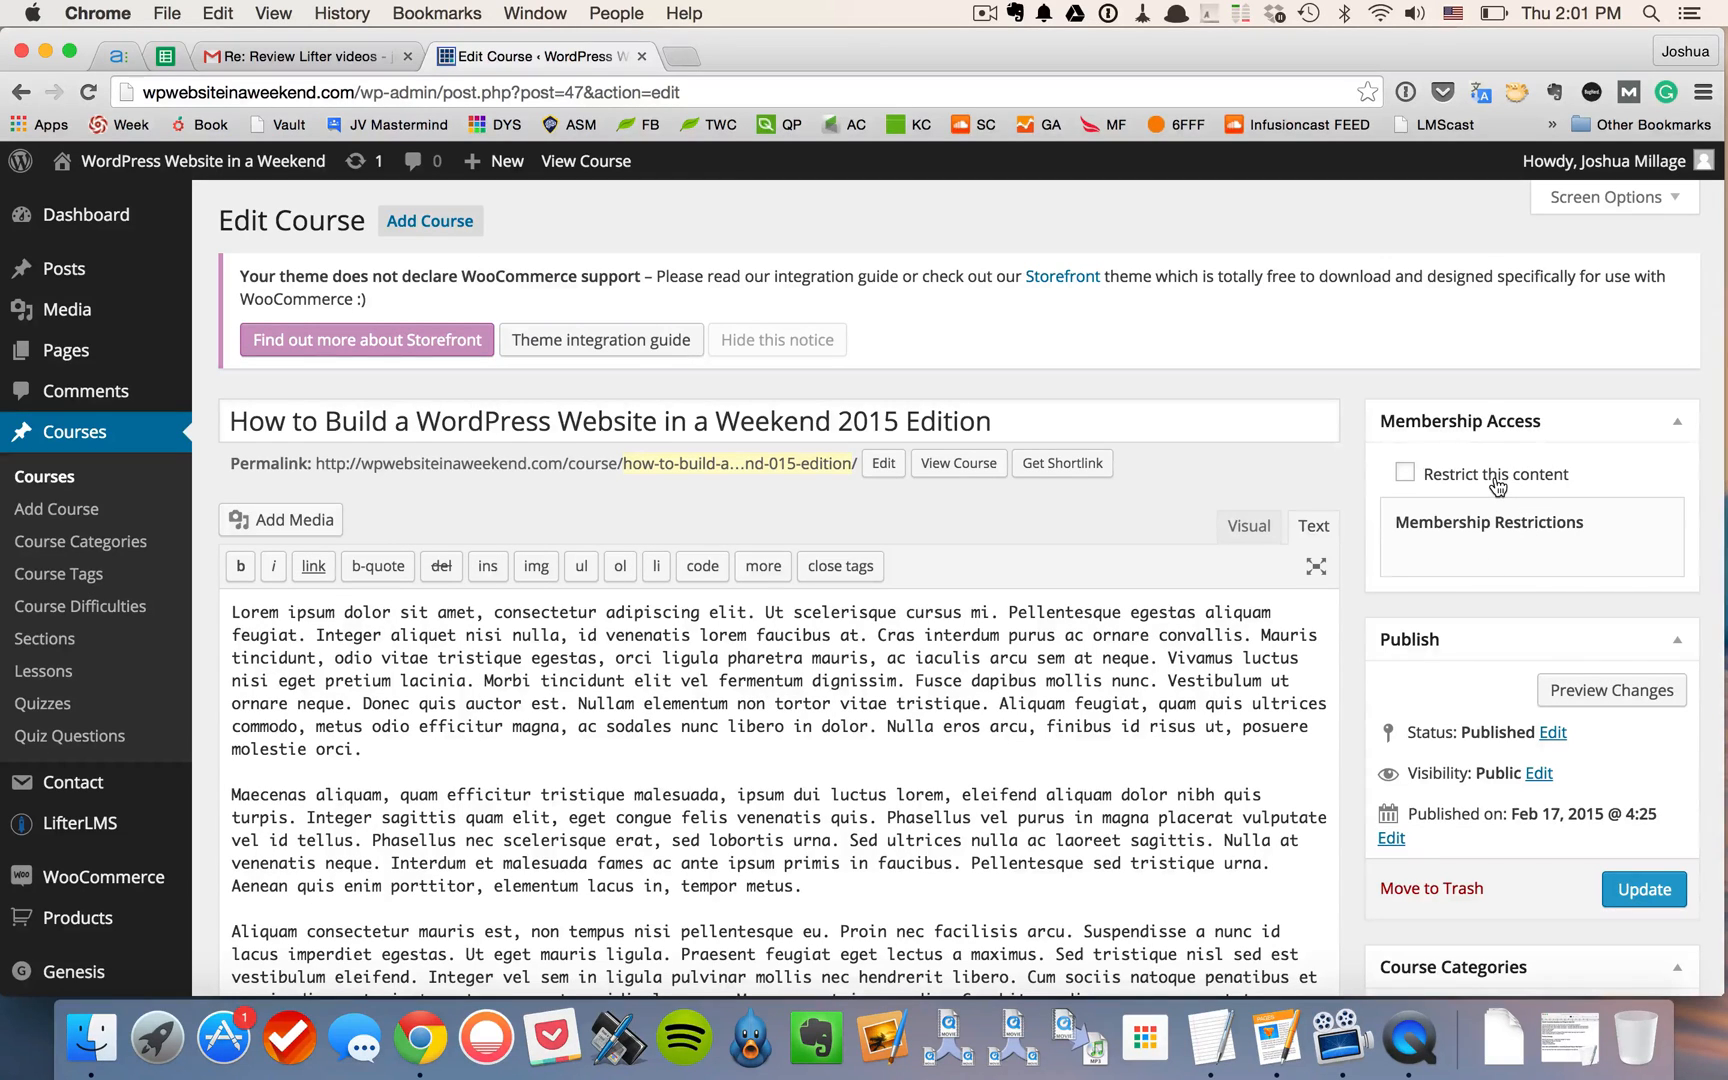
click(1404, 472)
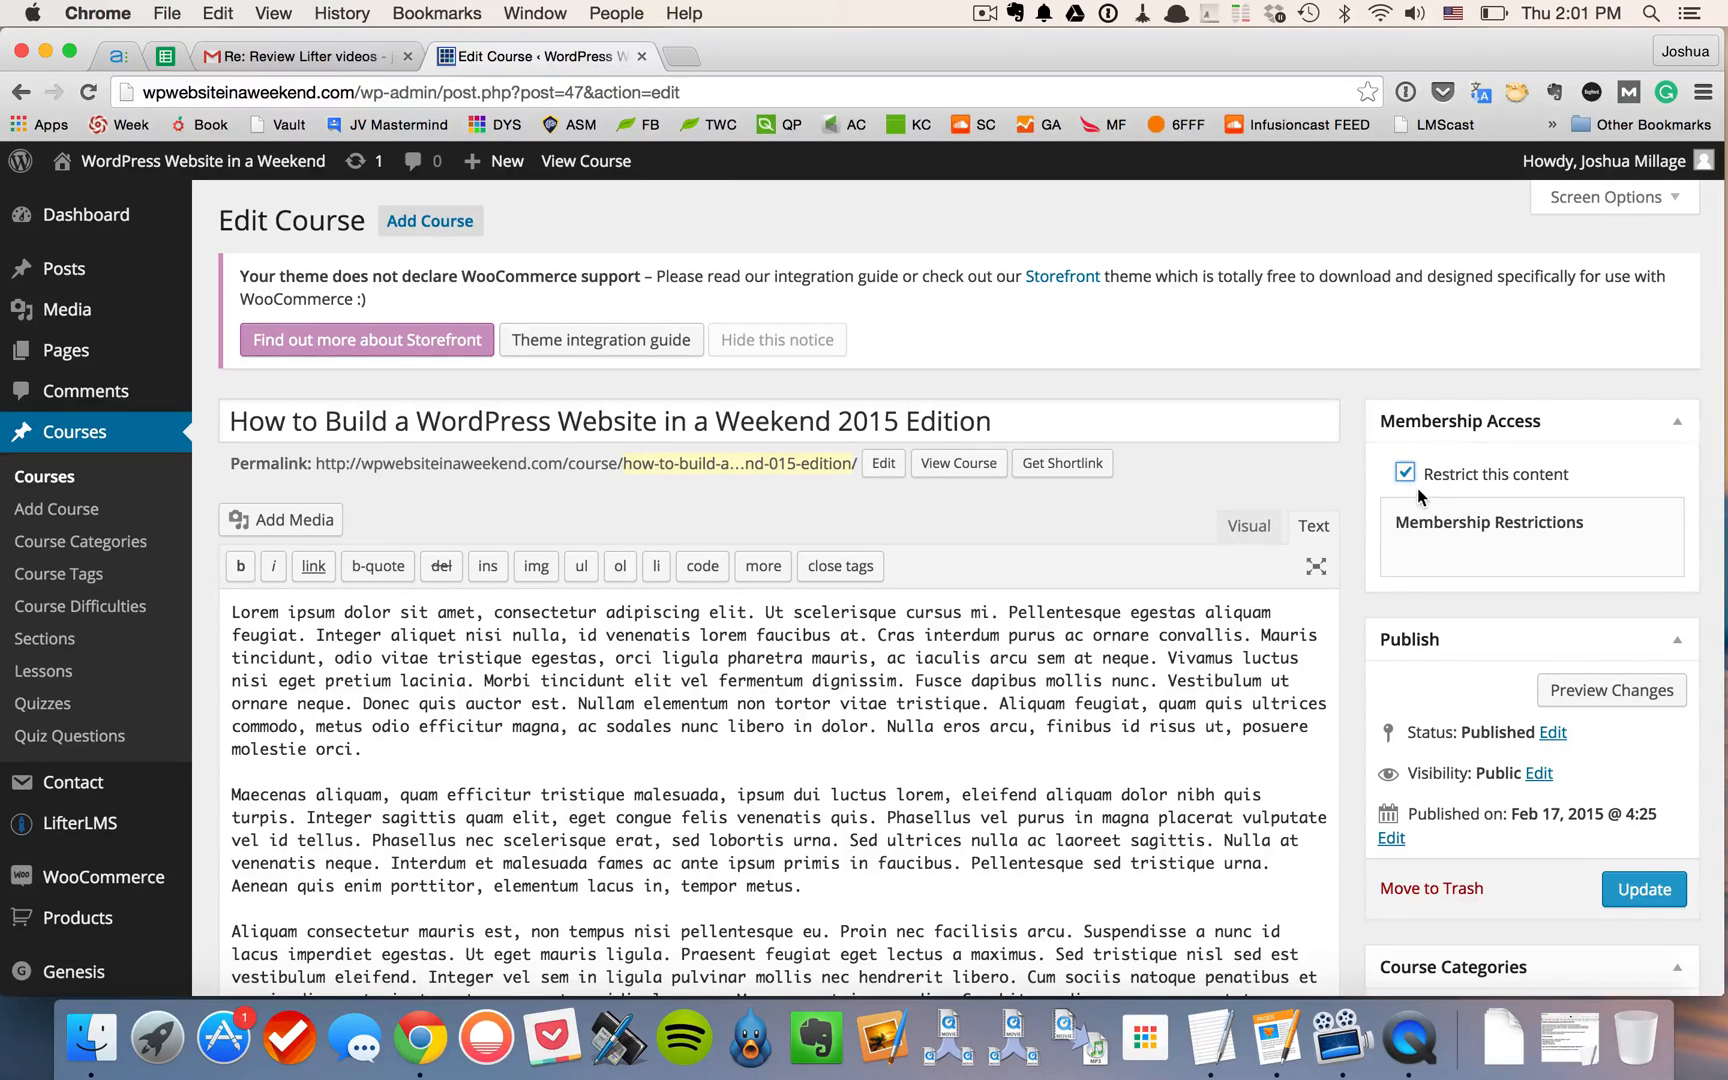
mouse_move(1456, 532)
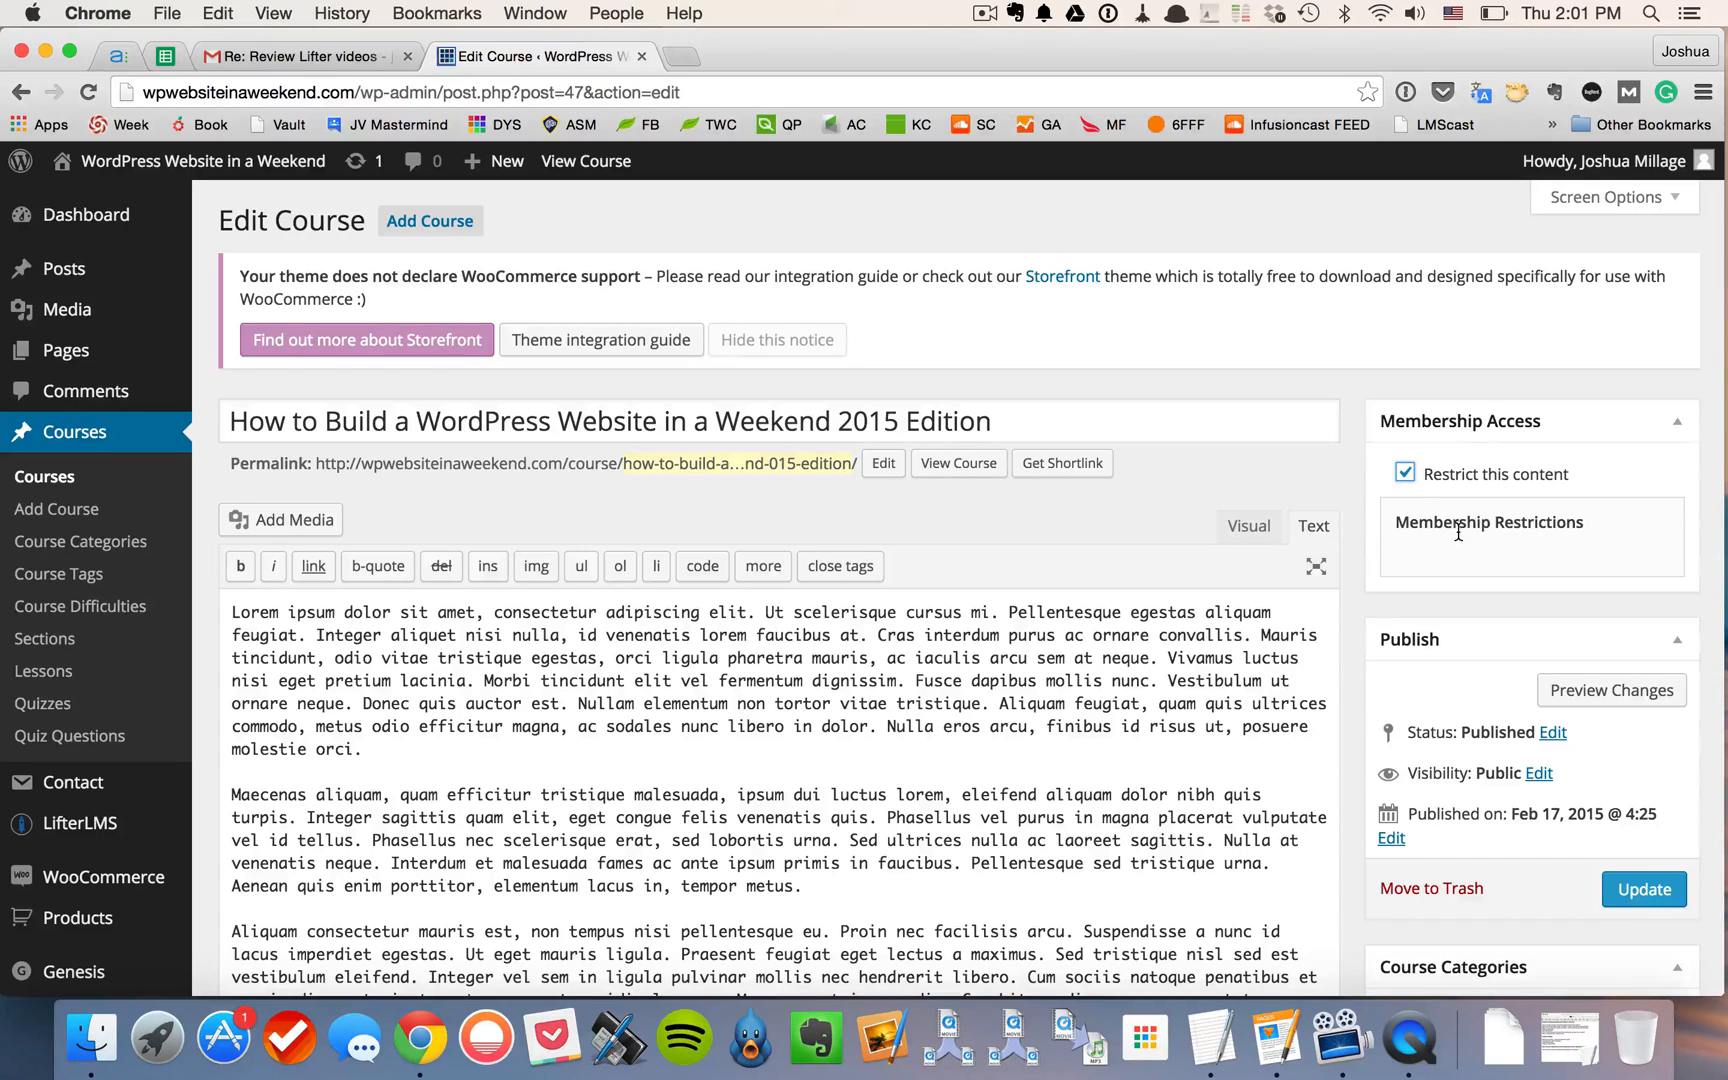